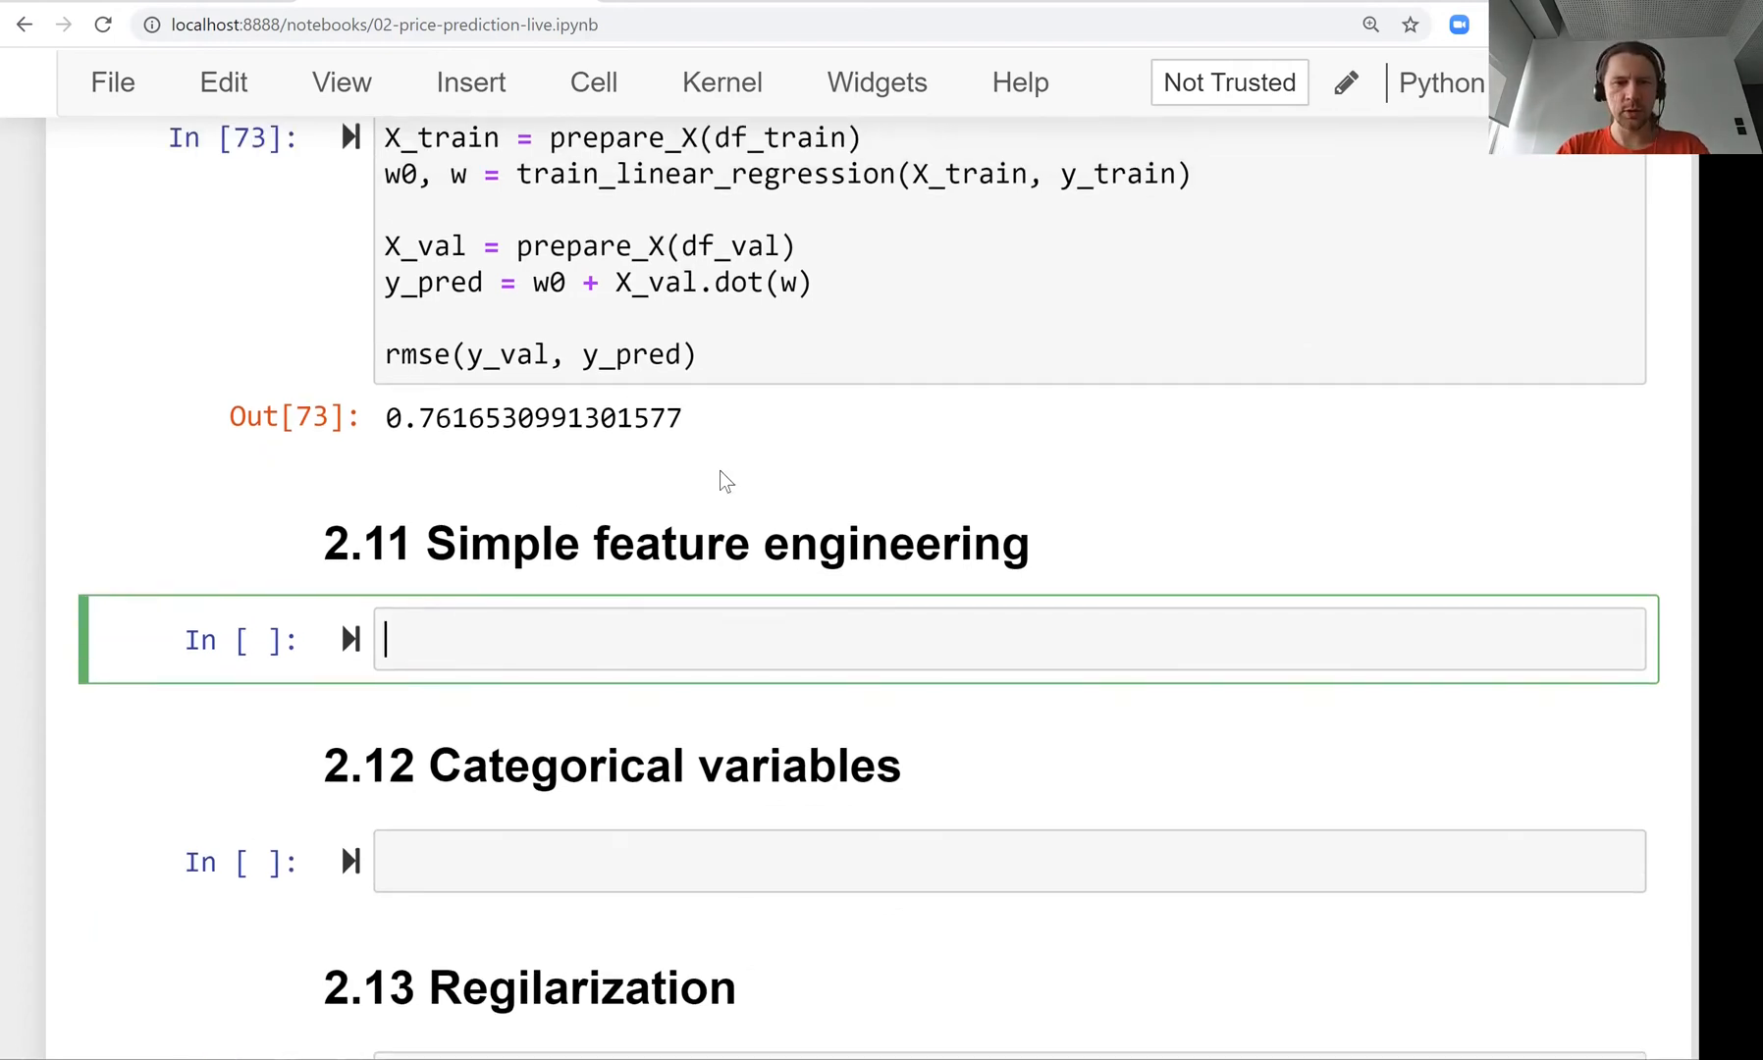
Display df_train and look at its columns, singling out the year column.
type("df_train")
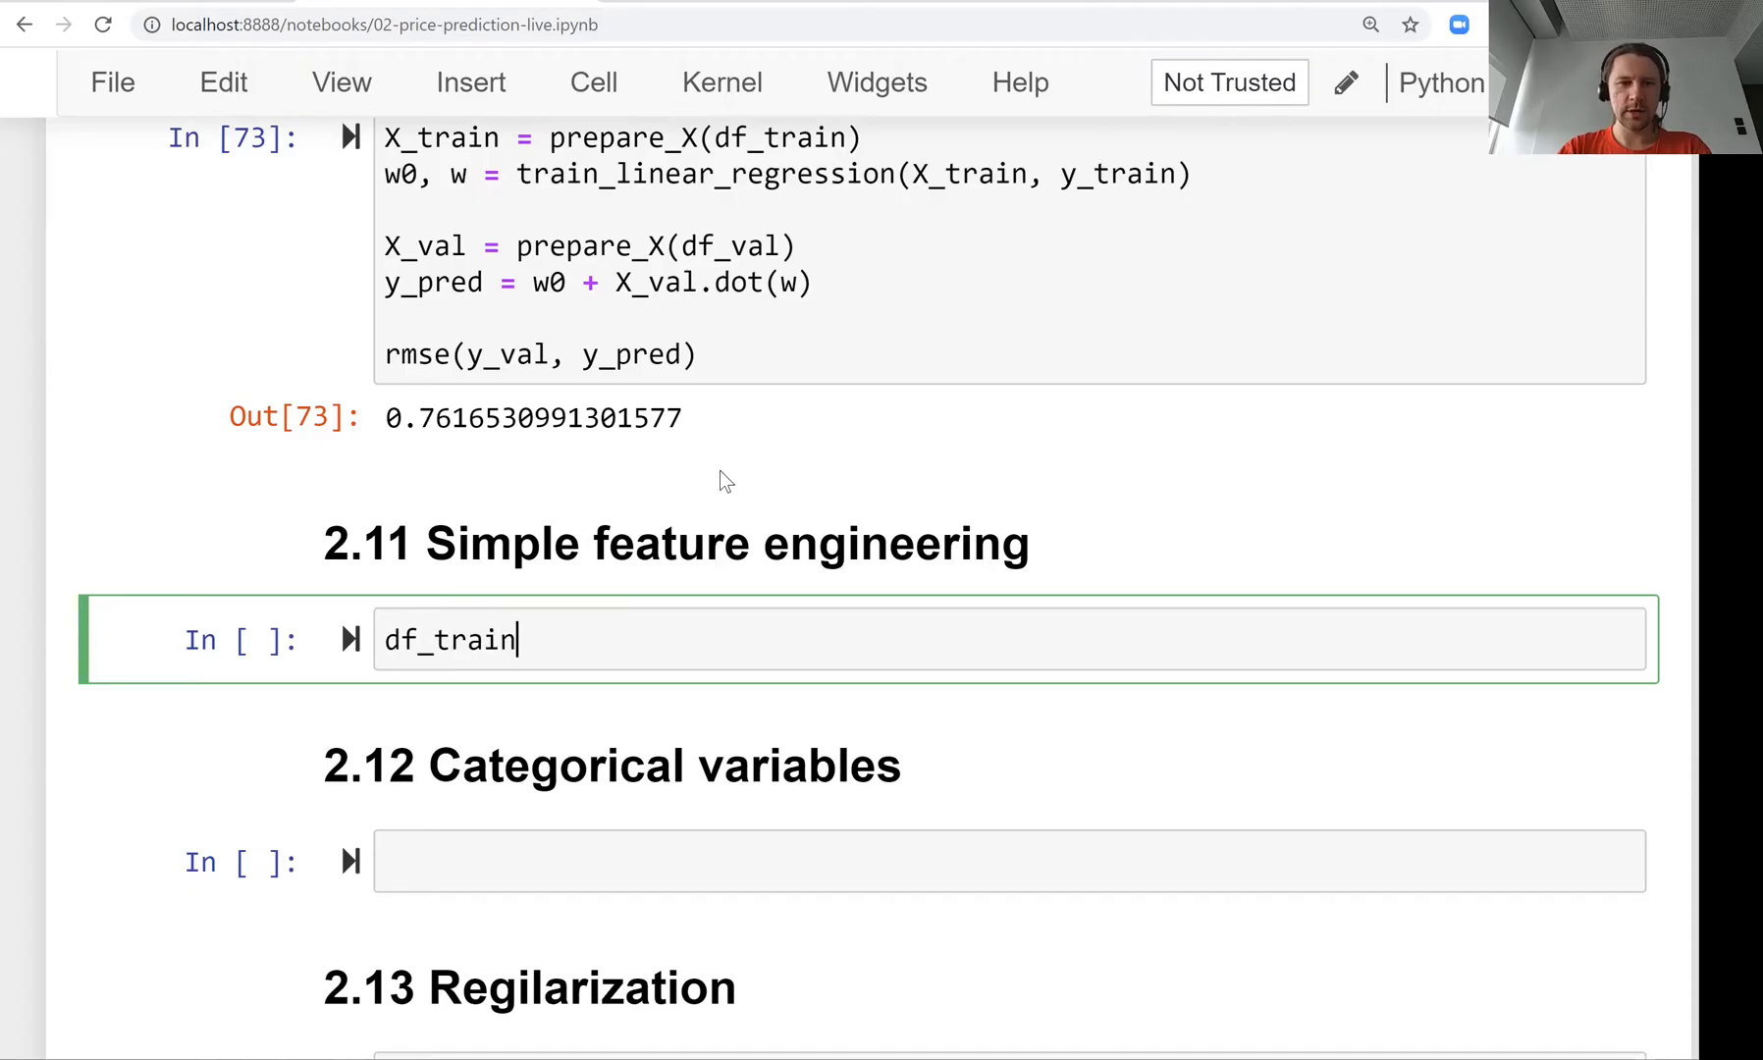
key("shift+enter")
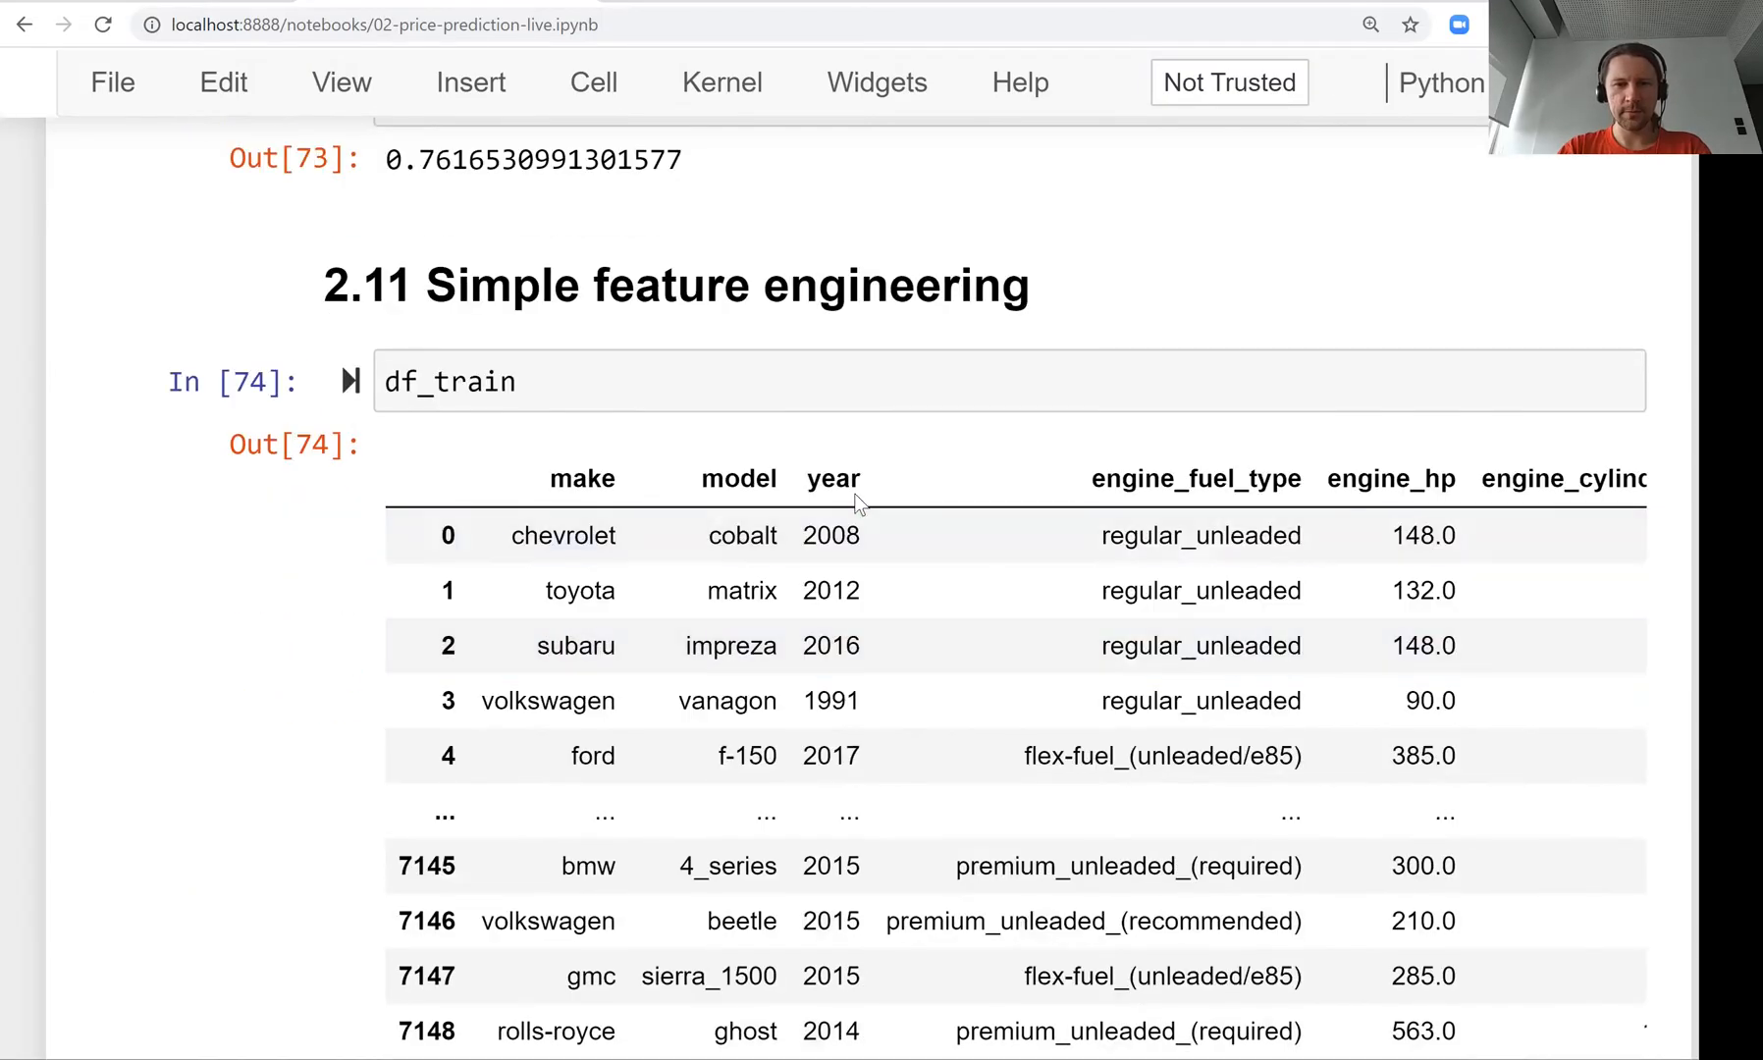
double_click(832, 479)
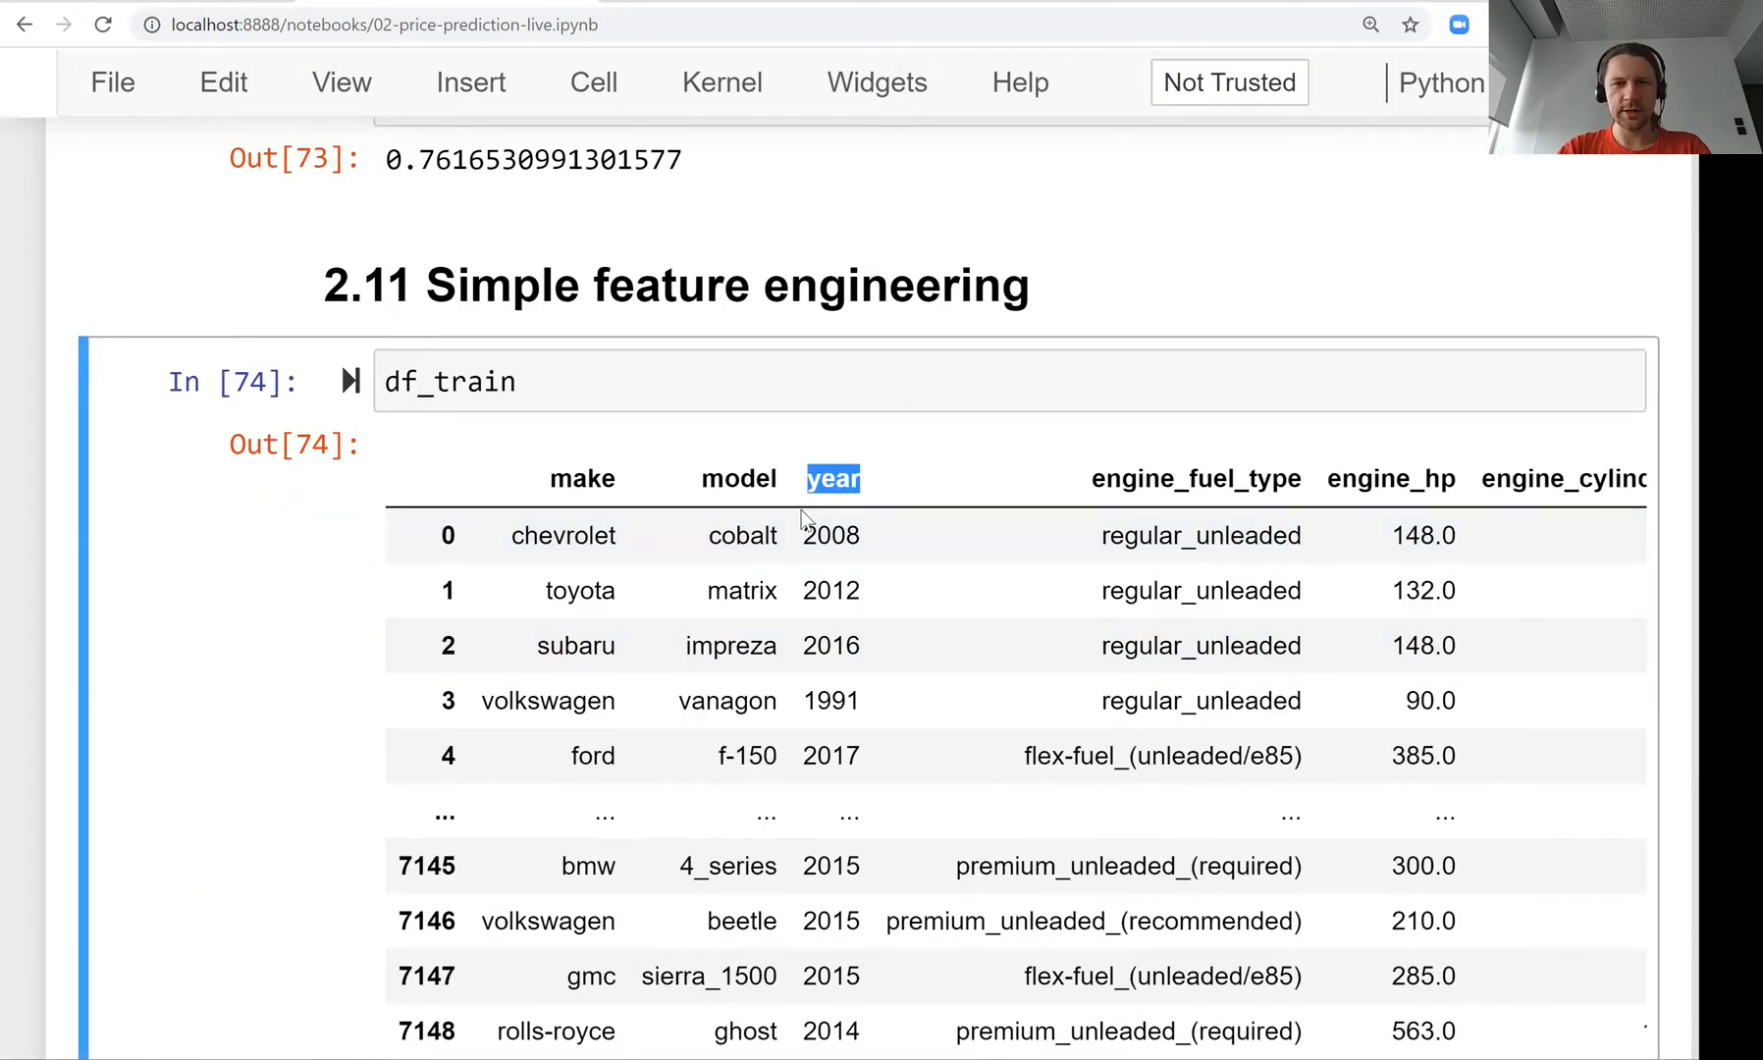
mouse_move(831, 504)
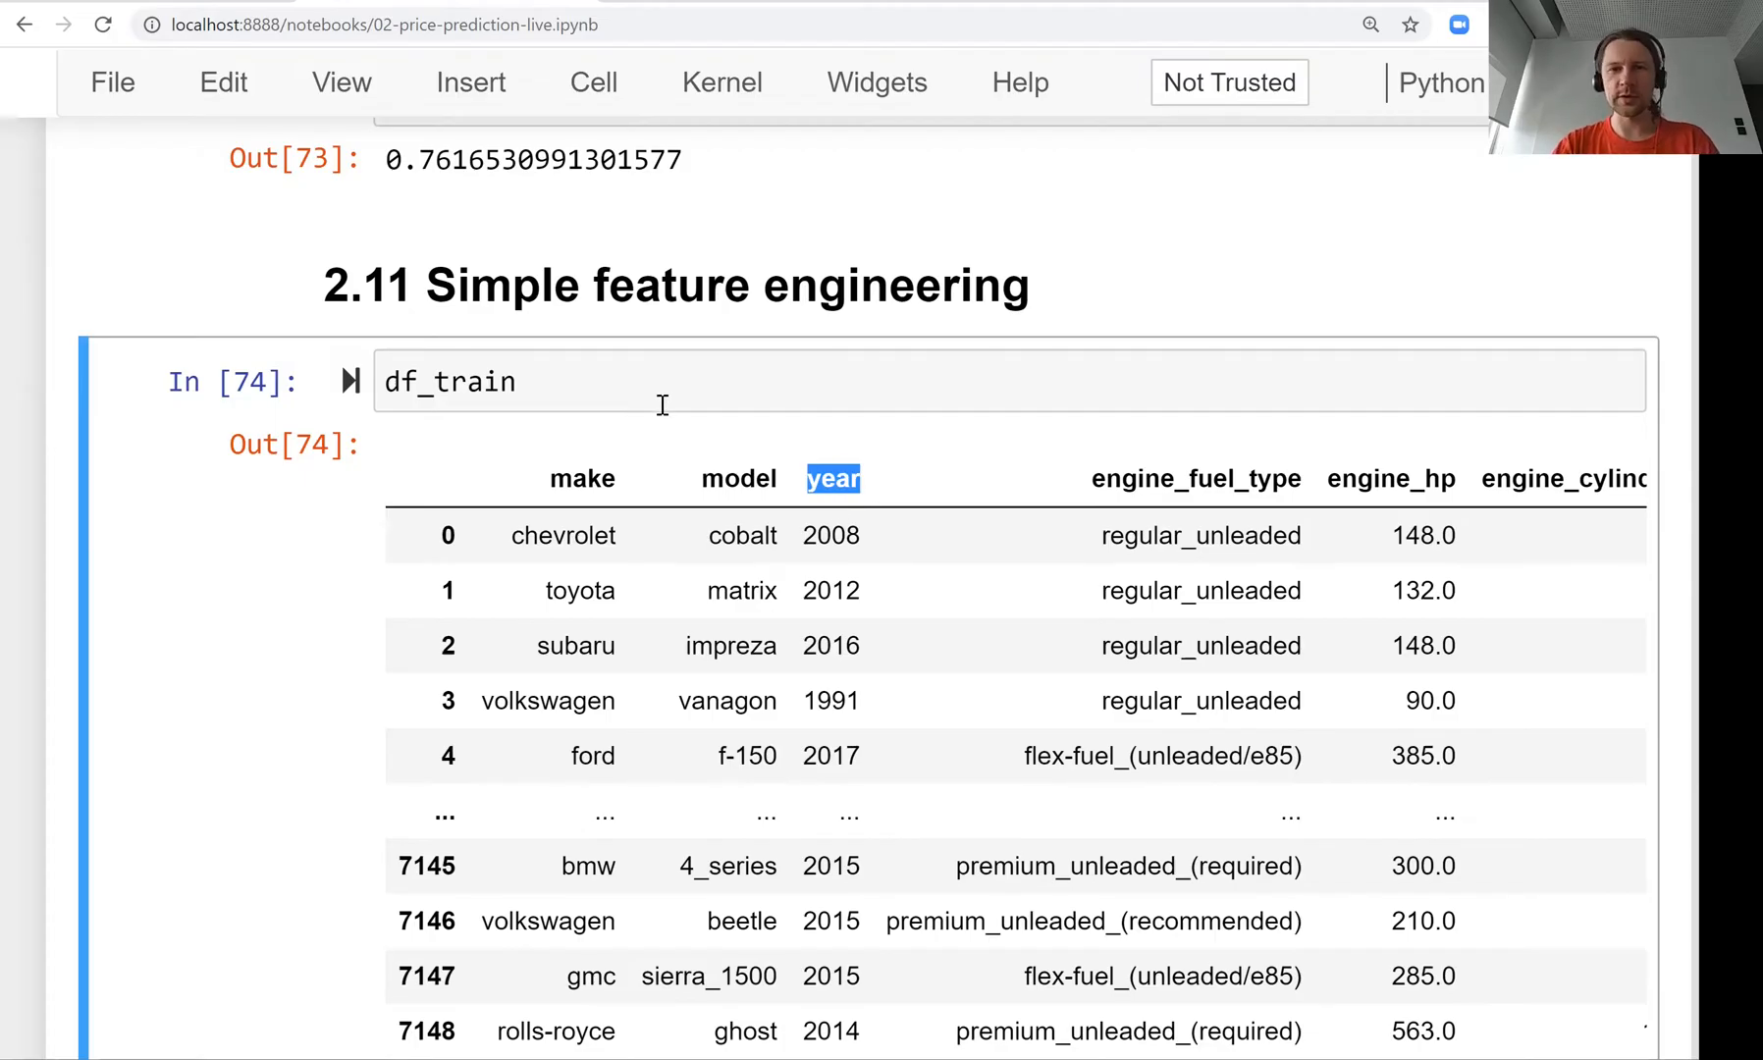
Run df_train.year.max(), then compute each car's age as 2017 - df_train.year.
left_click(833, 479)
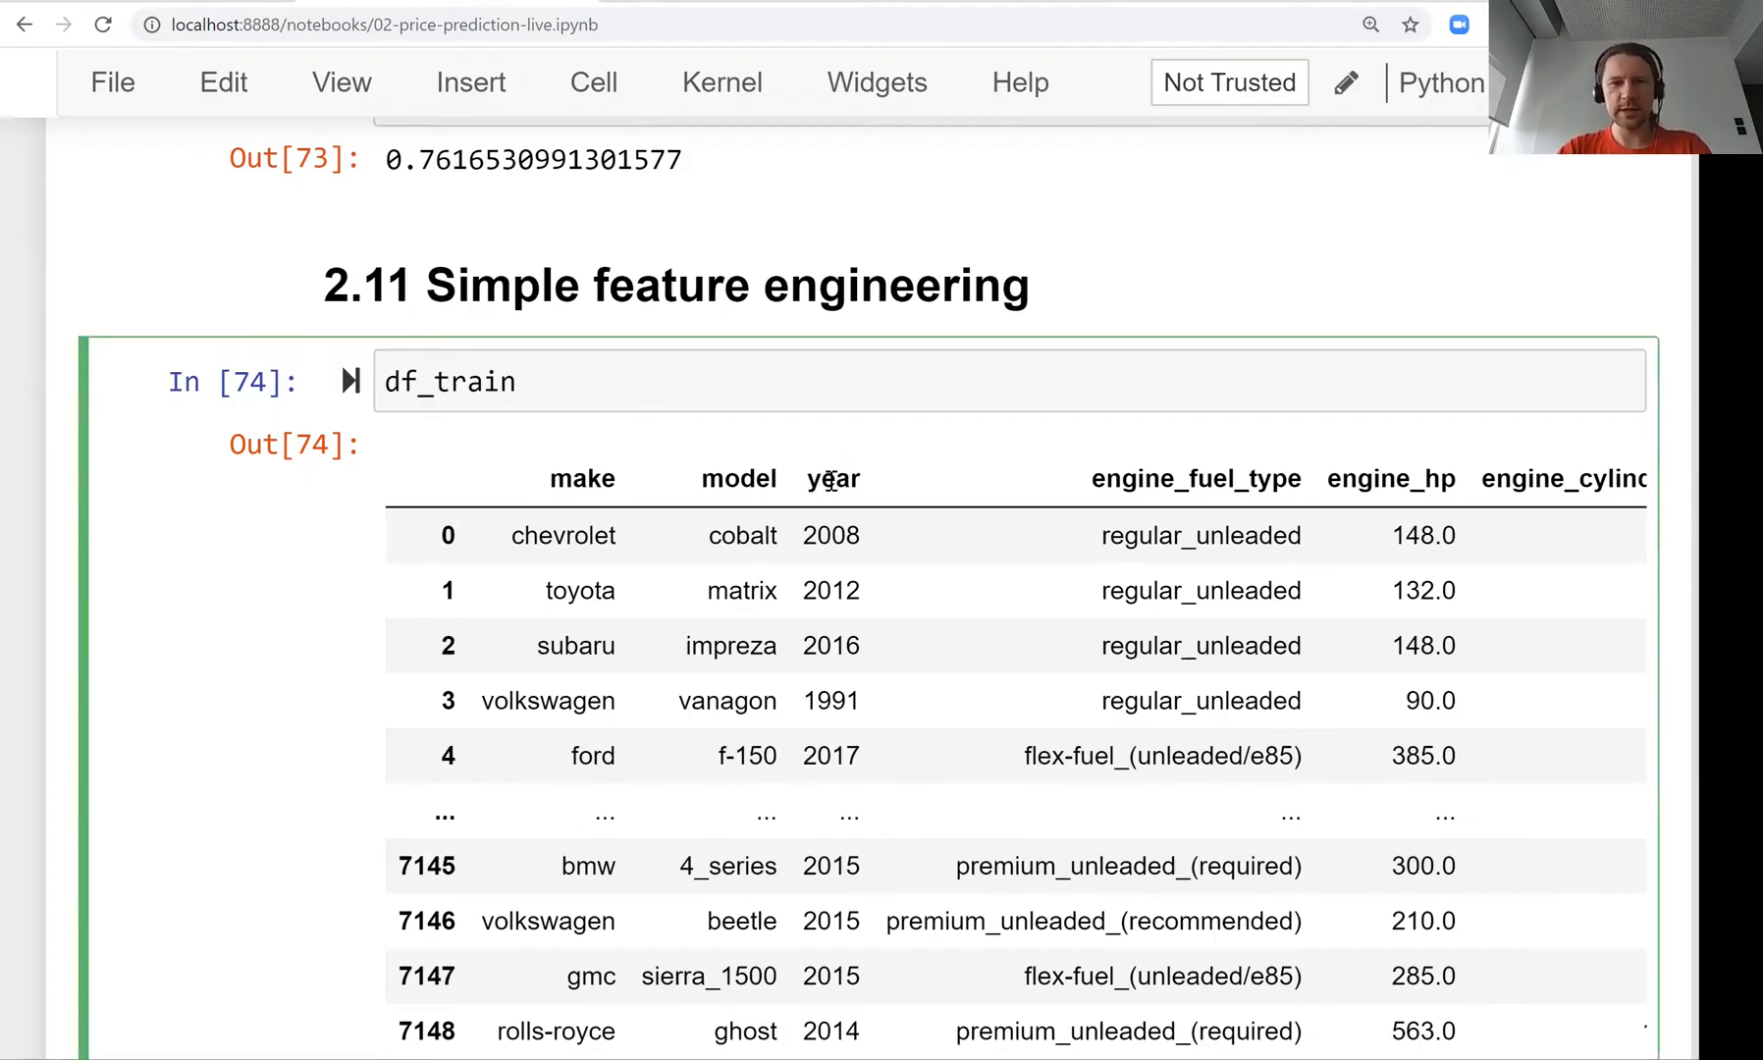
type(".")
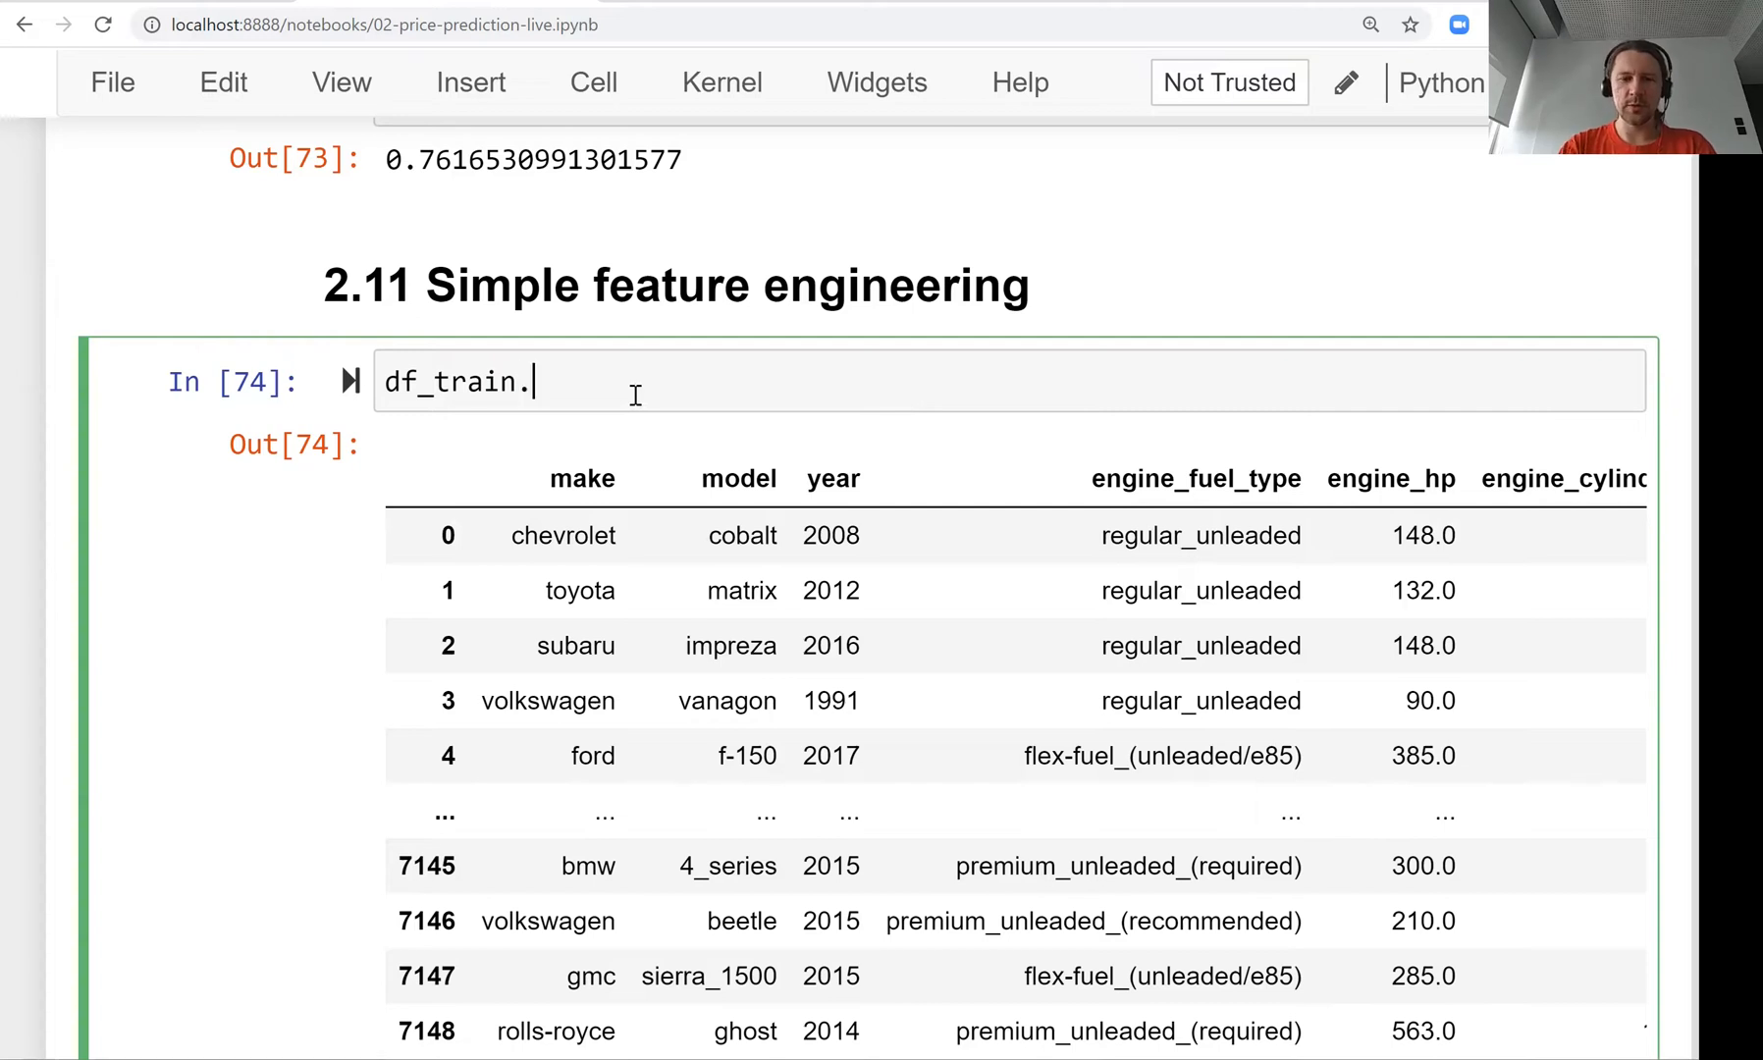
type("y")
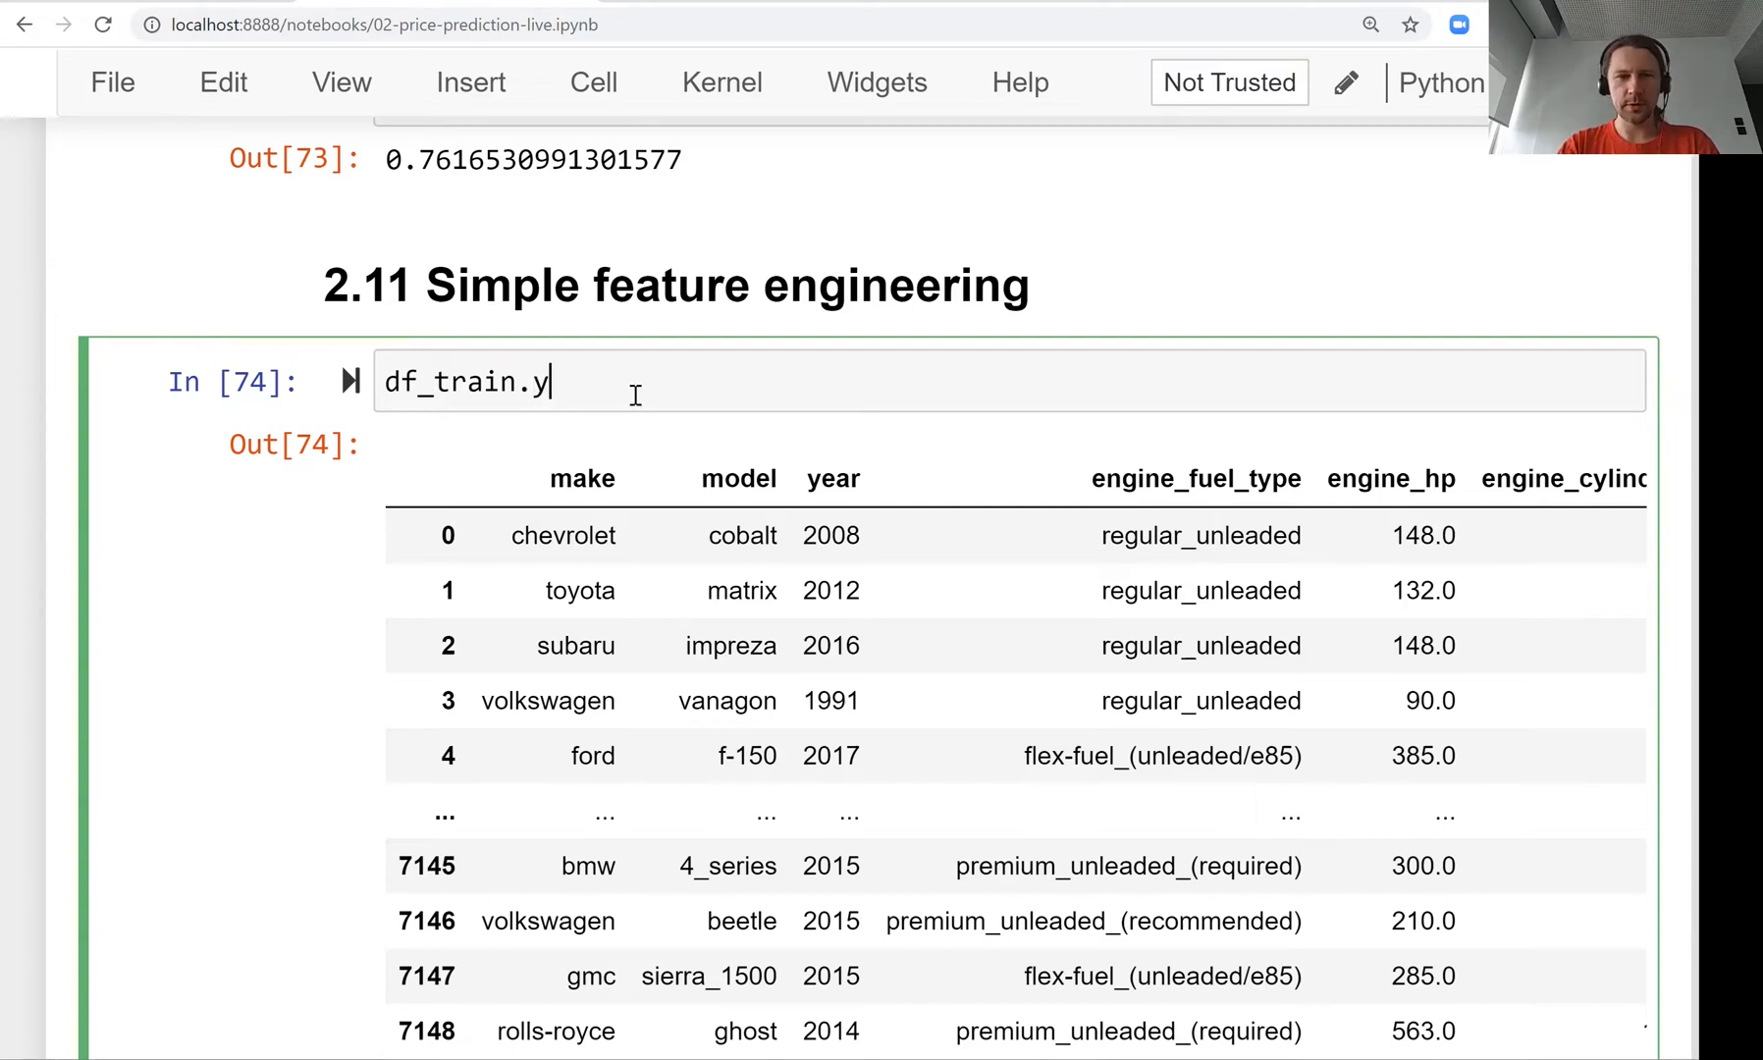
type("ear.ea")
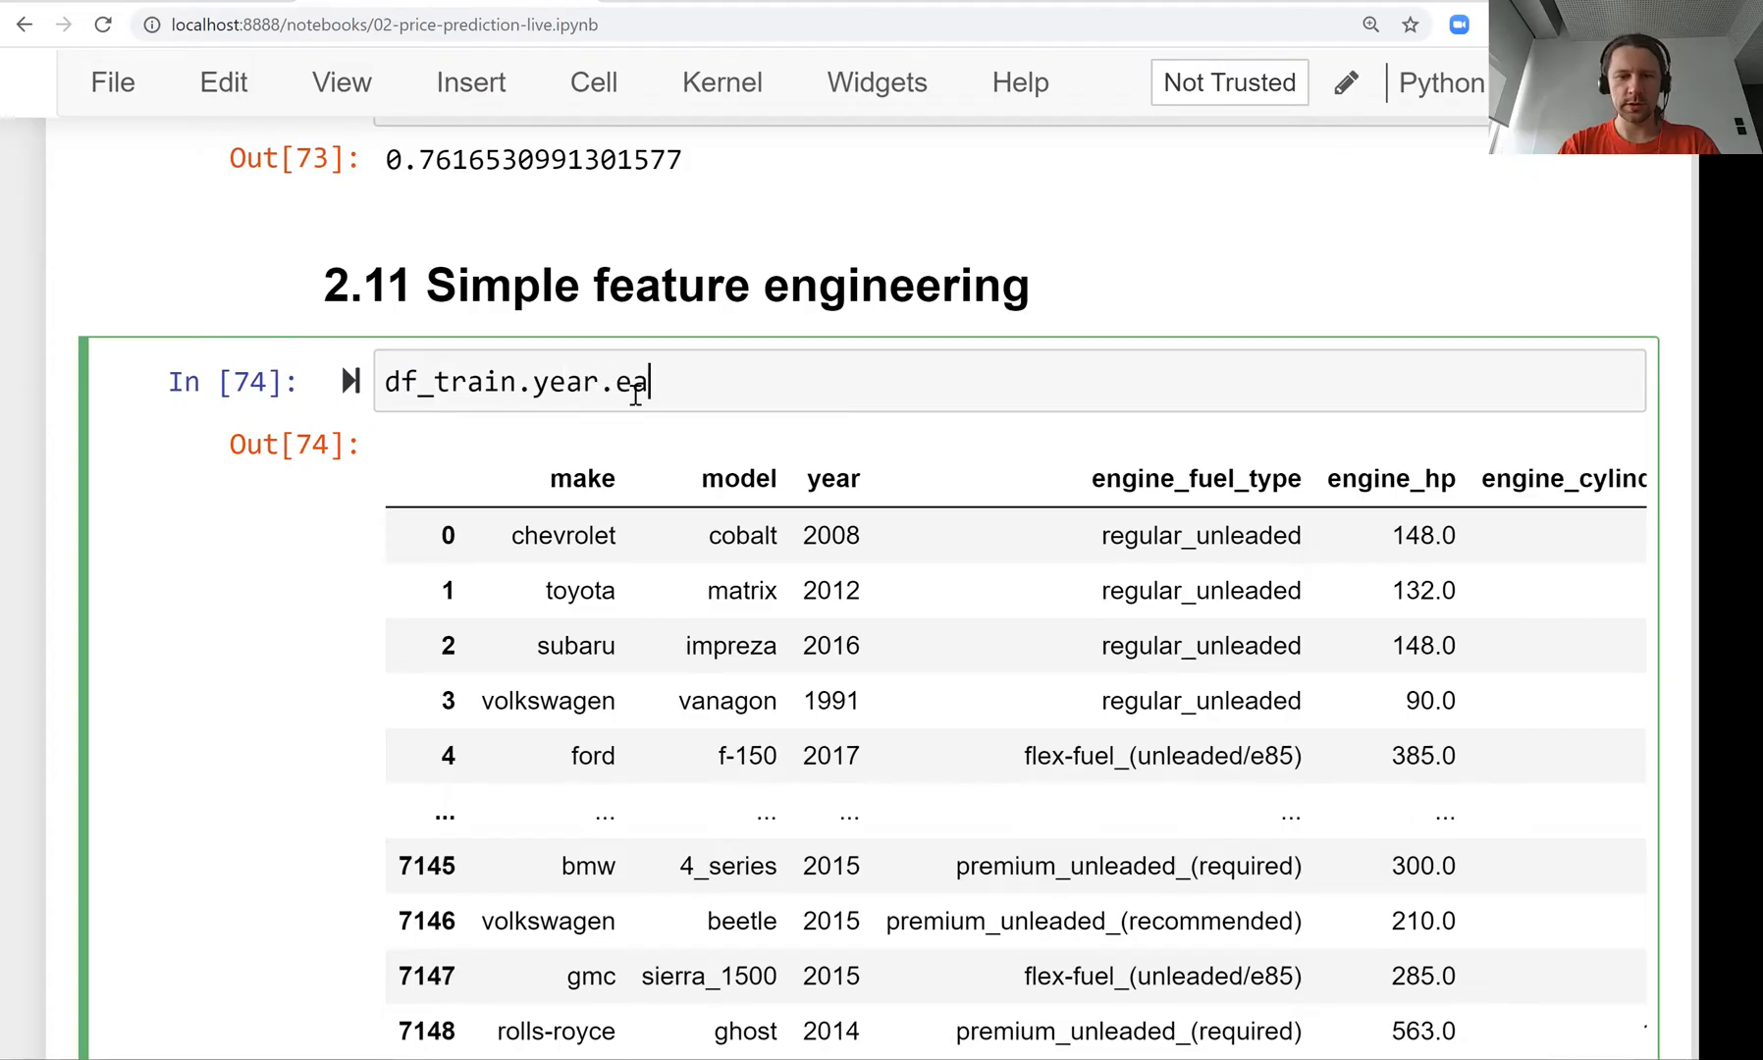
type("max(")
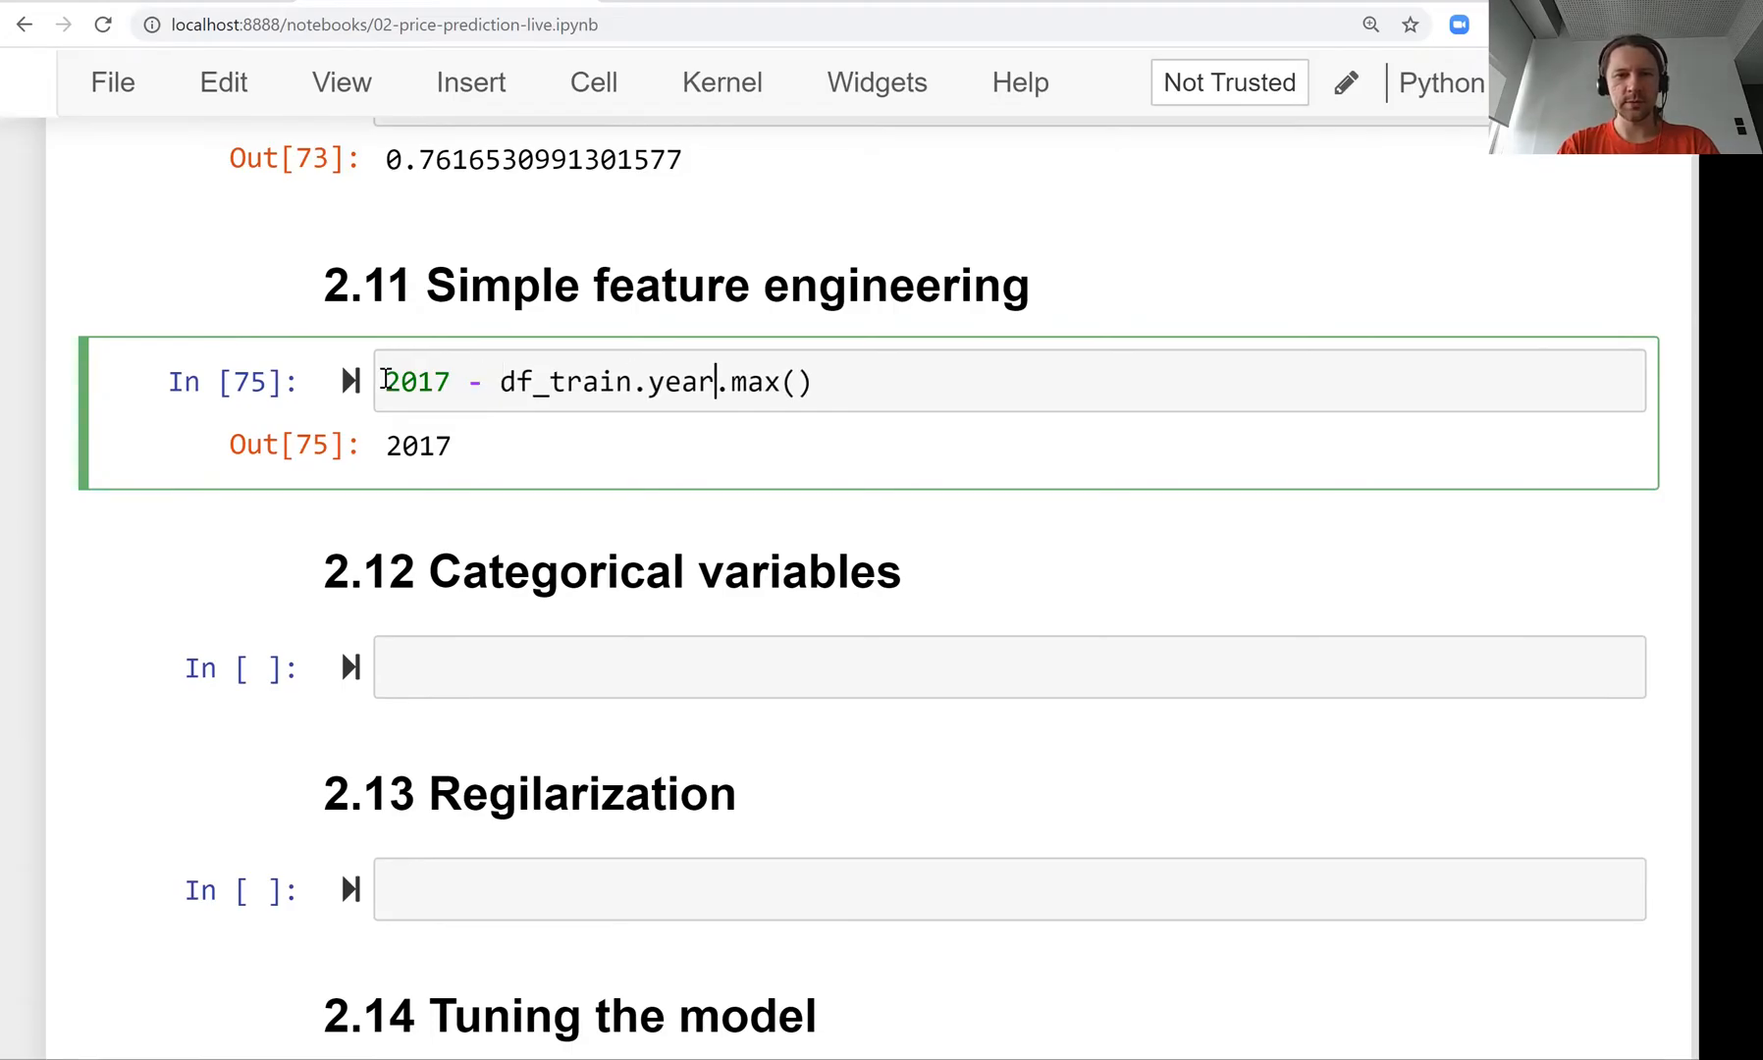
key("BackSpace")
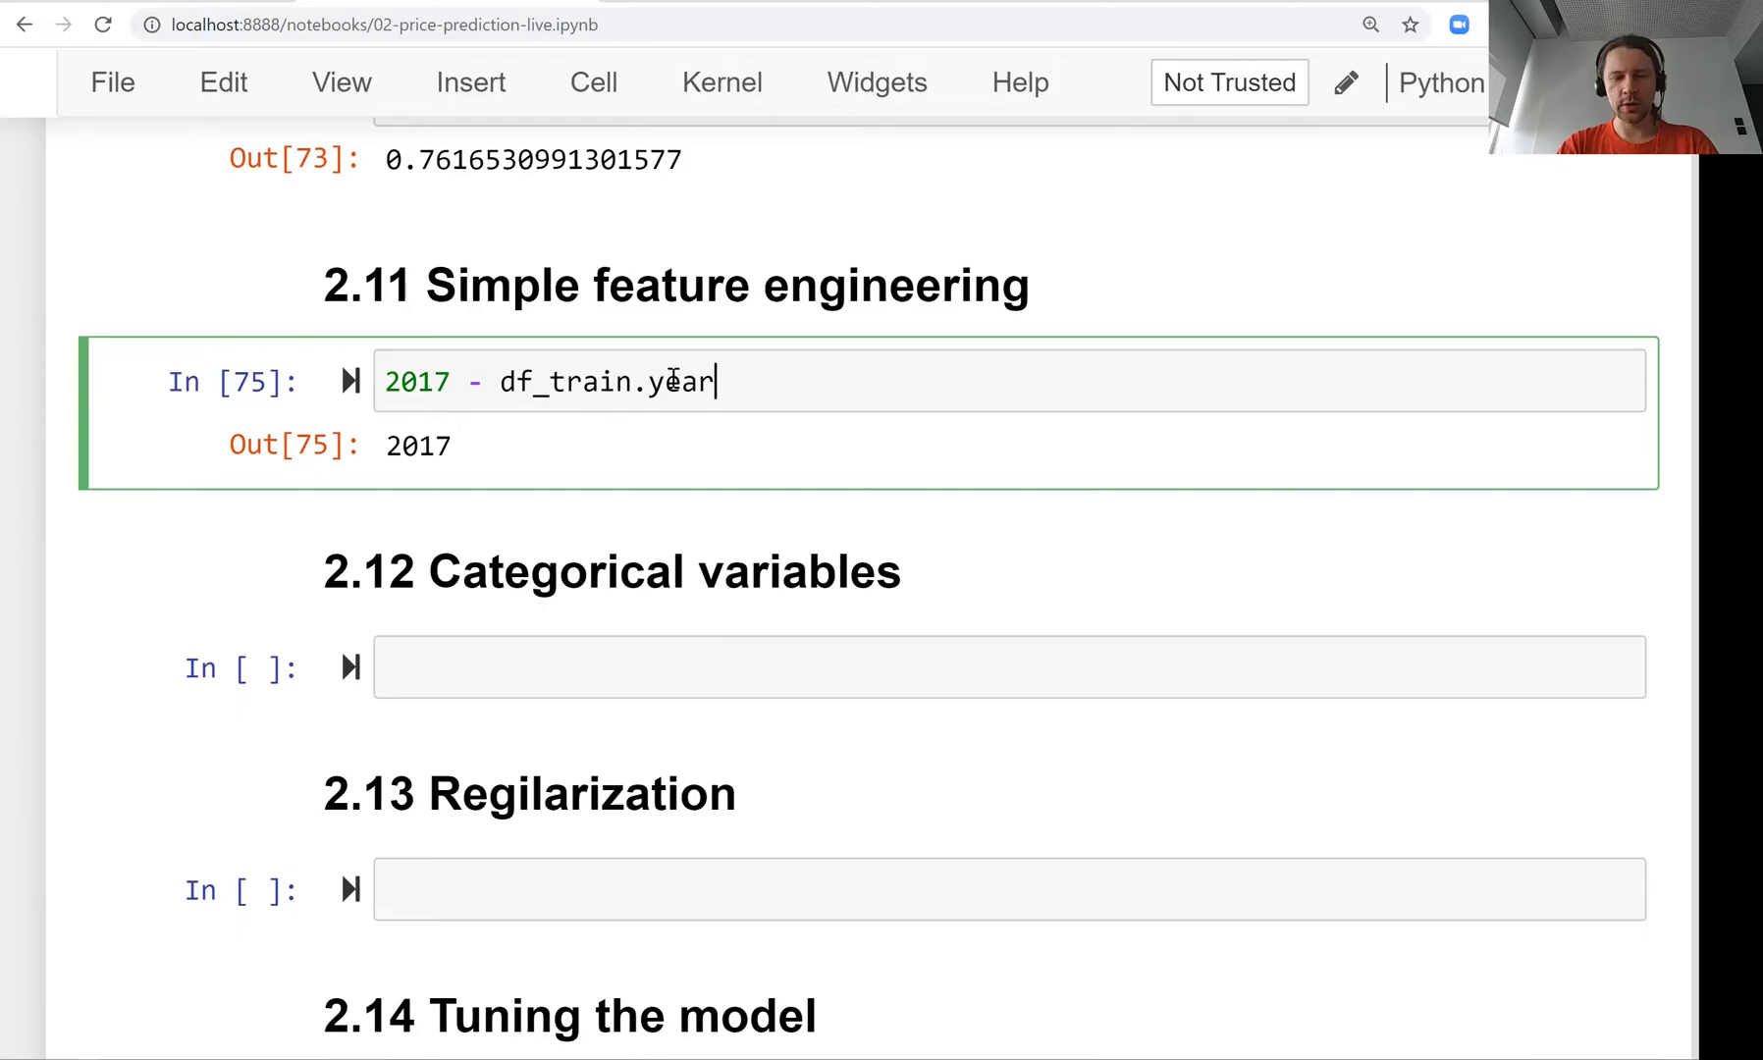
key("Shift+Enter")
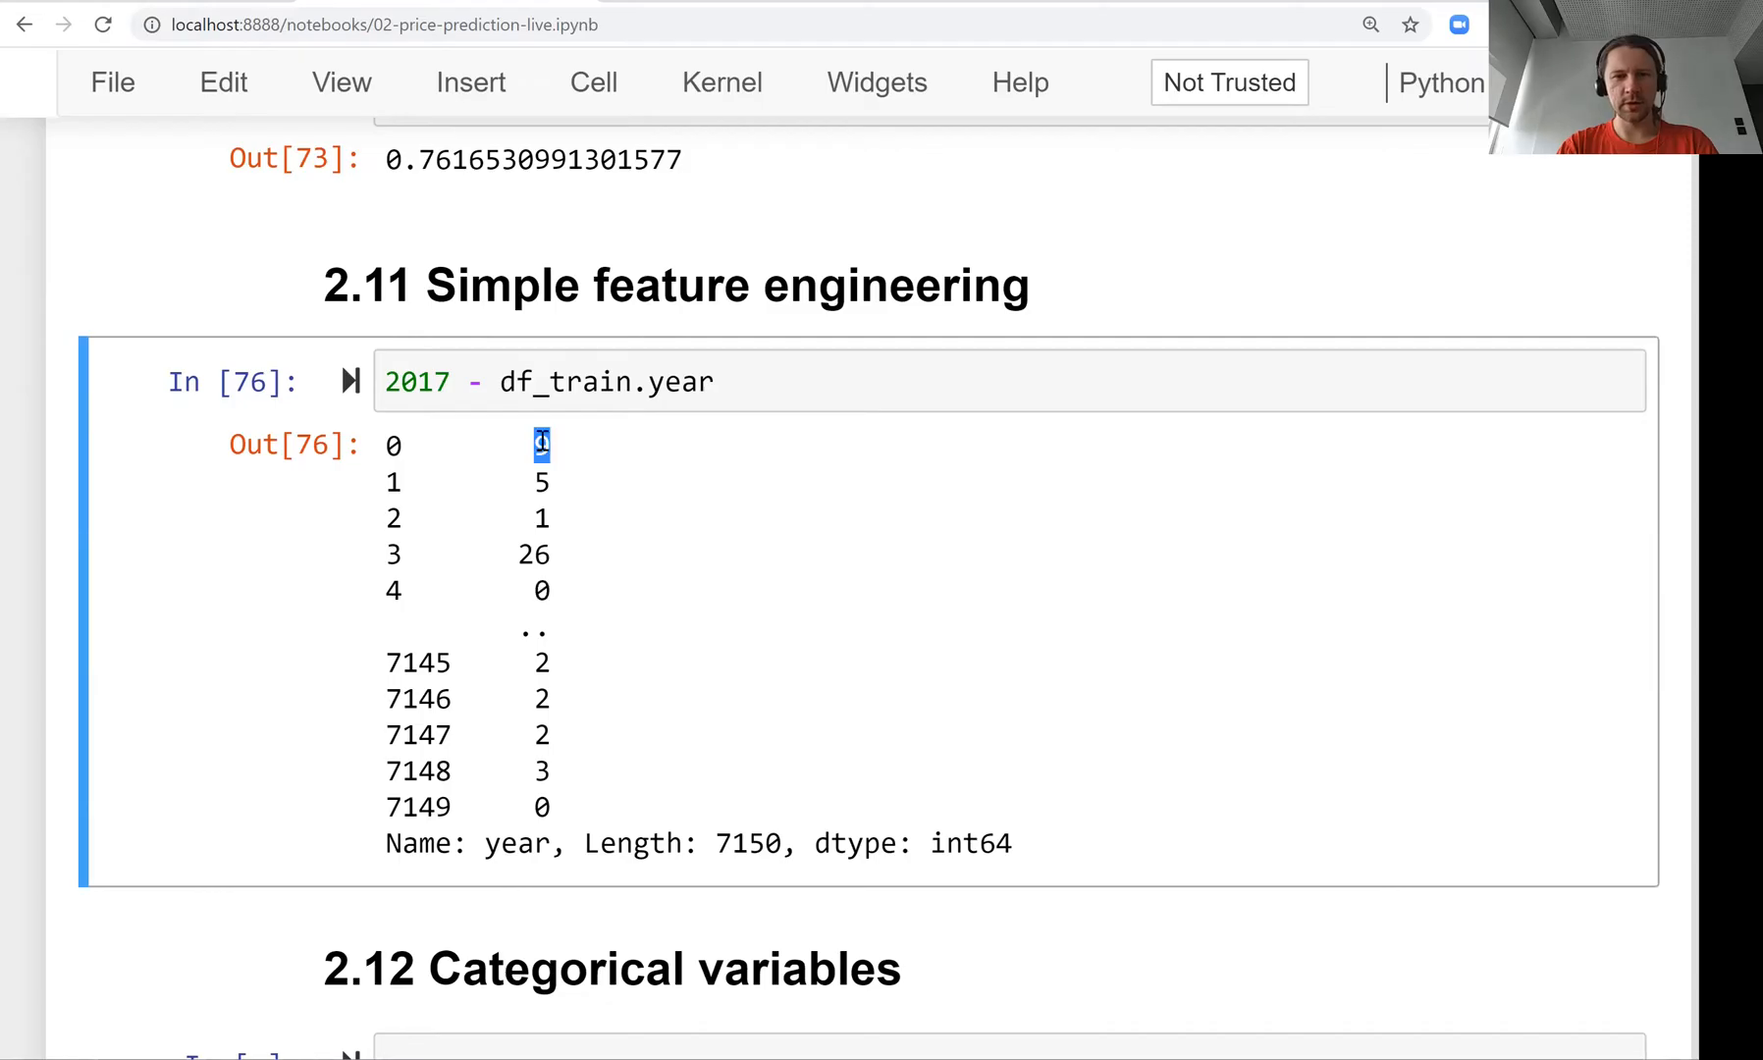
Begin rewriting the expression as a df[...] column assignment for the age.
left_click(507, 381)
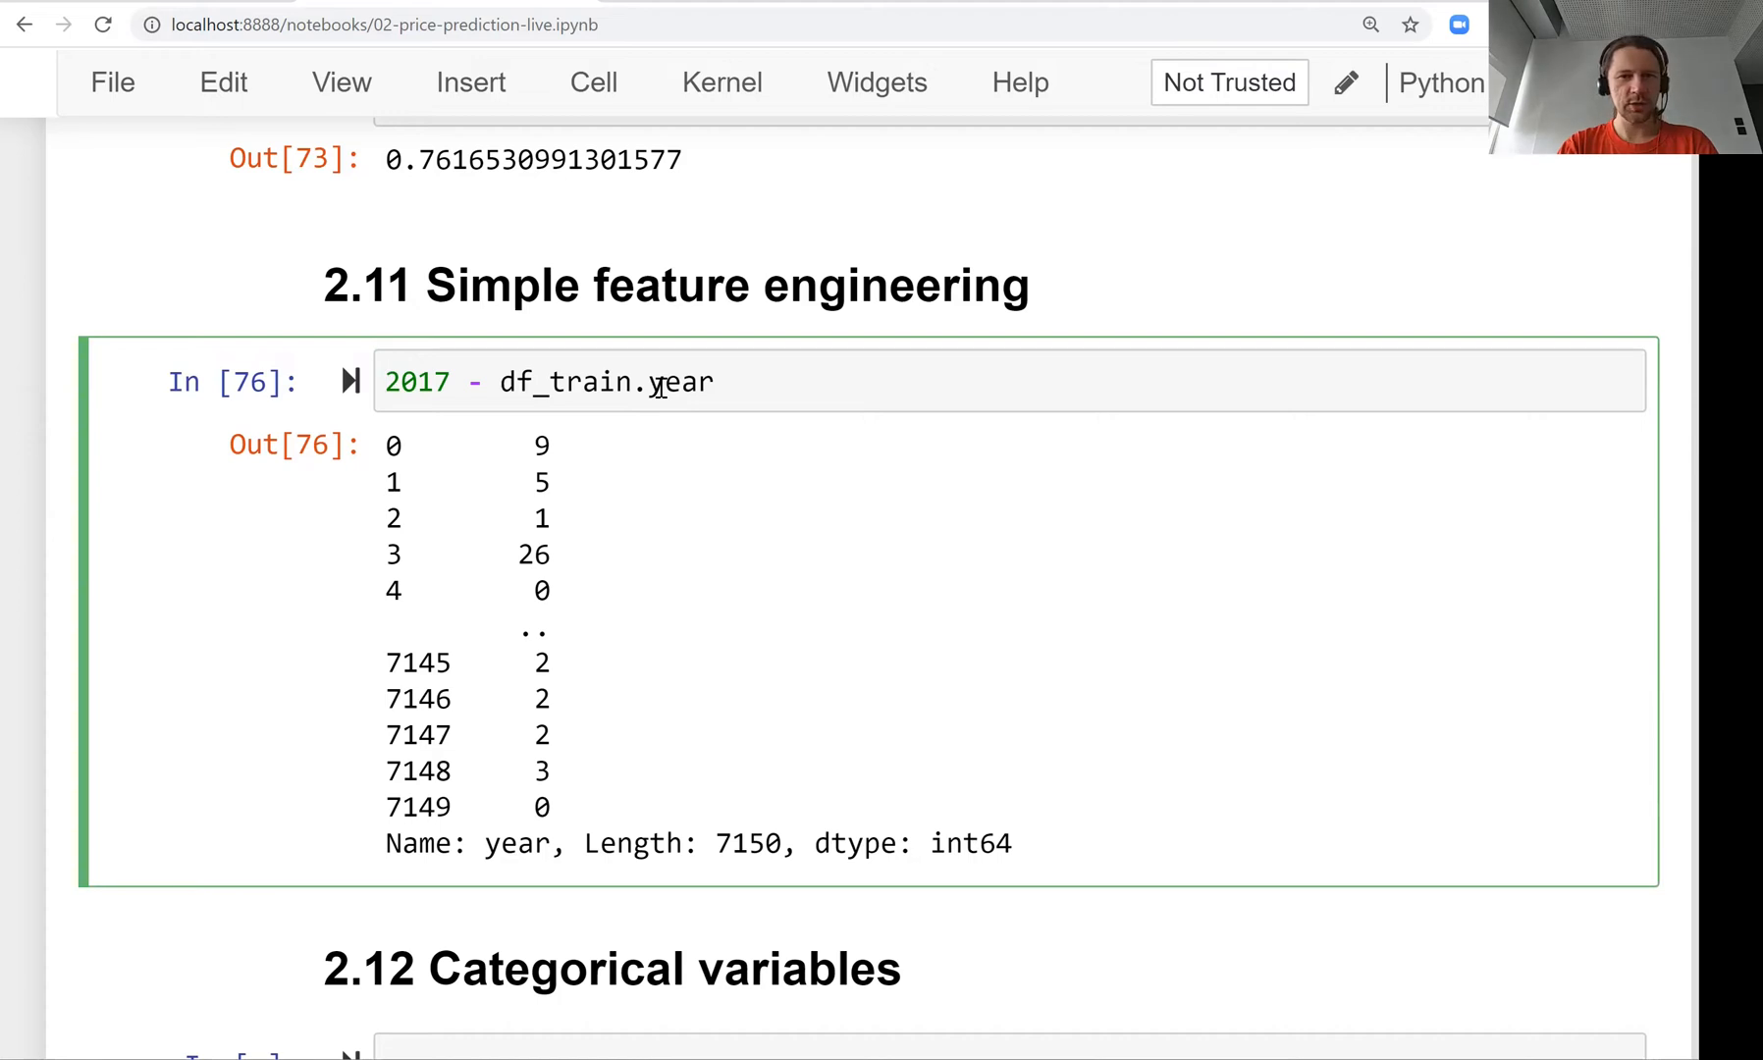
left_click(388, 383)
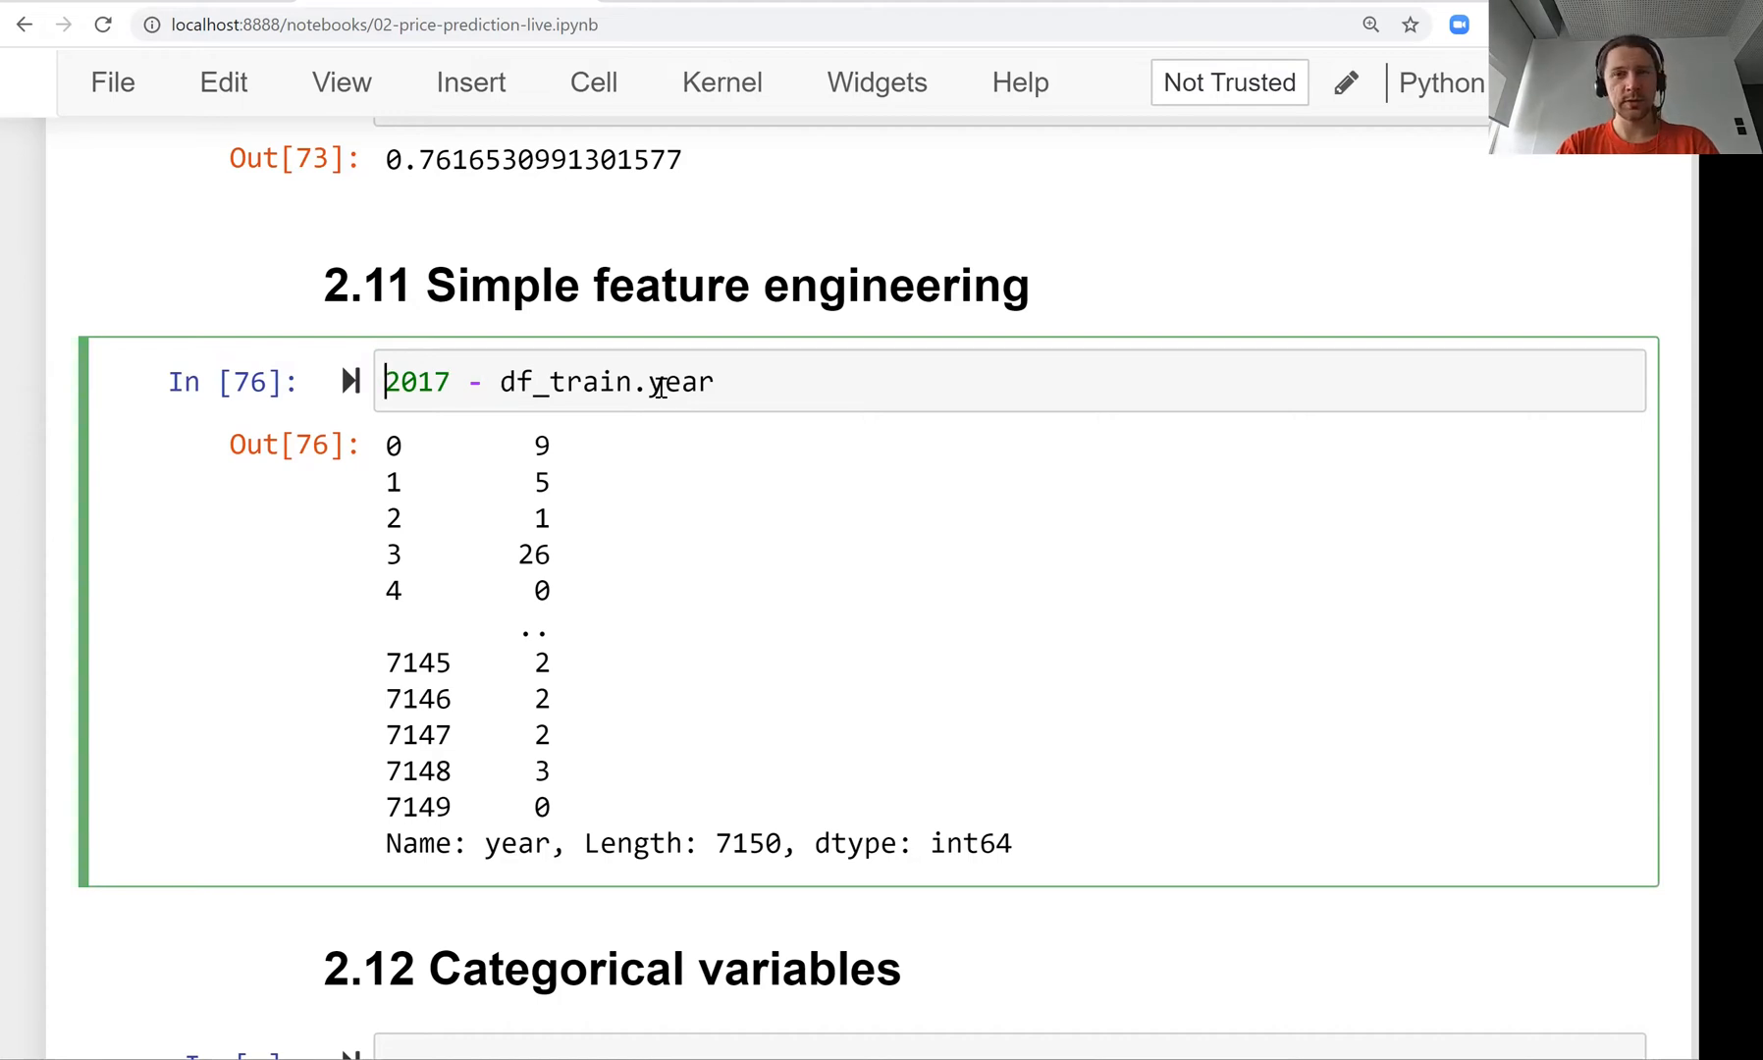
type("df")
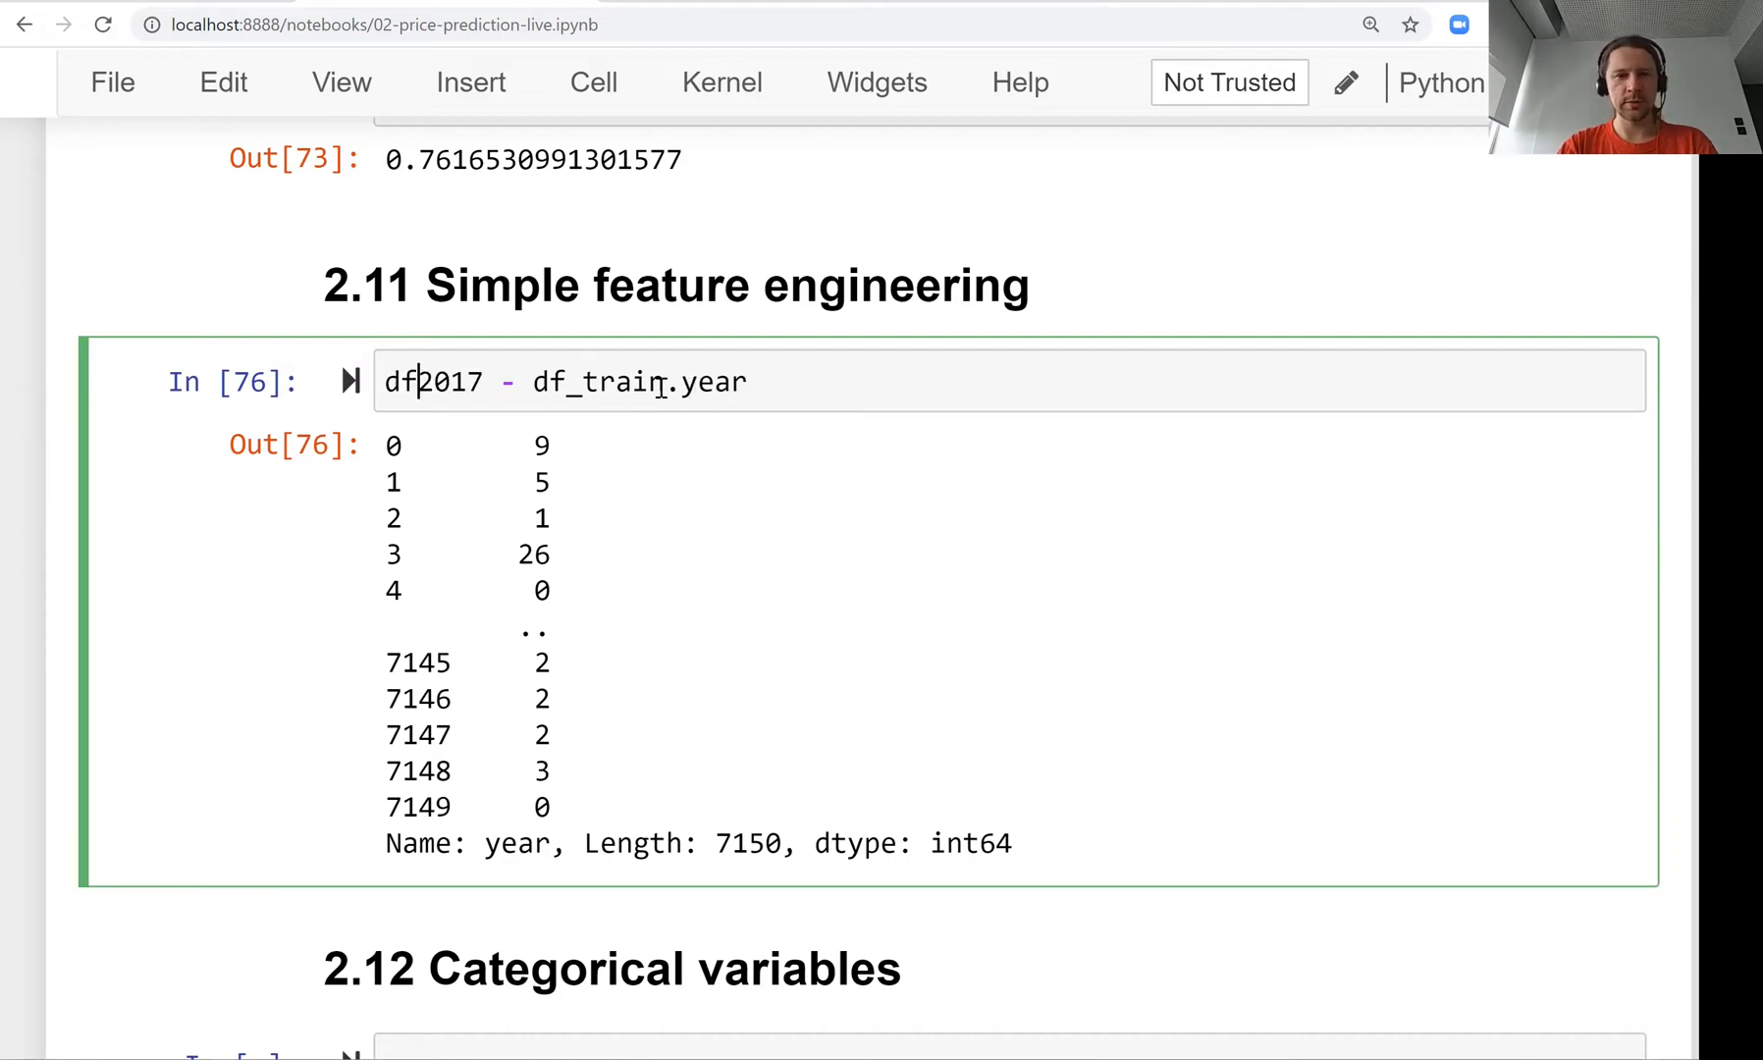
type("[")
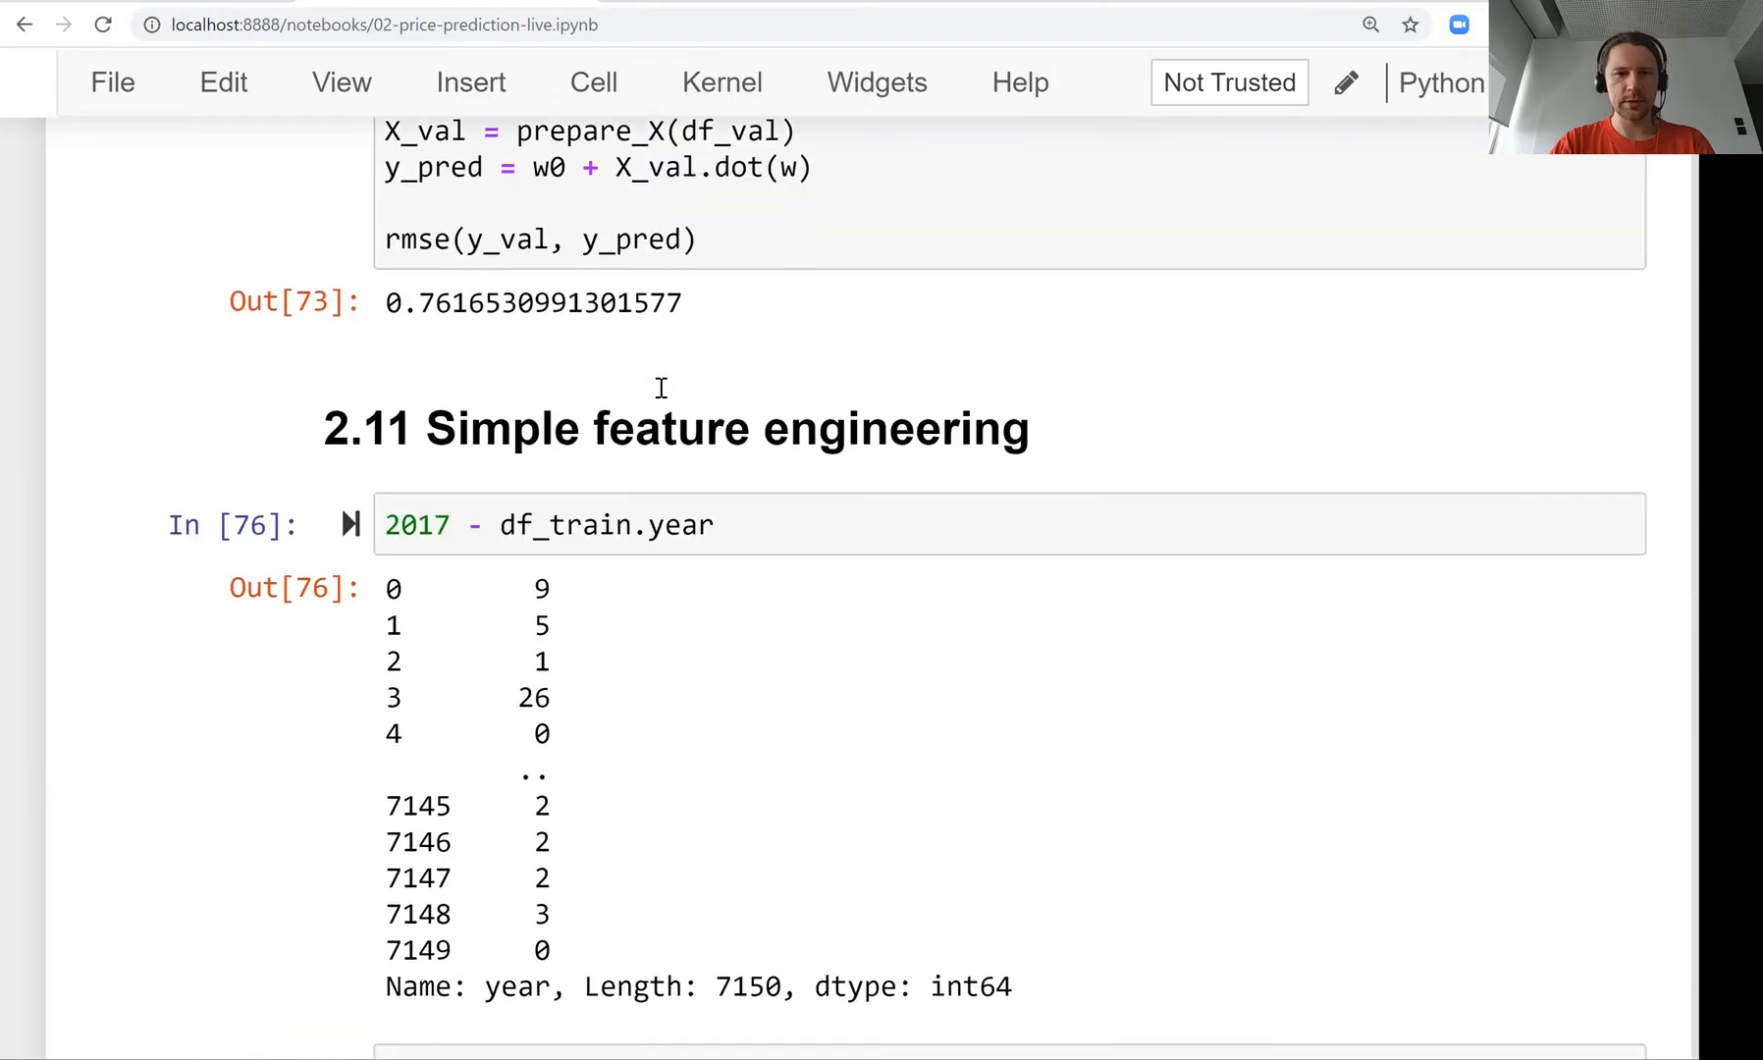
Add df['age'] = 2017 - df.year inside prepare_X.
scroll("down", 3)
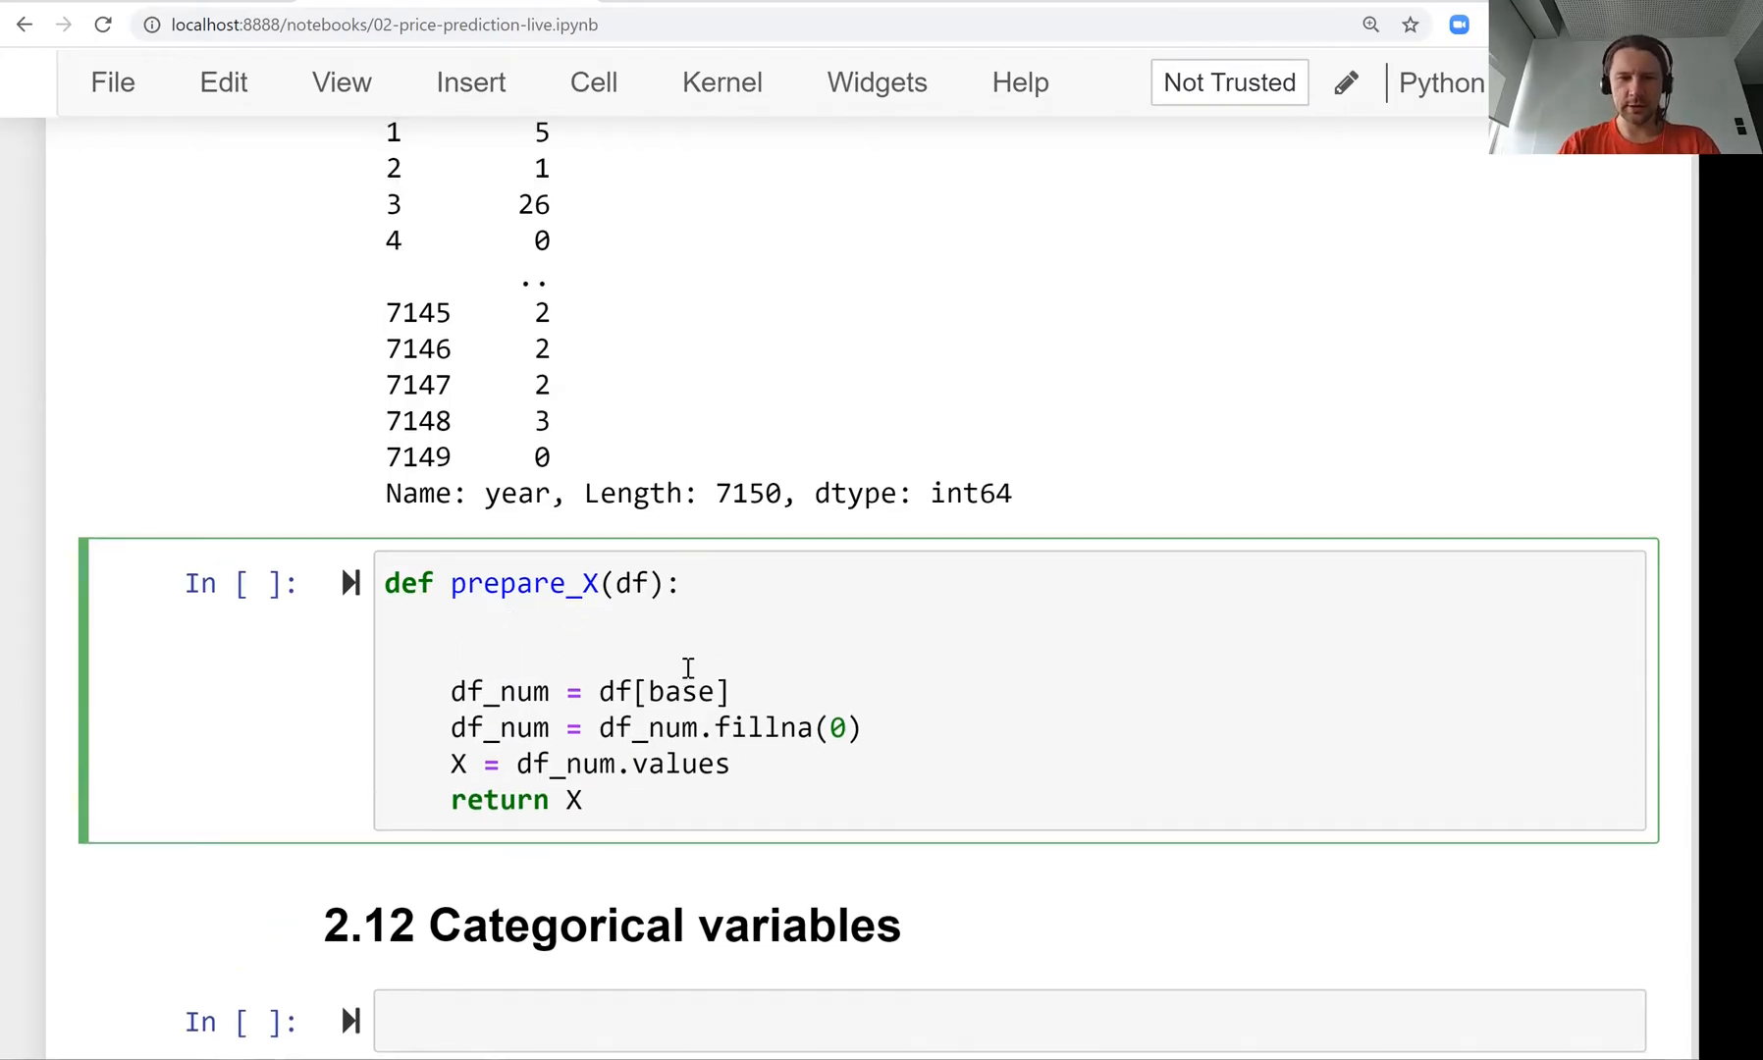
type("df['ag'")
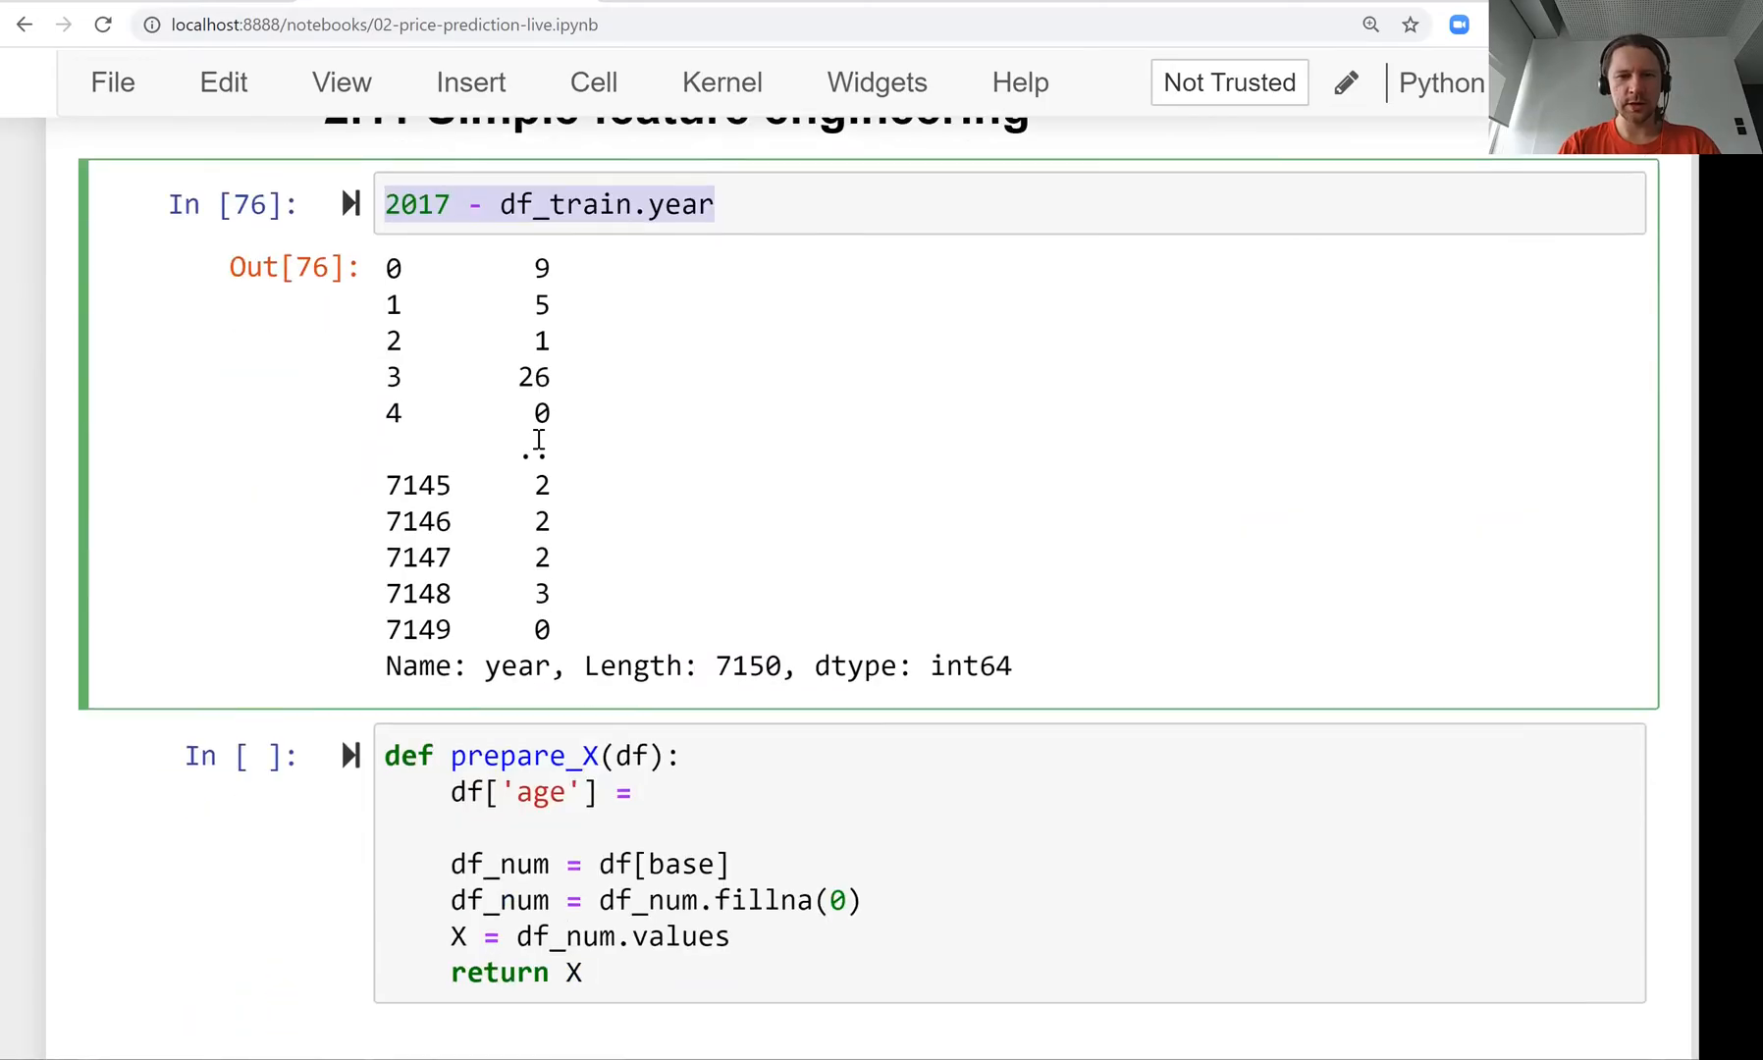
type("2017 - df_train.year")
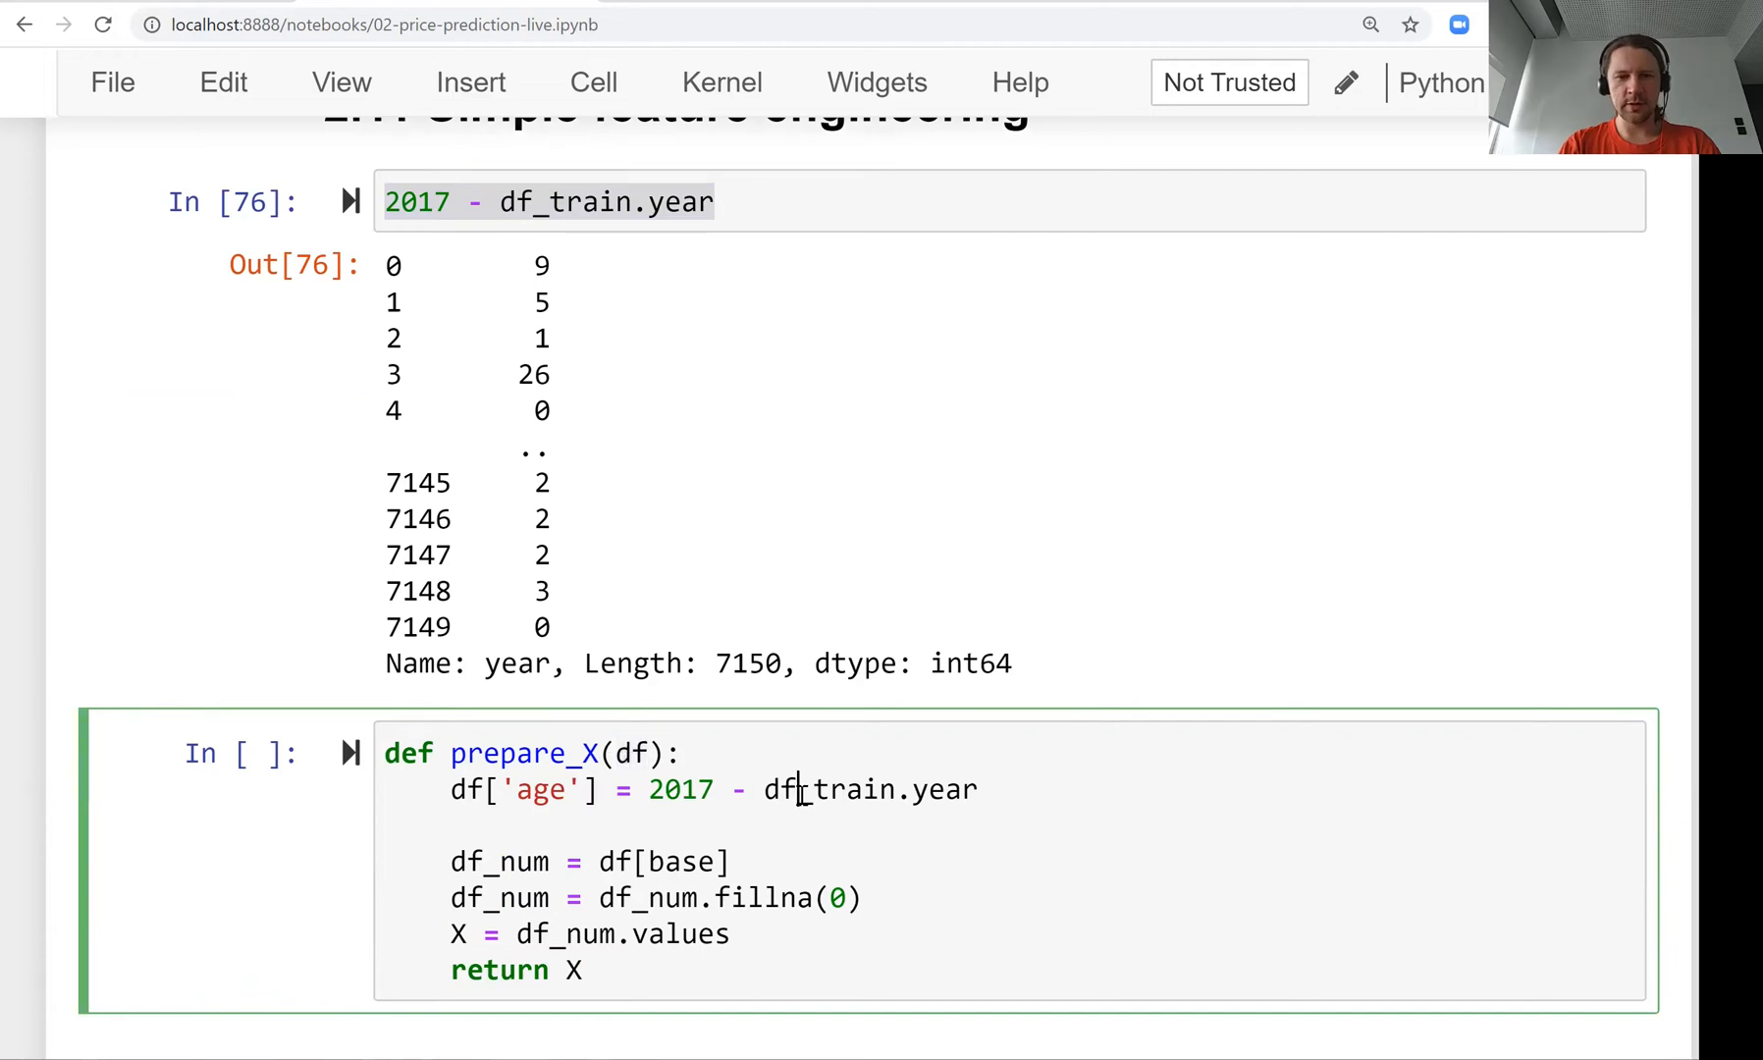
type("df.year")
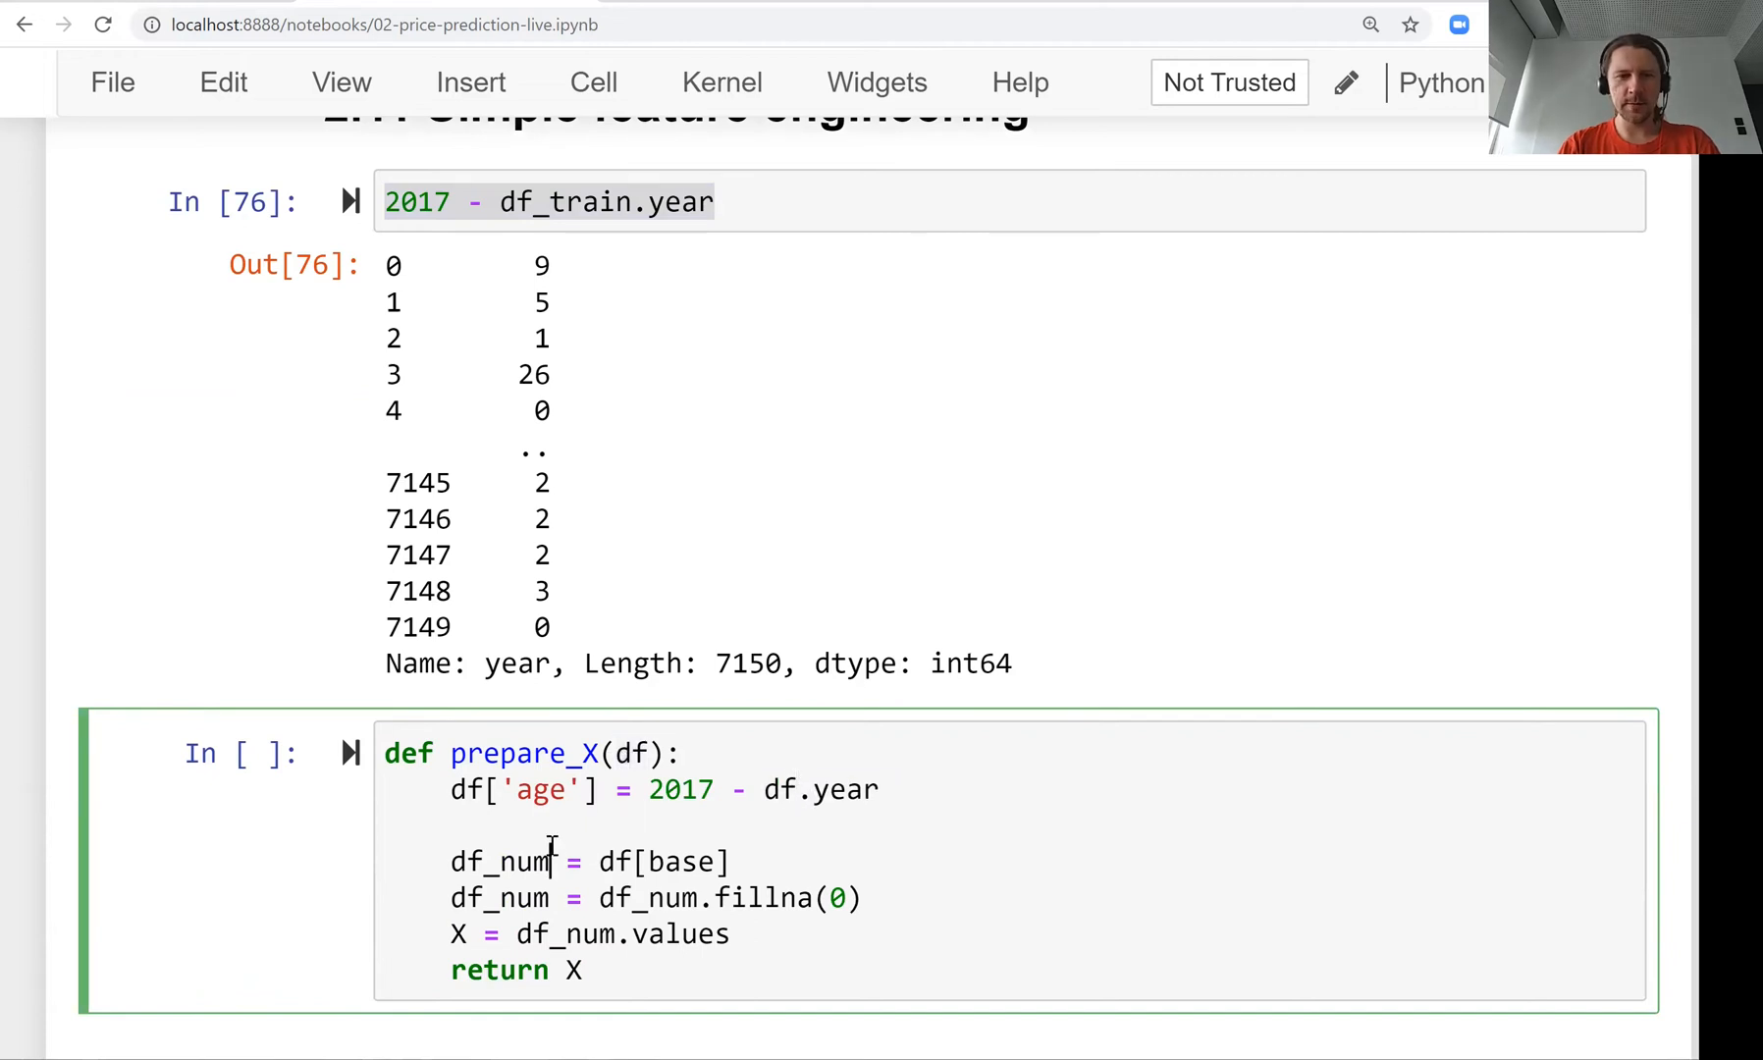
double_click(683, 862)
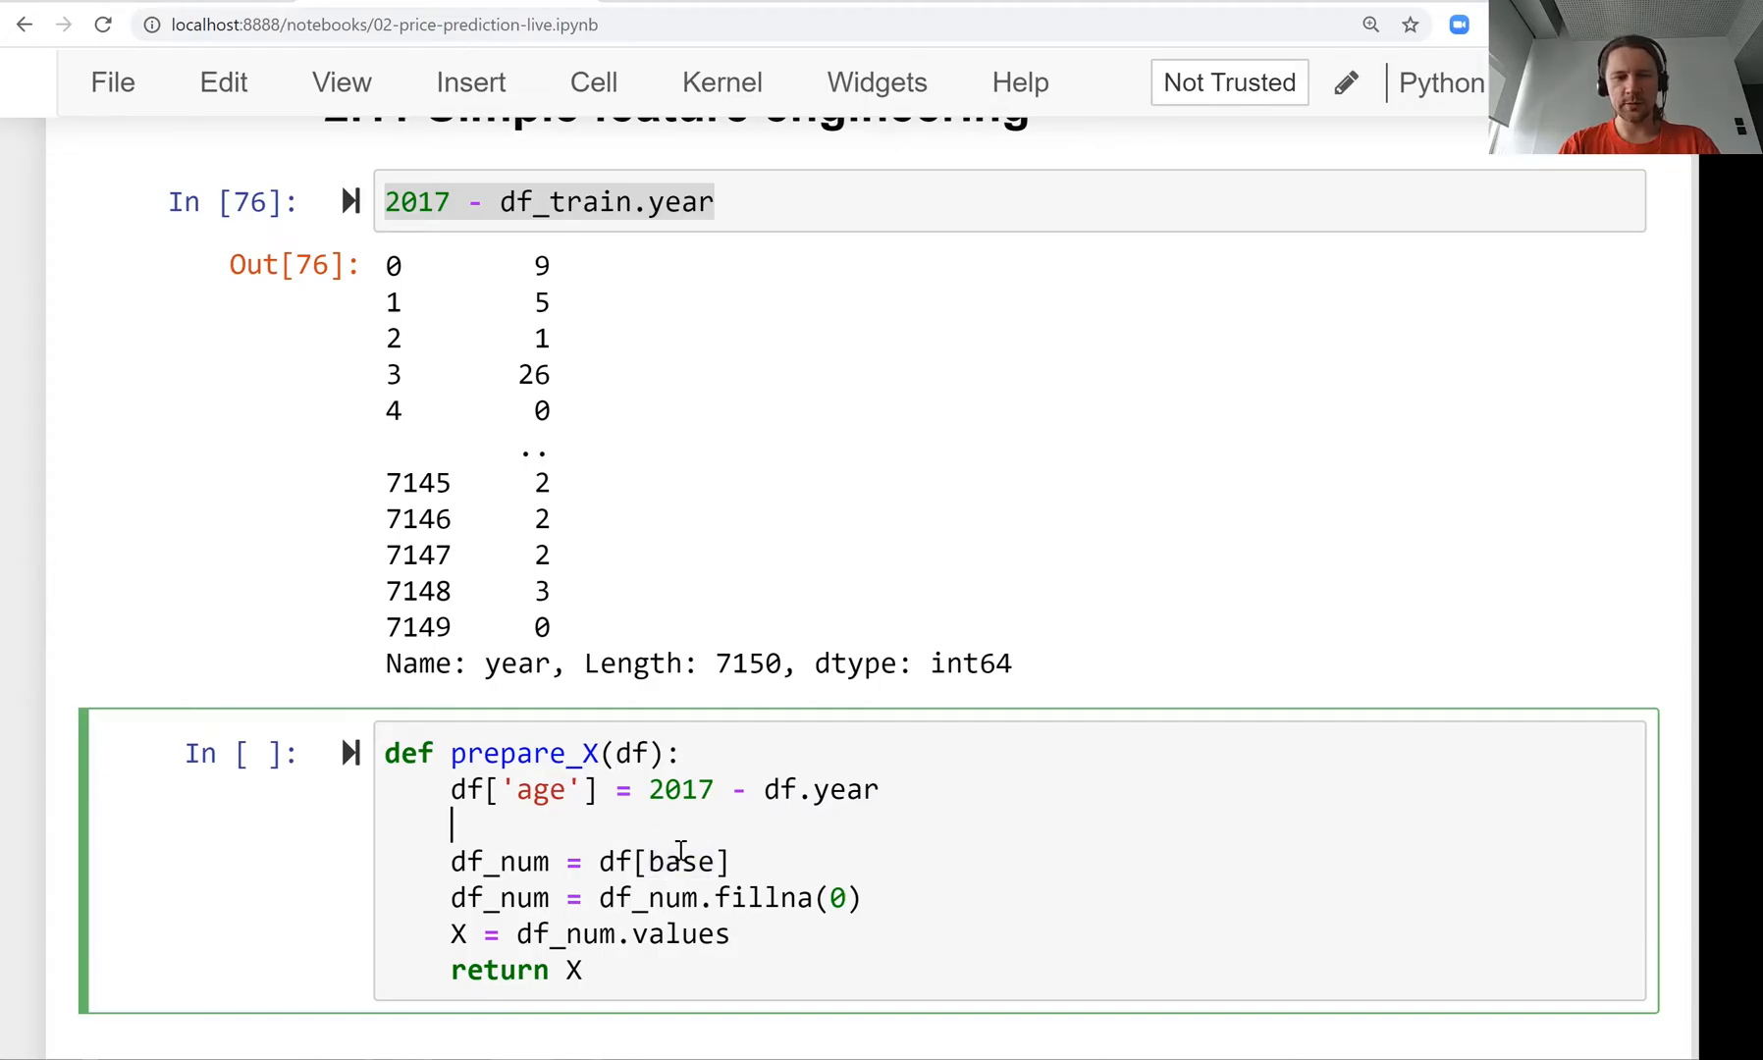
Define features = base + ['age'] so prepare_X selects base plus age.
type("feat")
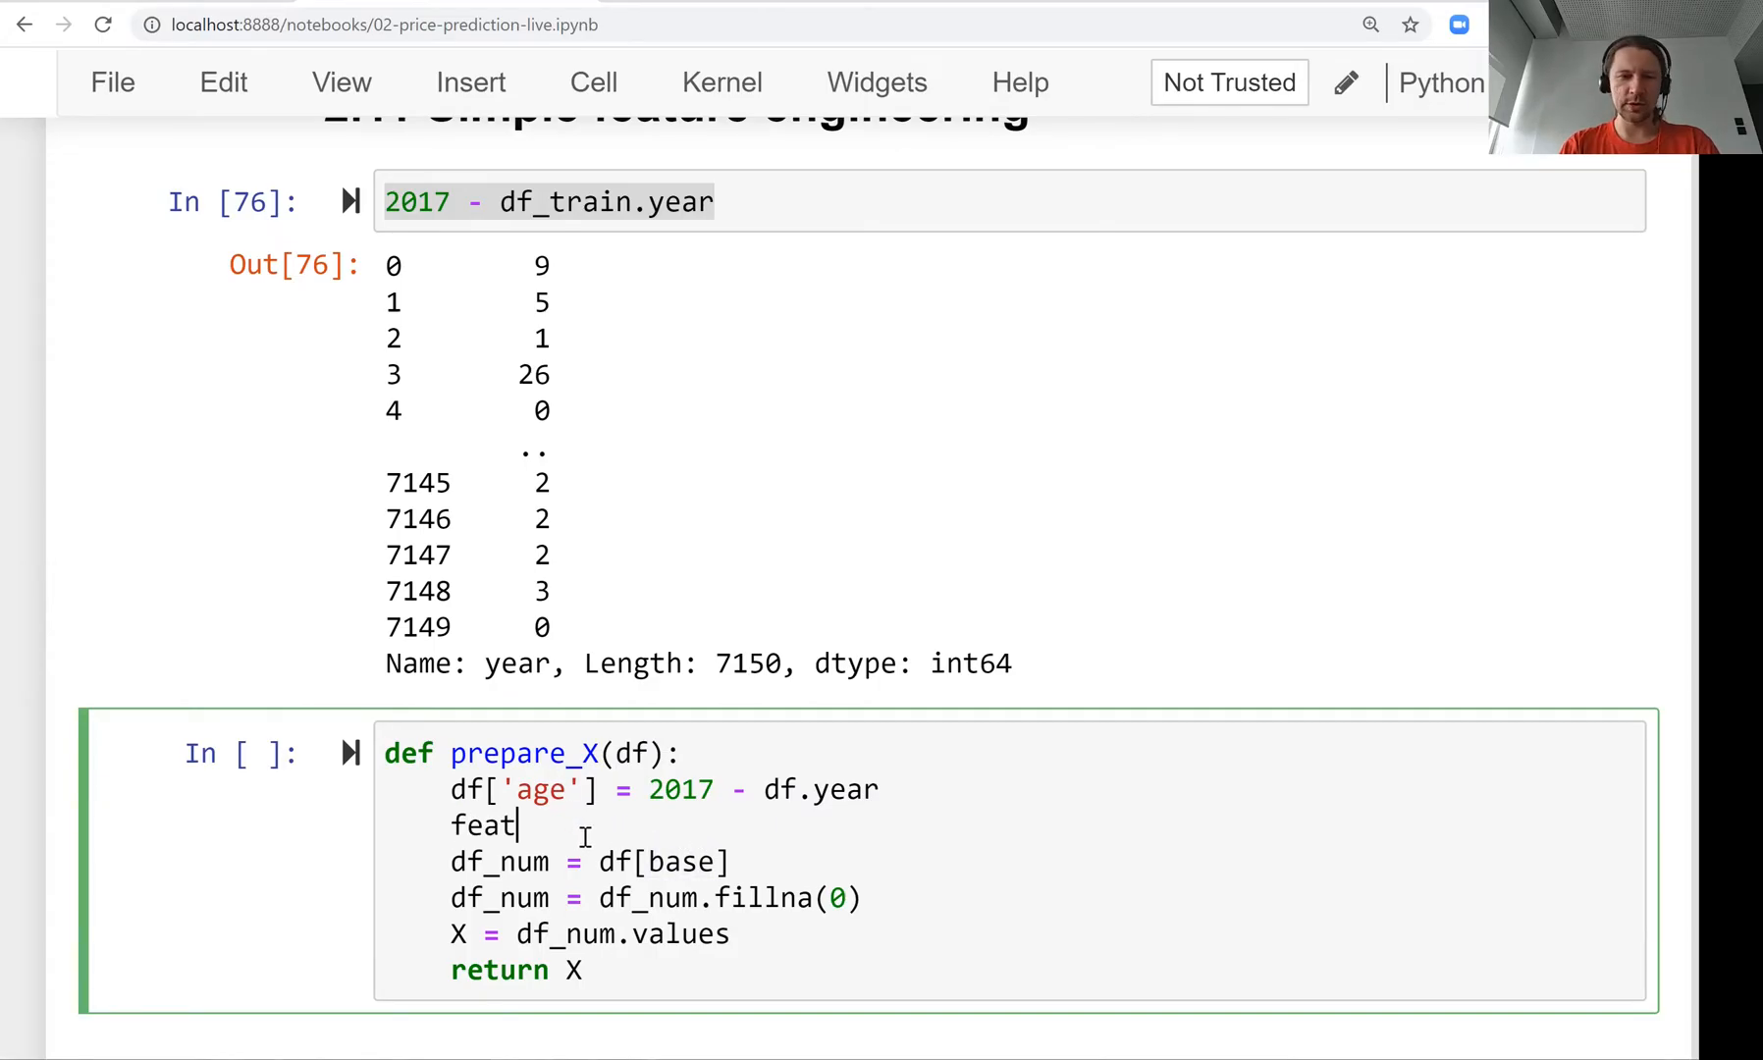
type("ures =")
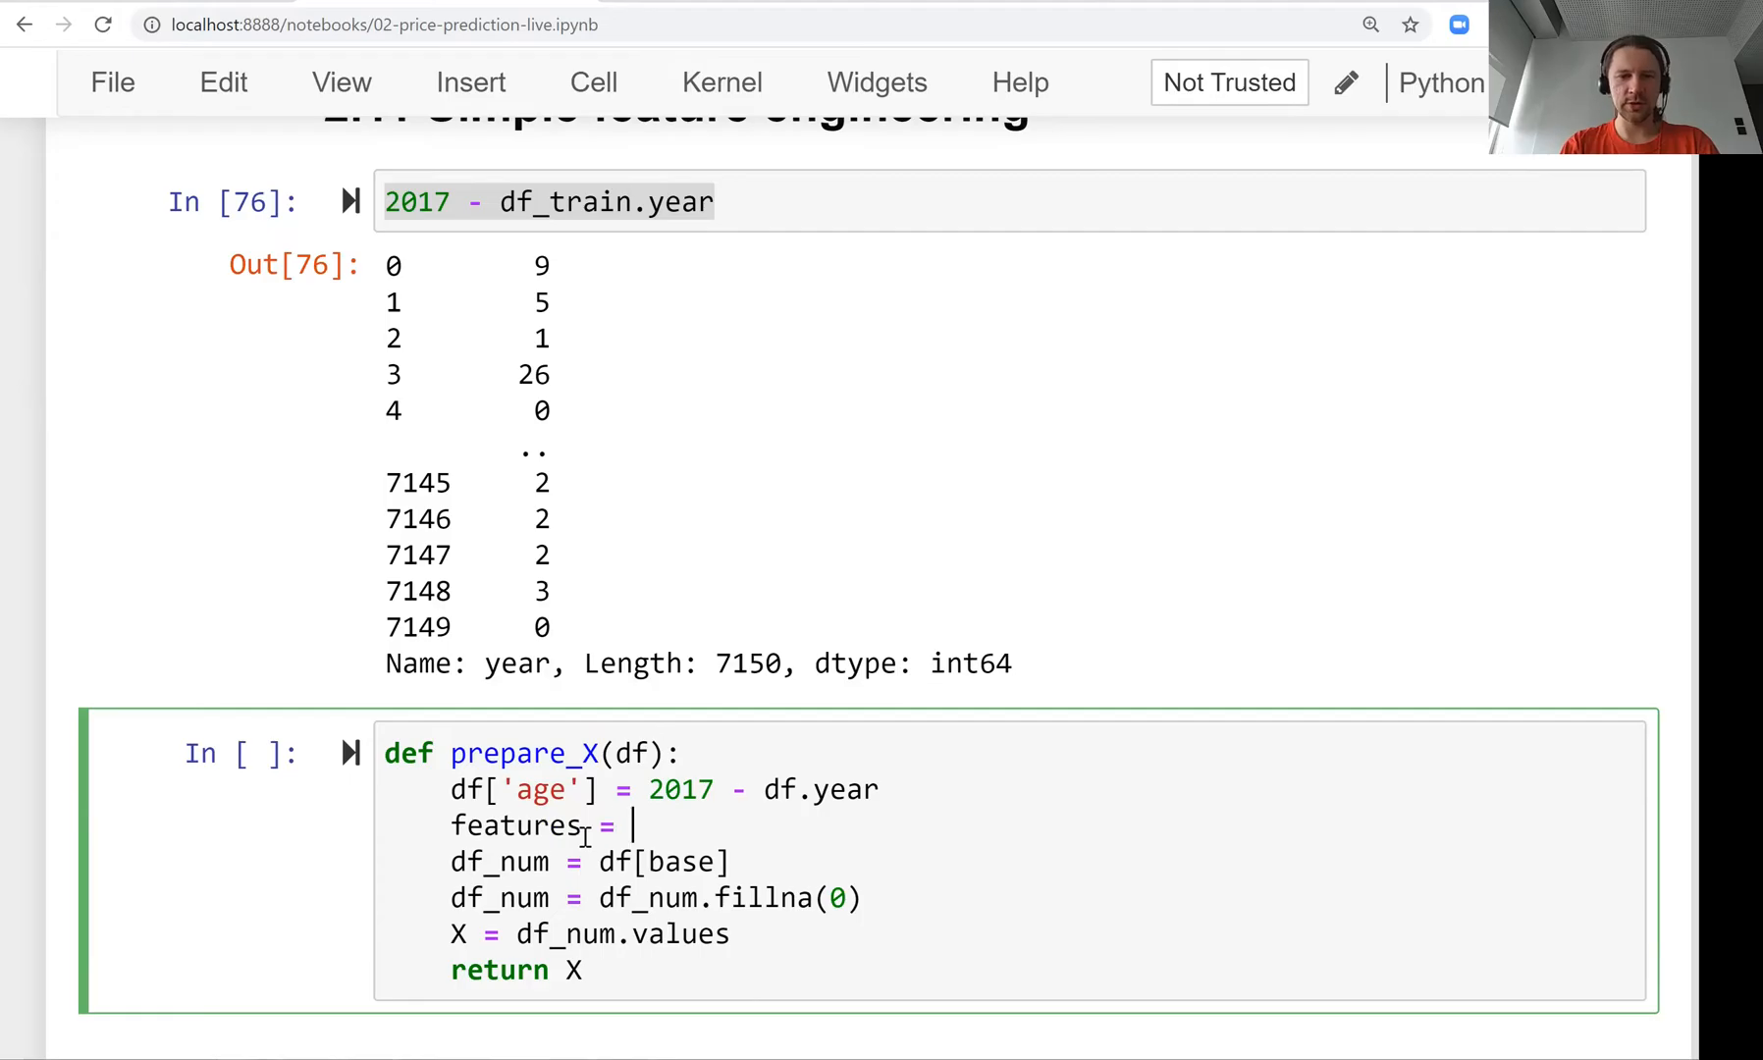
type("base")
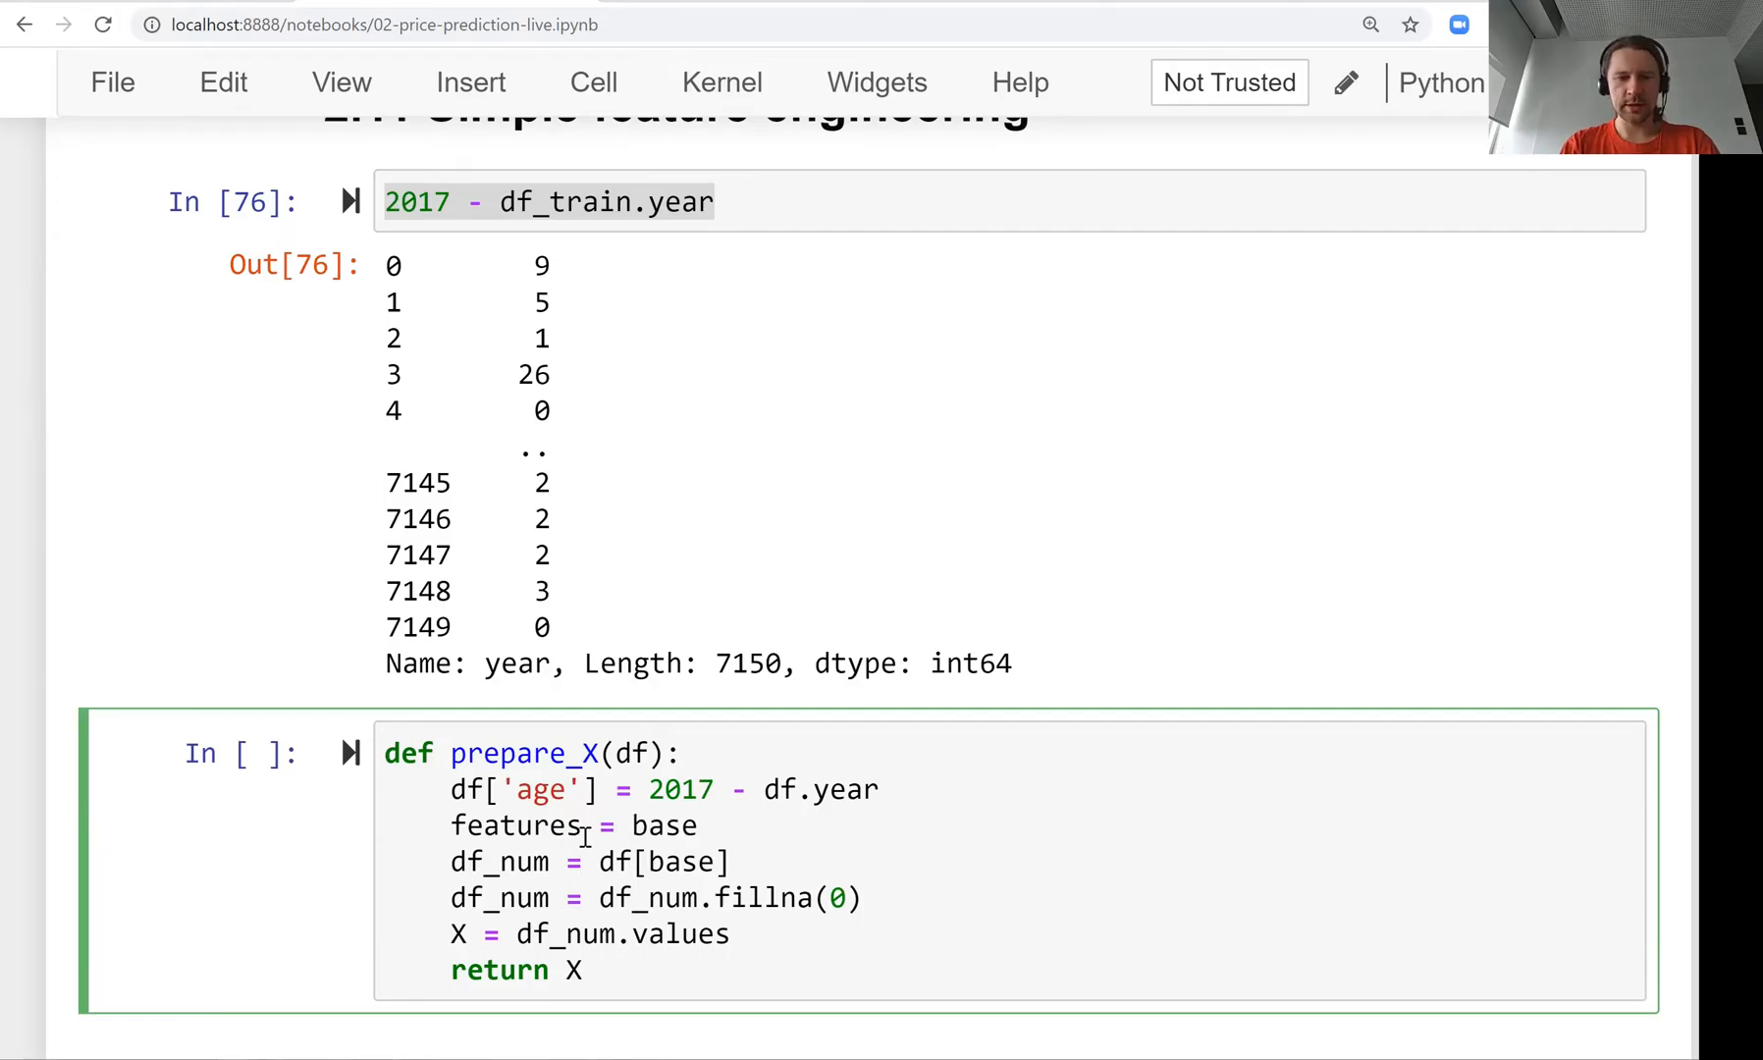
scroll("down", 3)
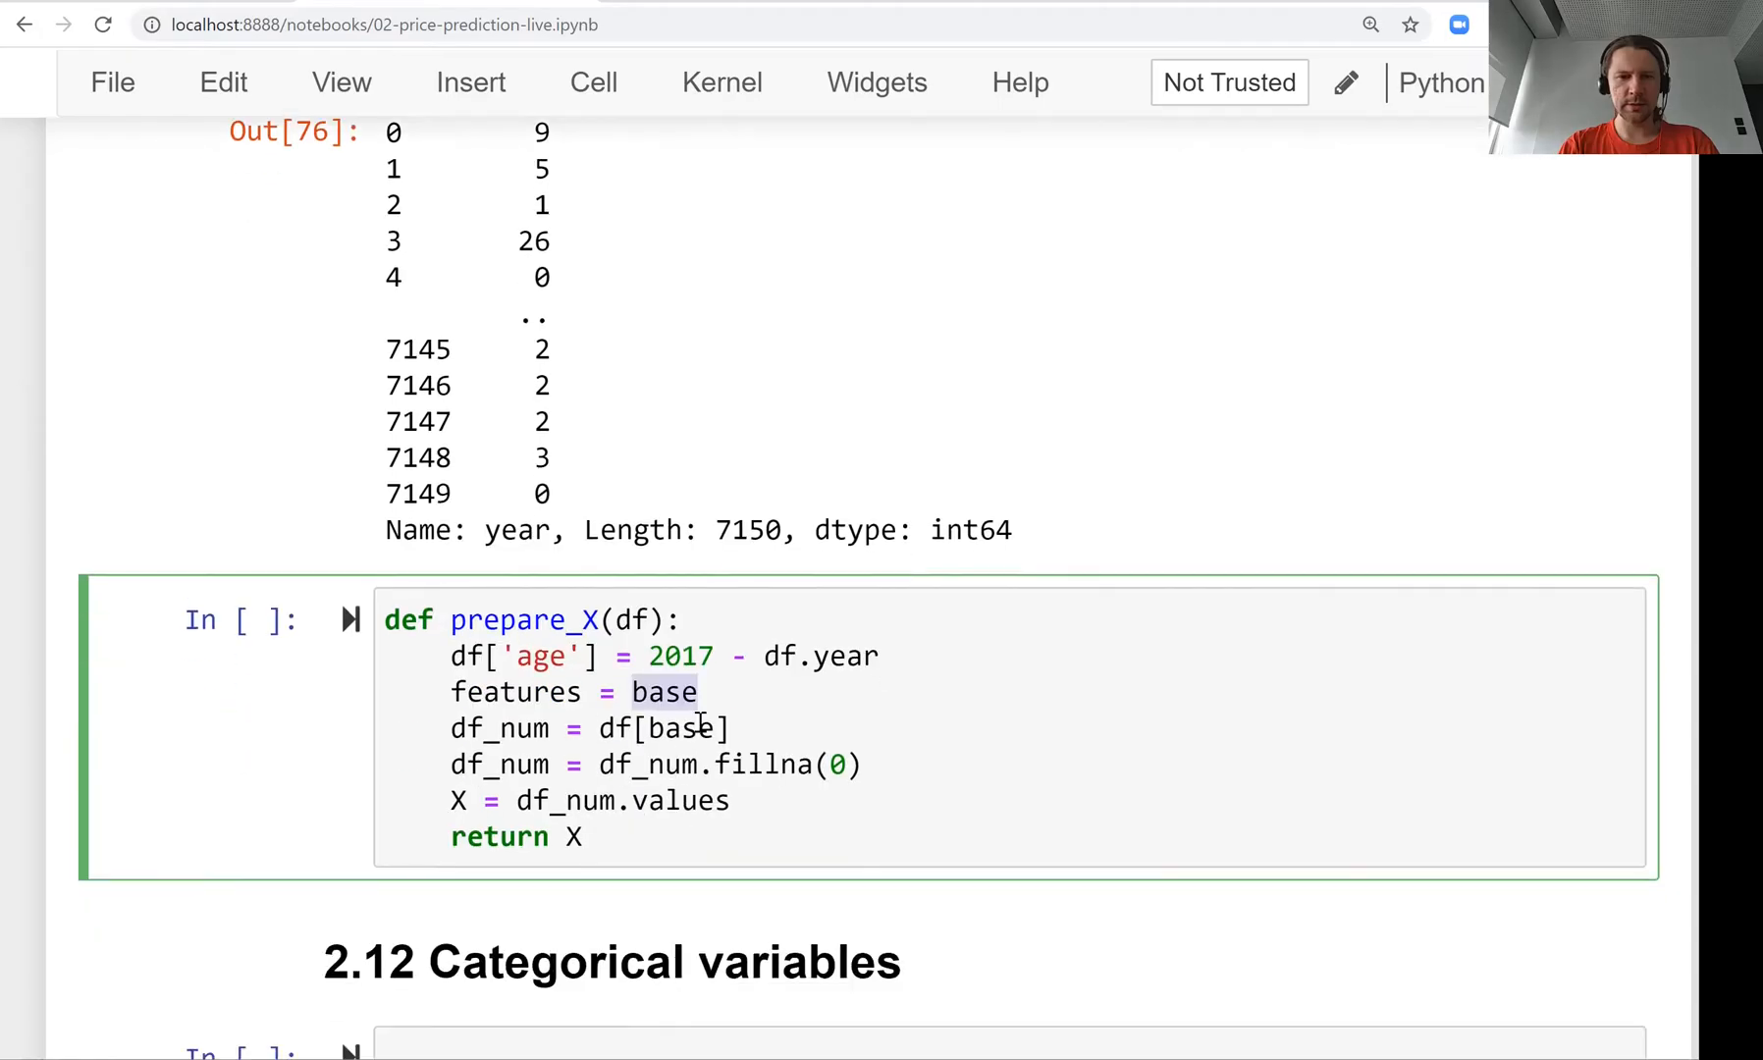
type("+")
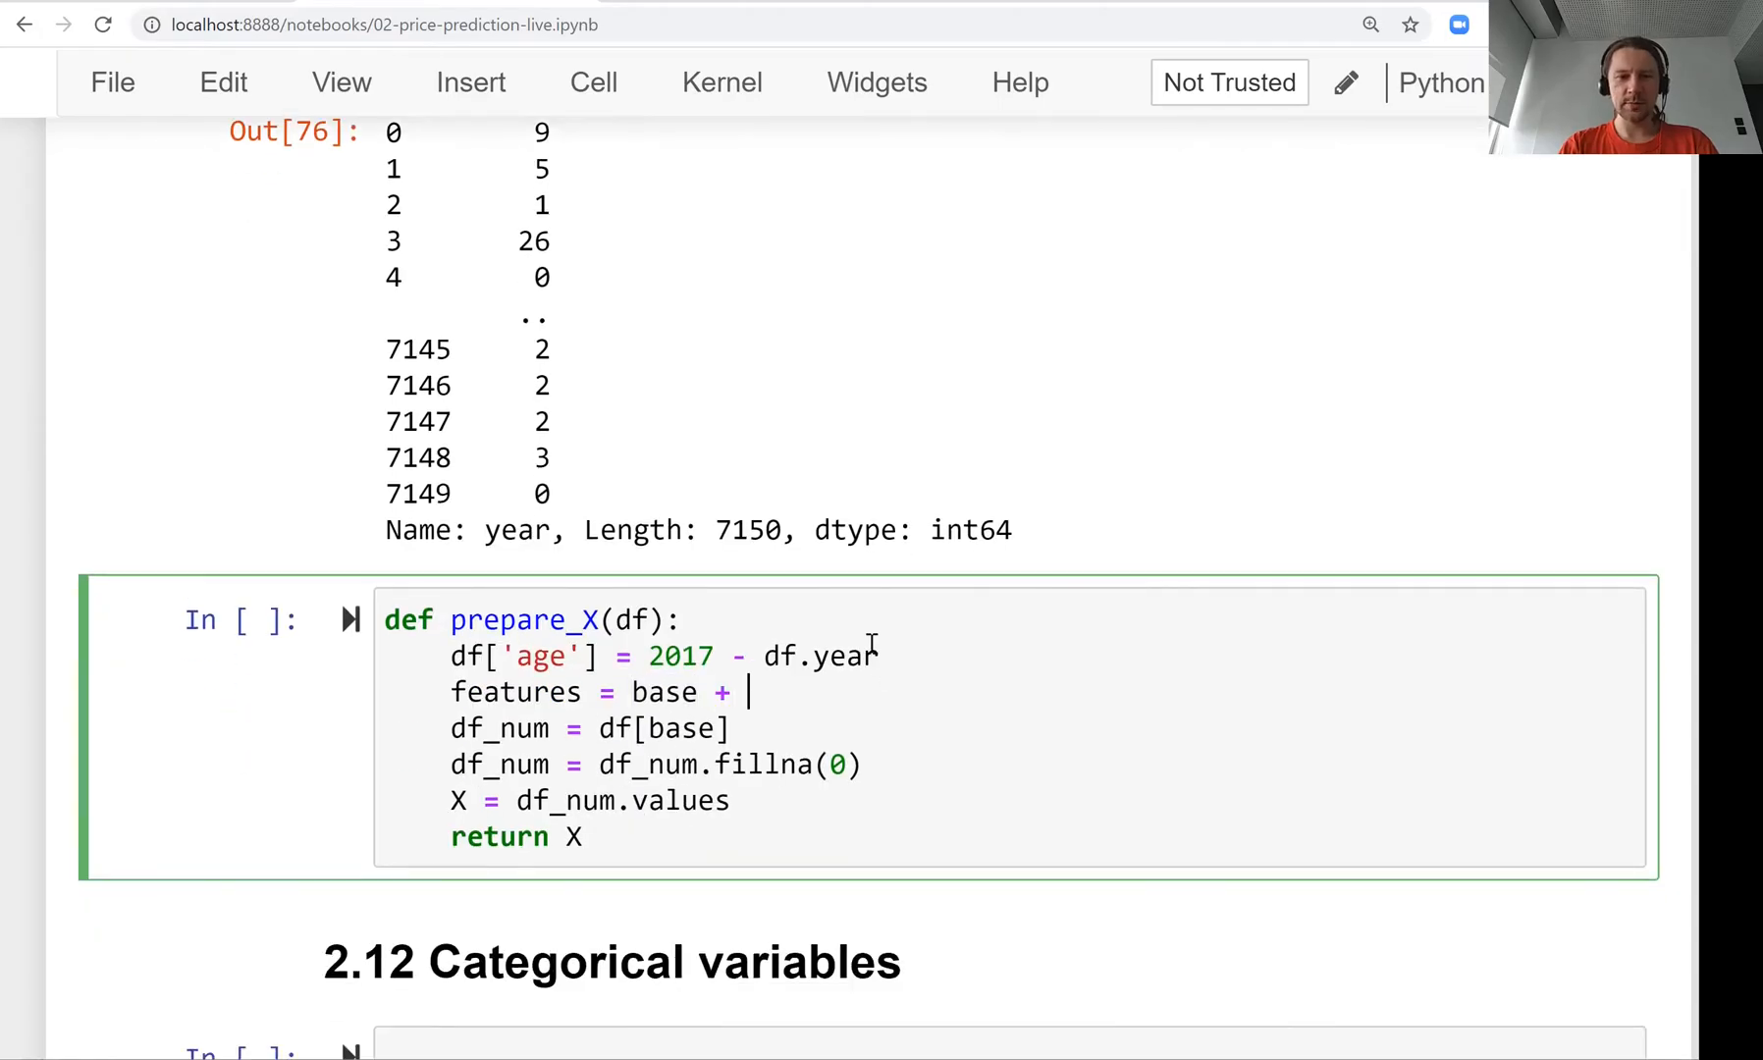
type("['age']")
left_click(591, 728)
type("feature")
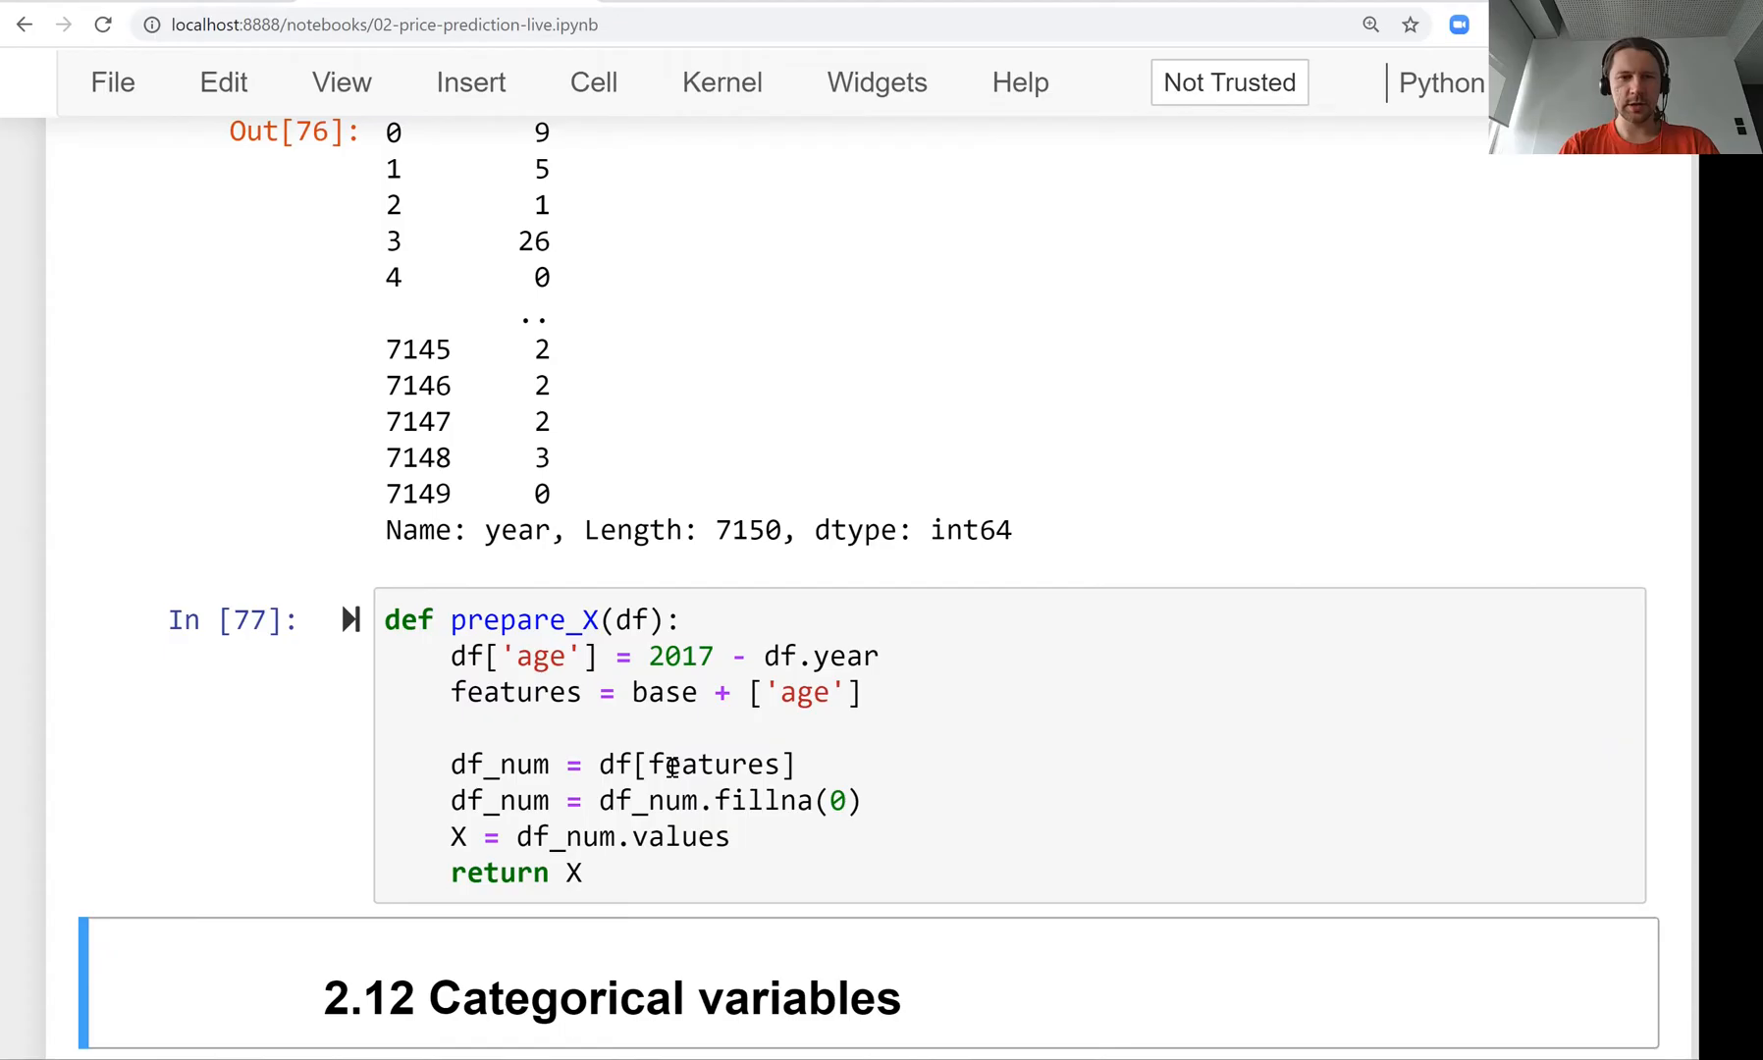
Build X_train = prepare_X(df_train) with the updated function.
type("prepare_X")
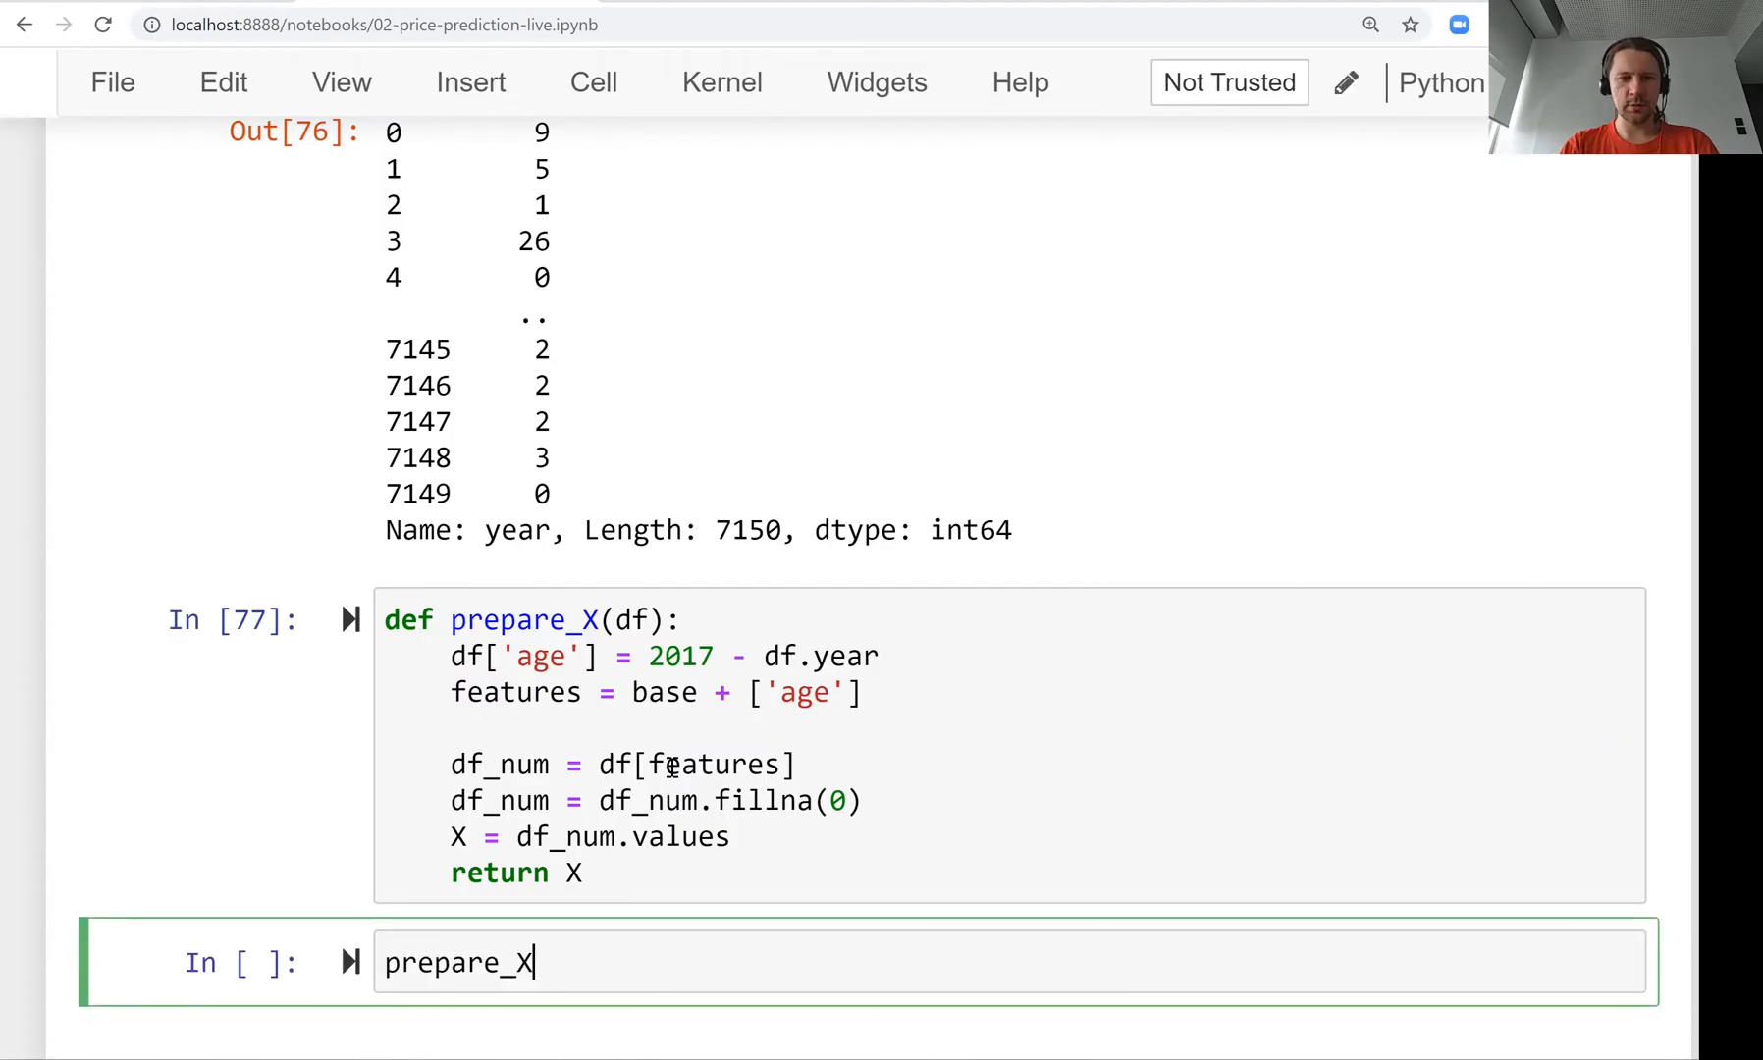
type("(df_train)")
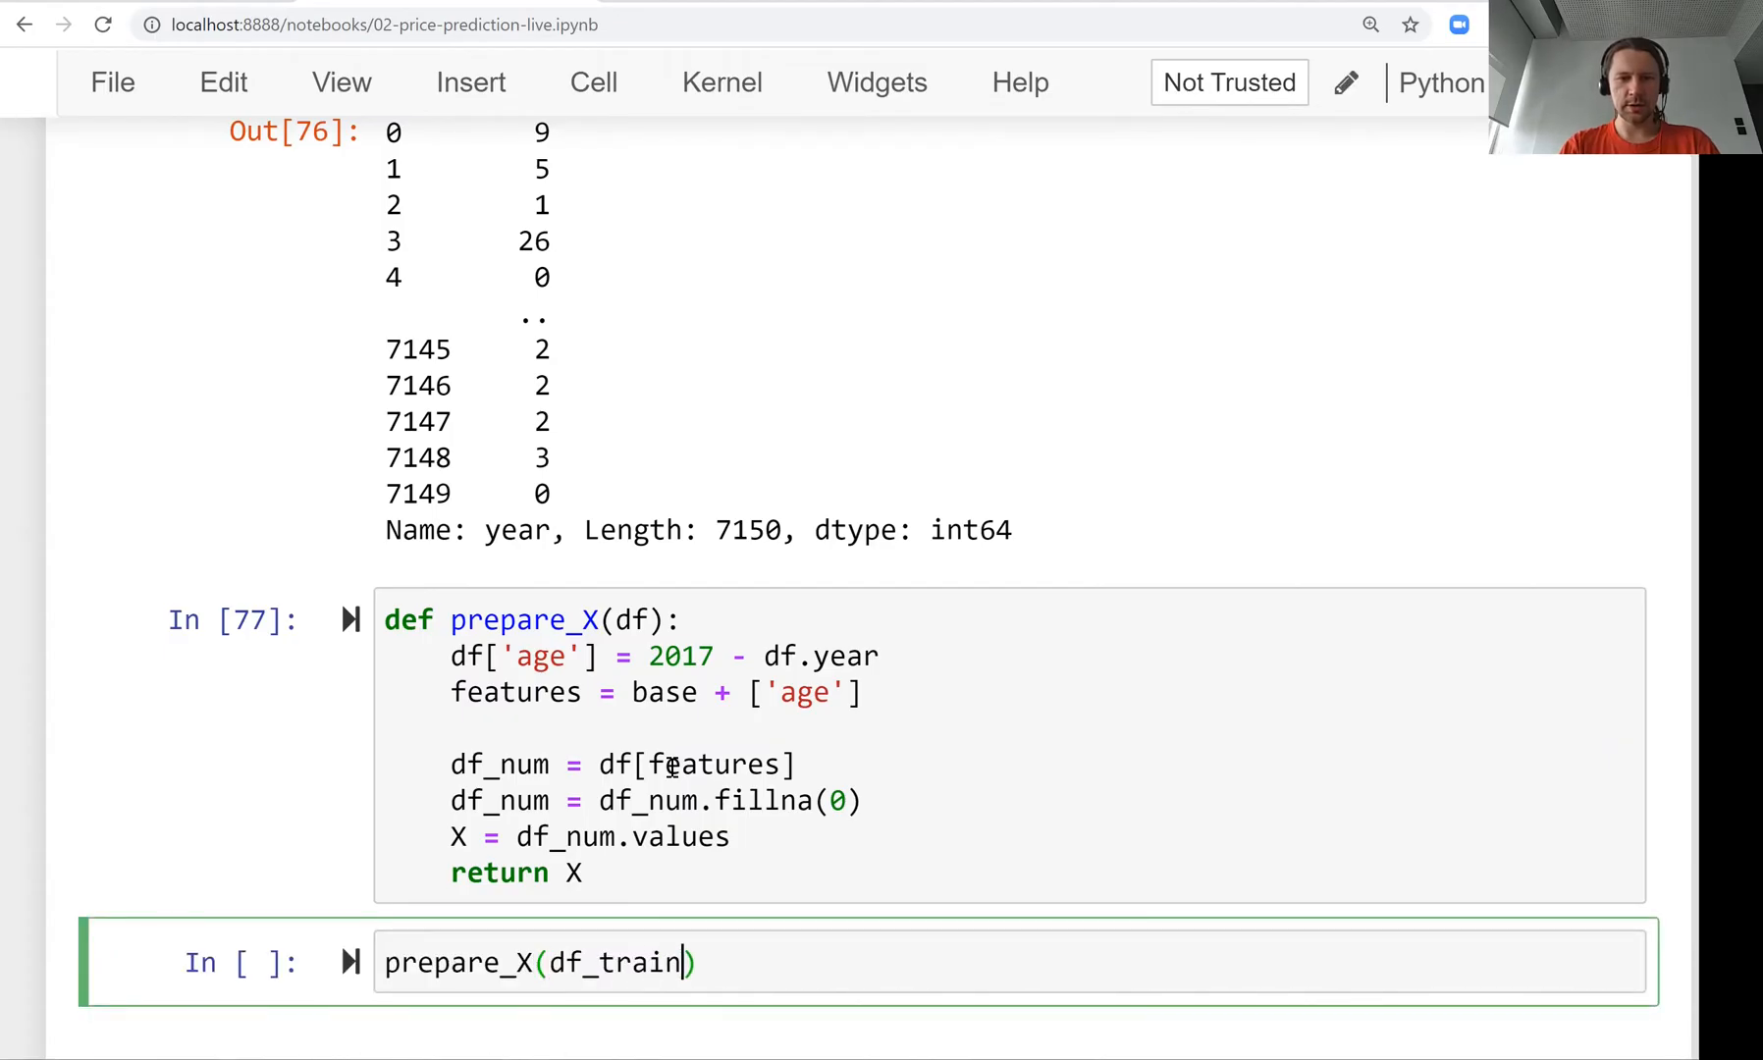
type("X_train =")
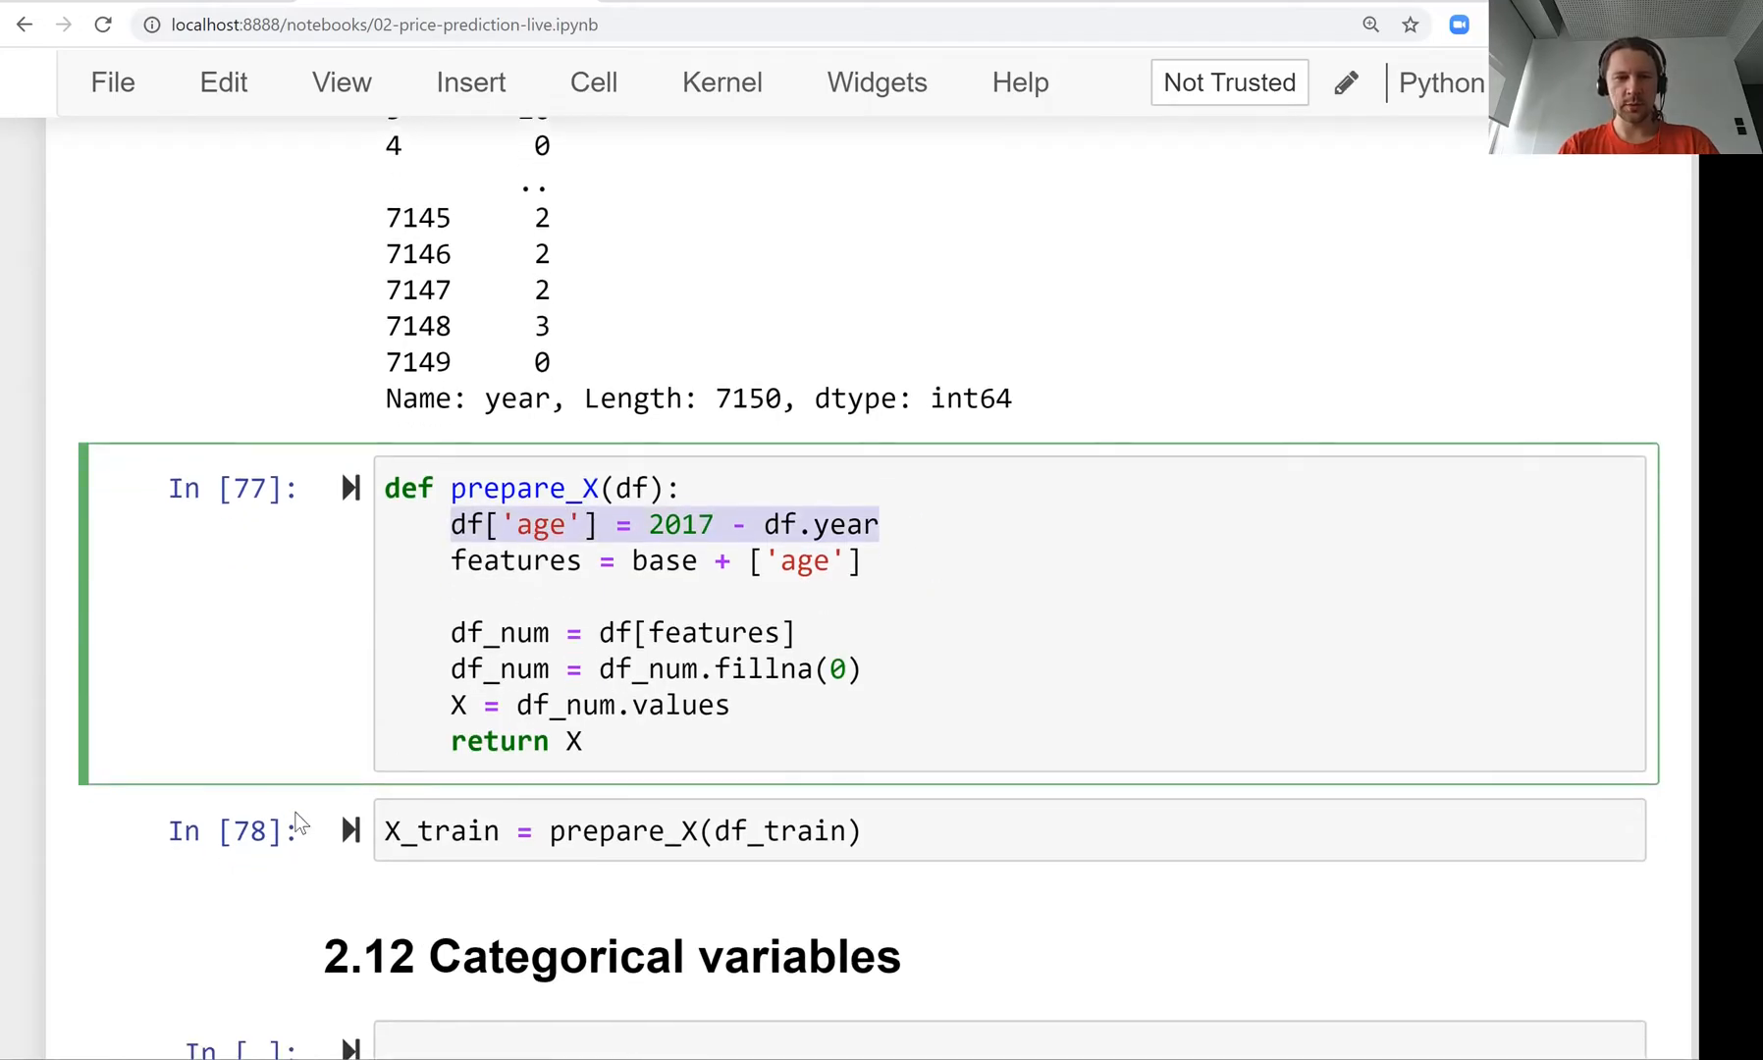
Run df_train.dtypes and mark the new int64 age column added to the original dataframe.
type("df_")
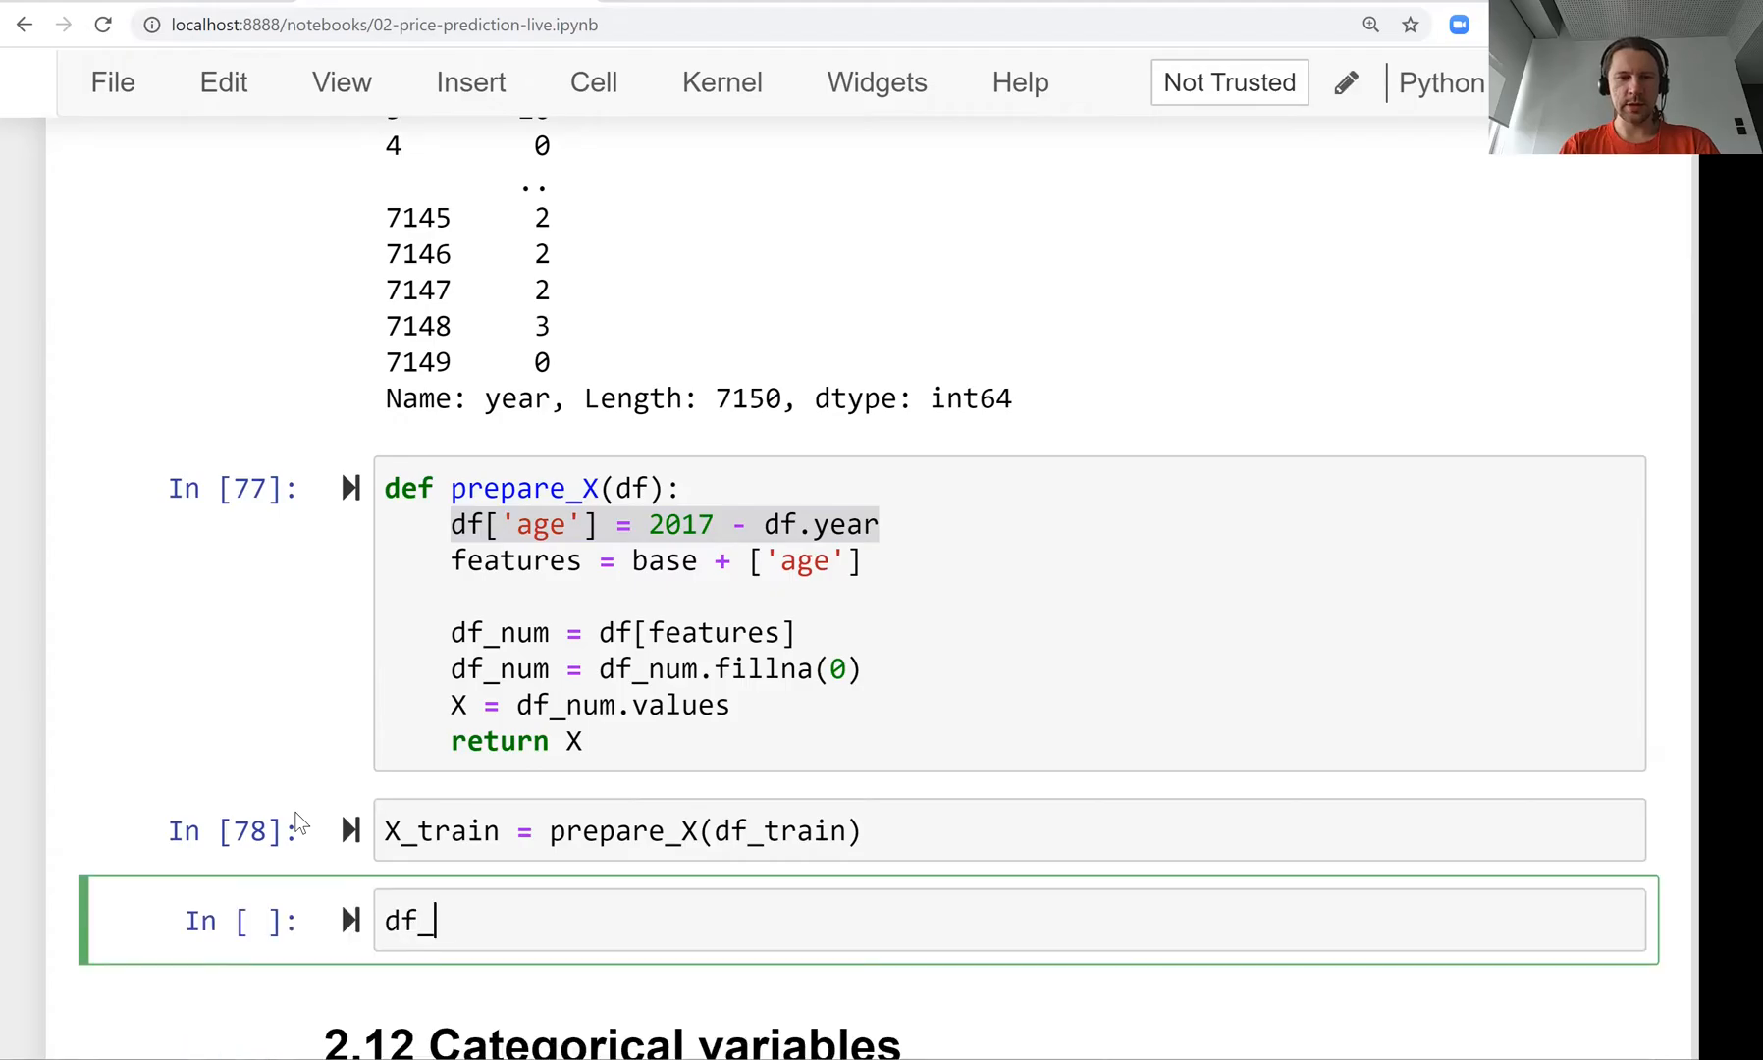
type("train.dtypes")
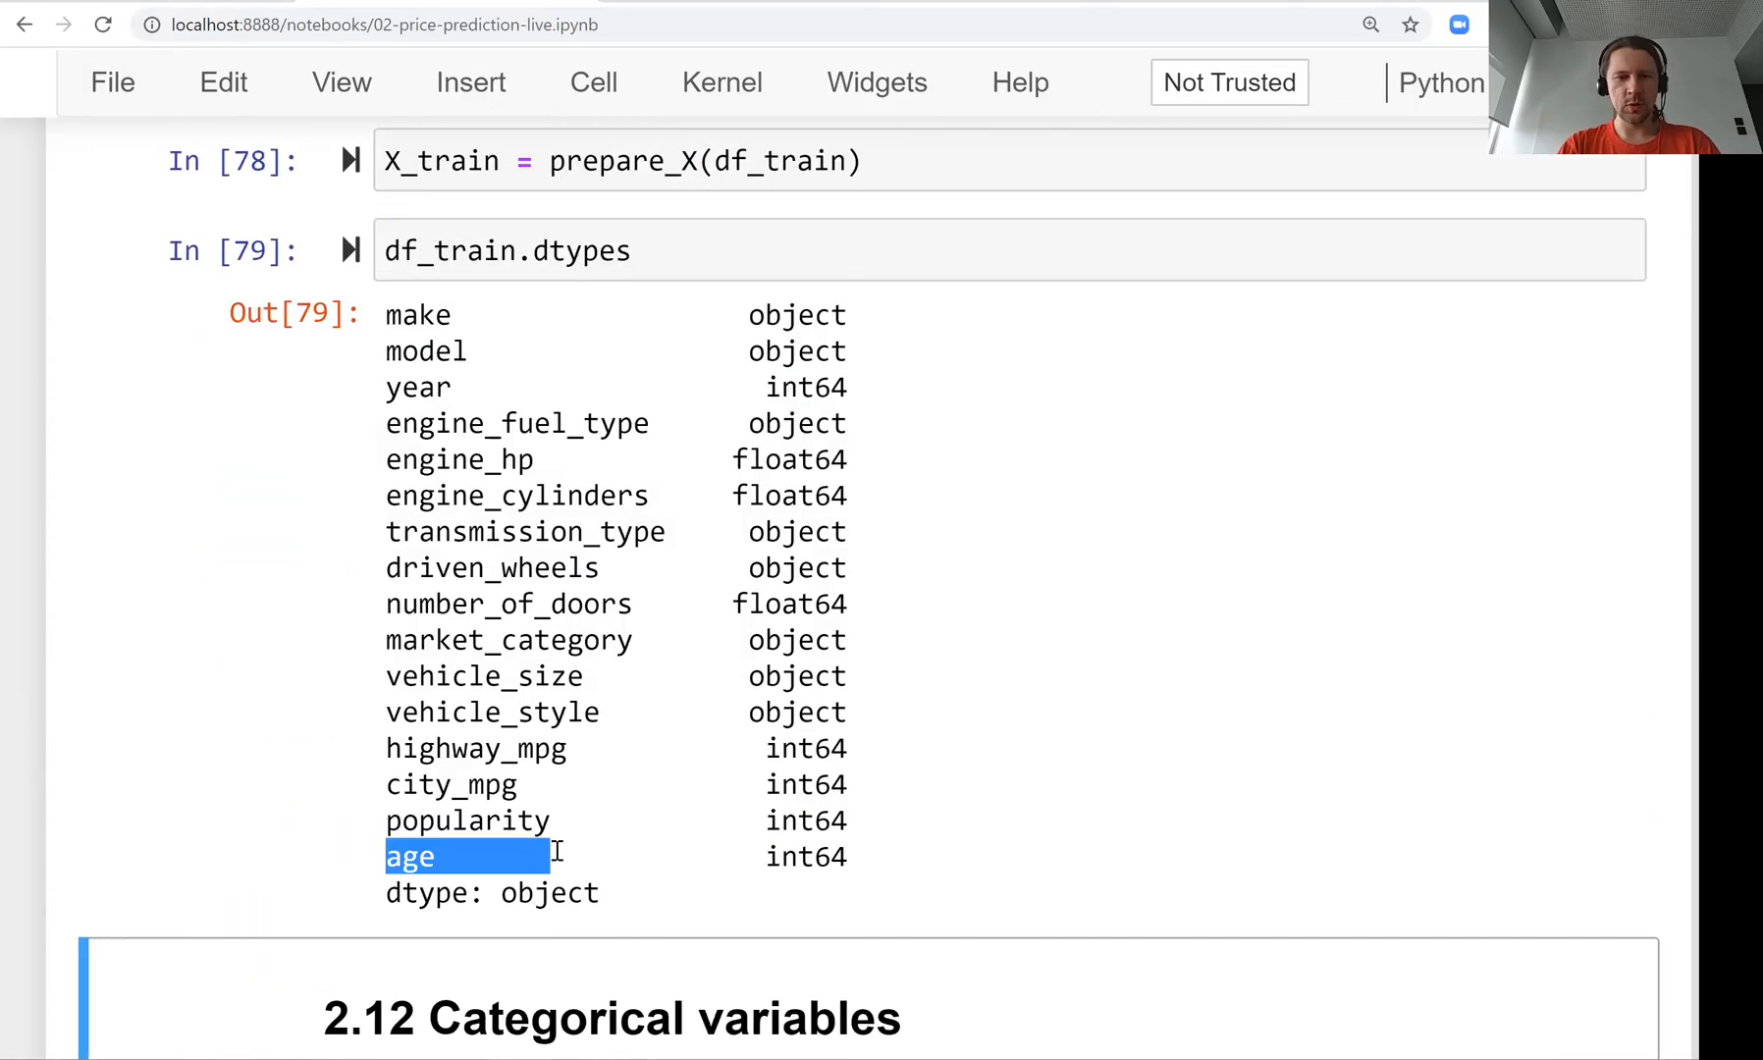
left_click_drag(551, 856, 838, 856)
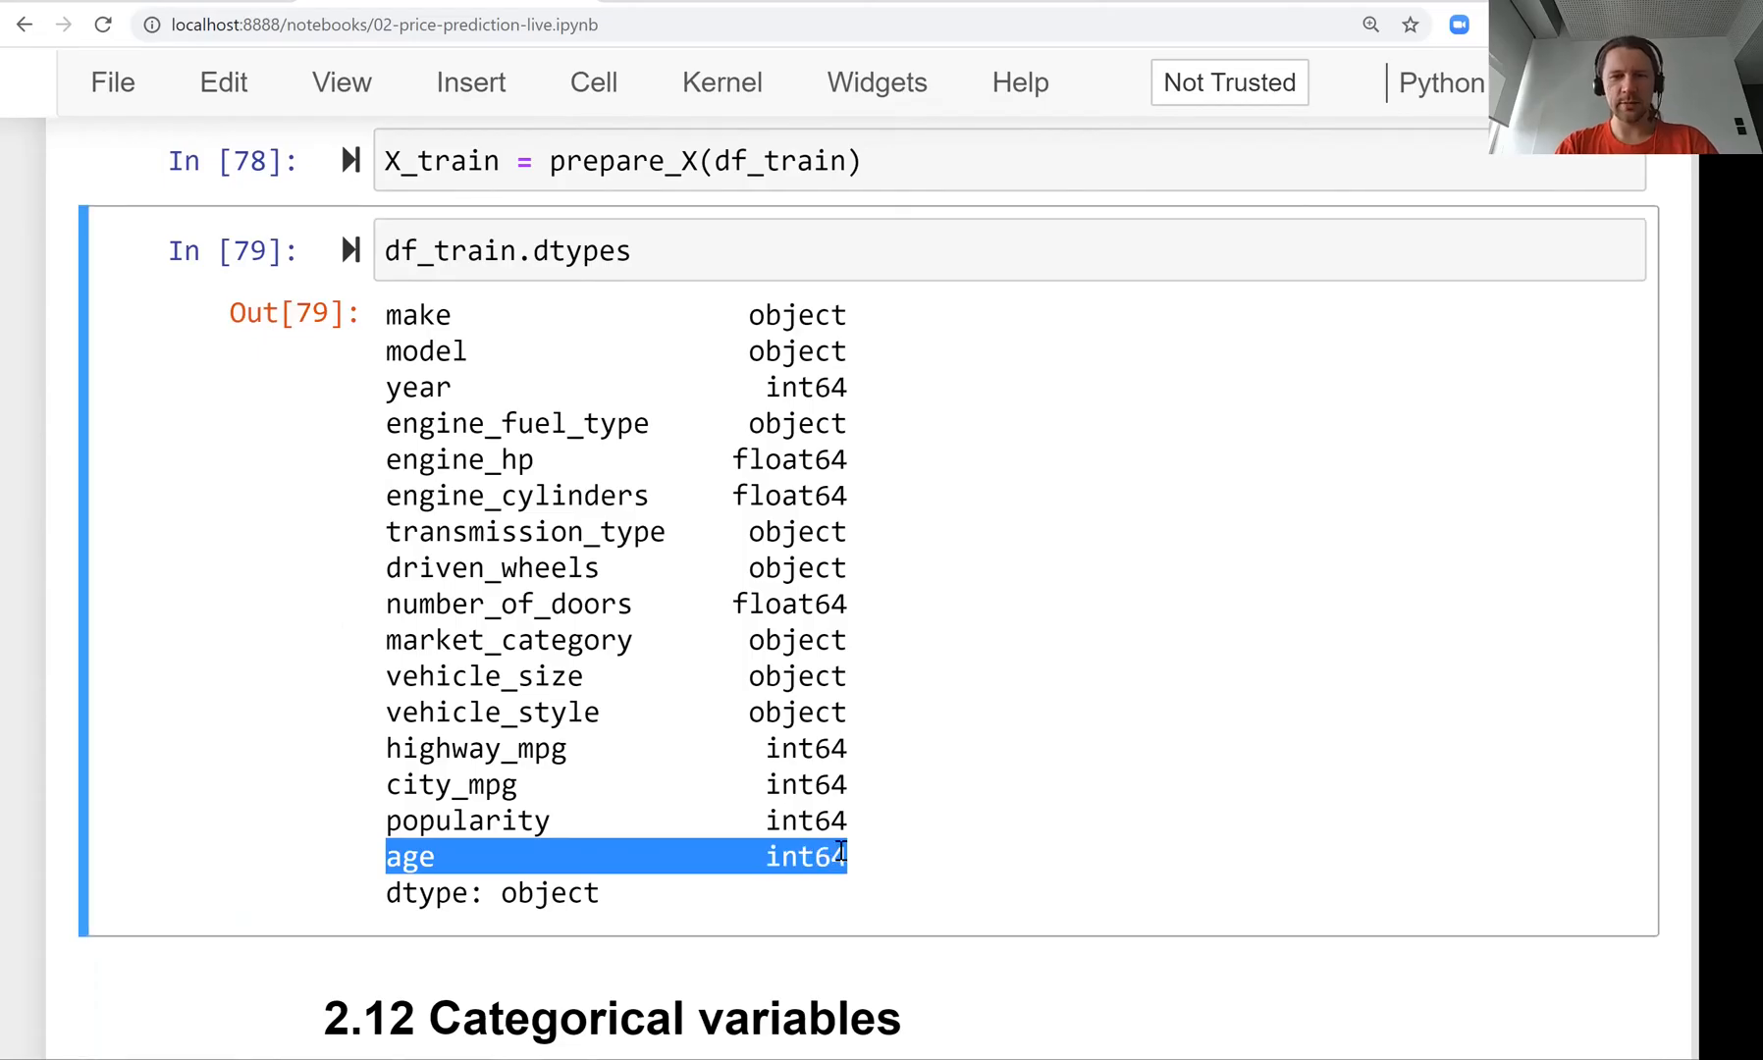
scroll("down", 3)
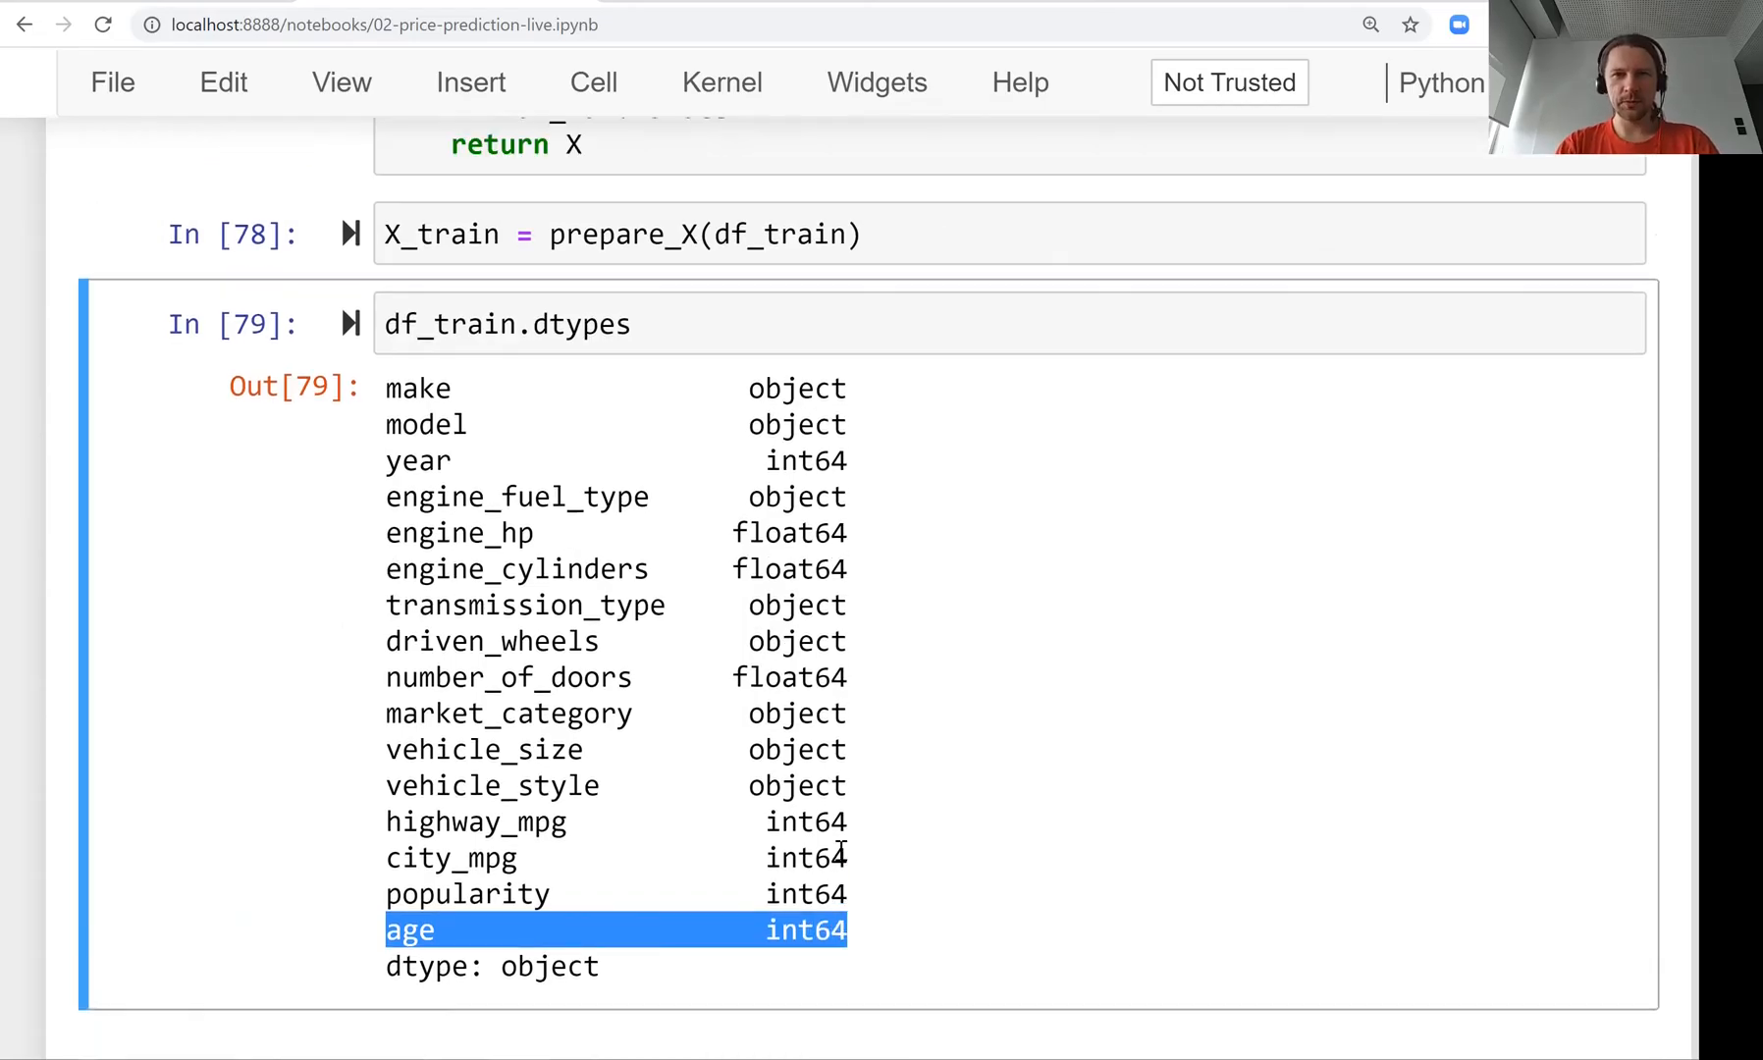
scroll("down", 3)
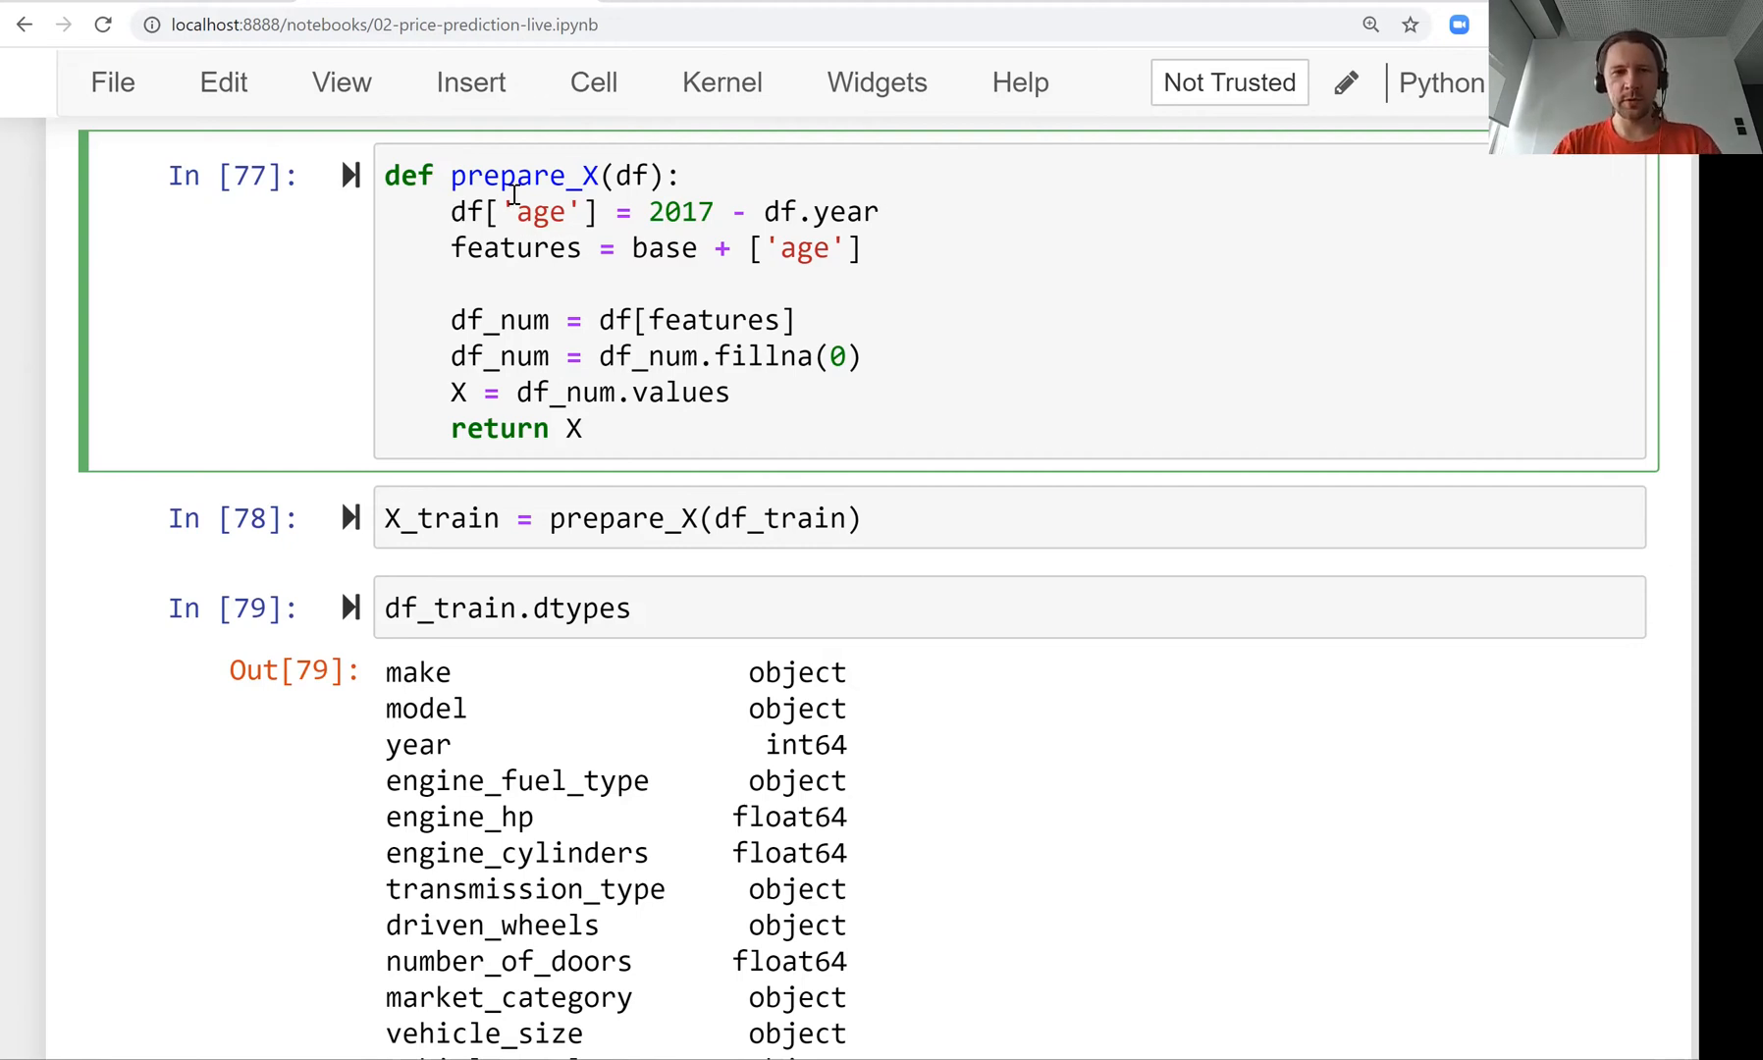
Start prepare_X with df = df.copy() and delete the age column from df_train.
double_click(522, 175)
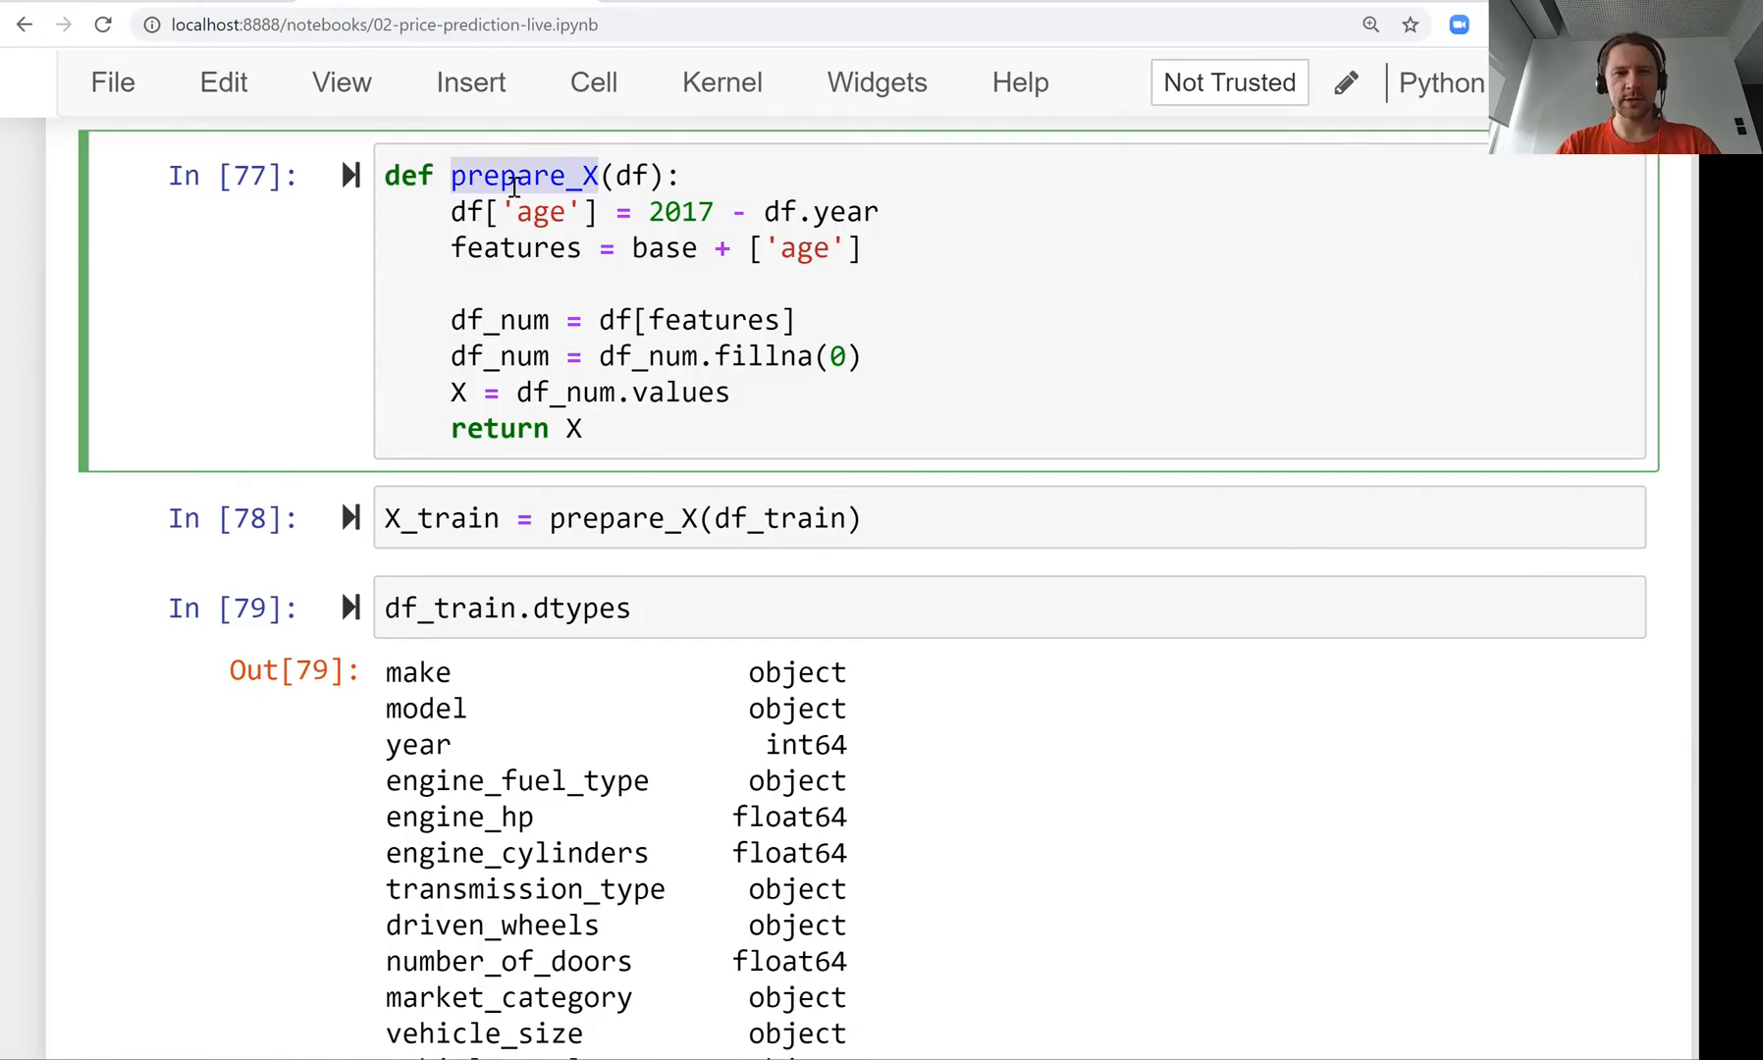
type("df =")
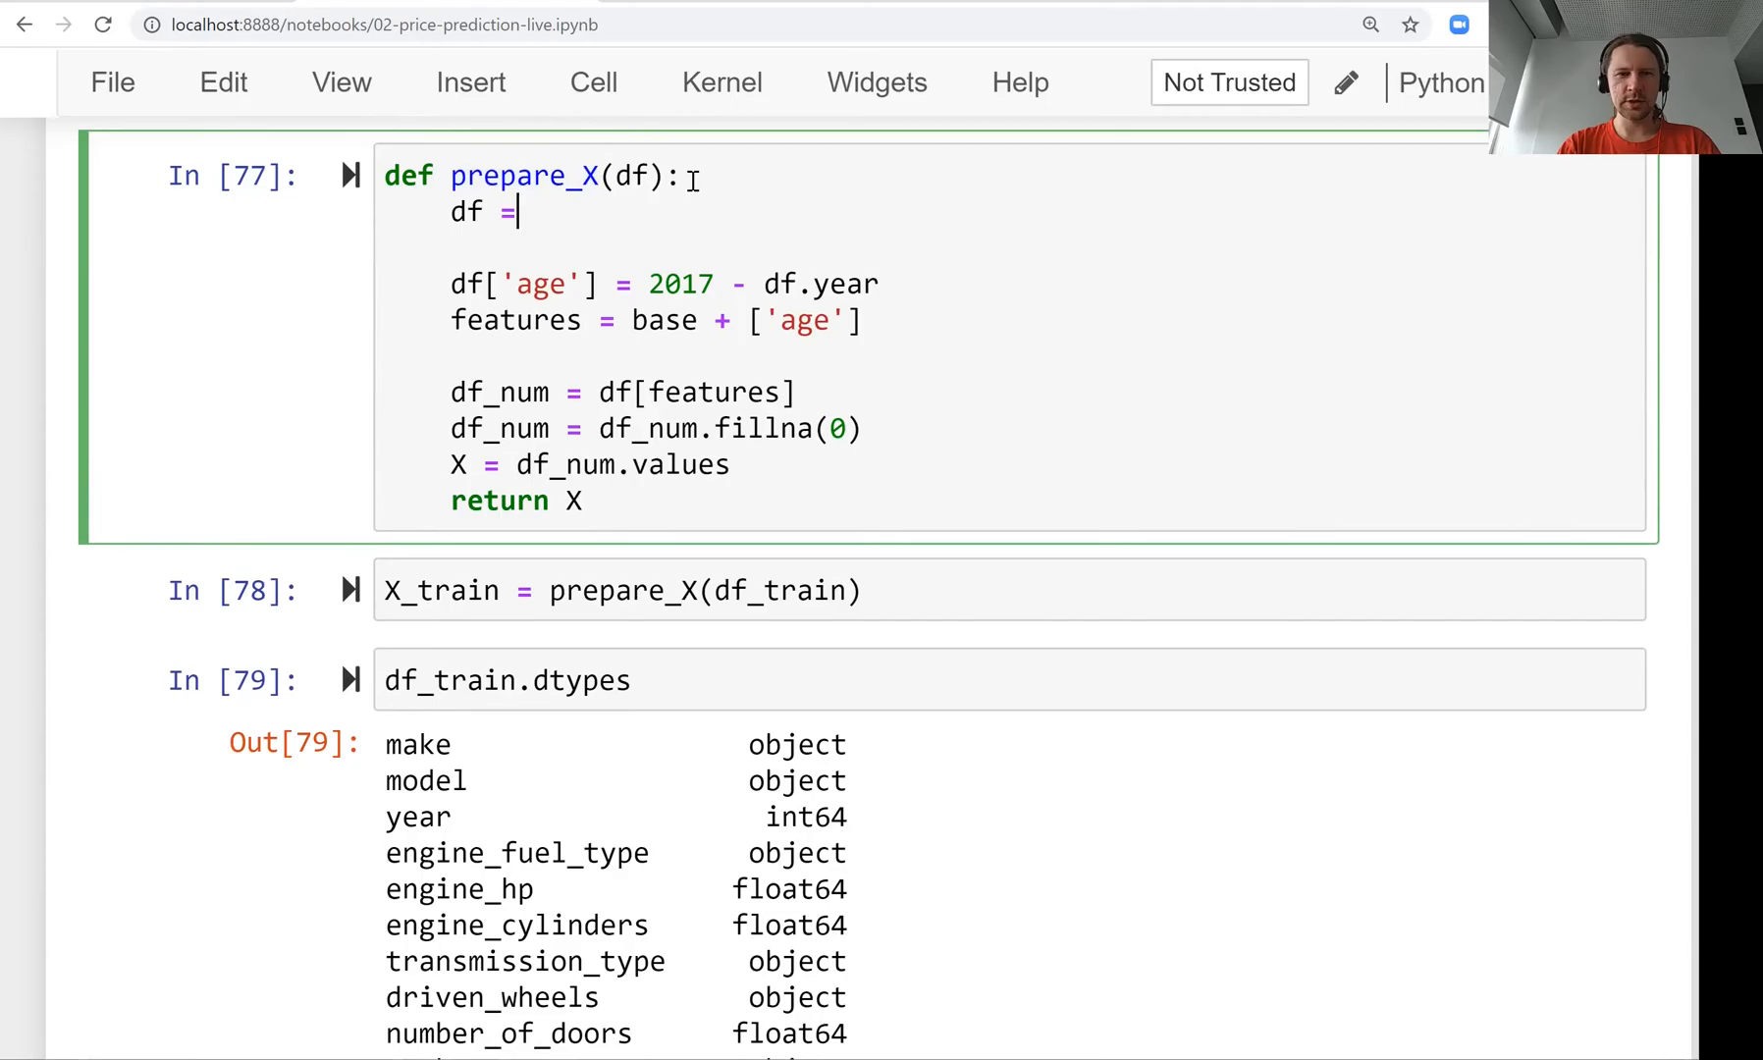
type("df.")
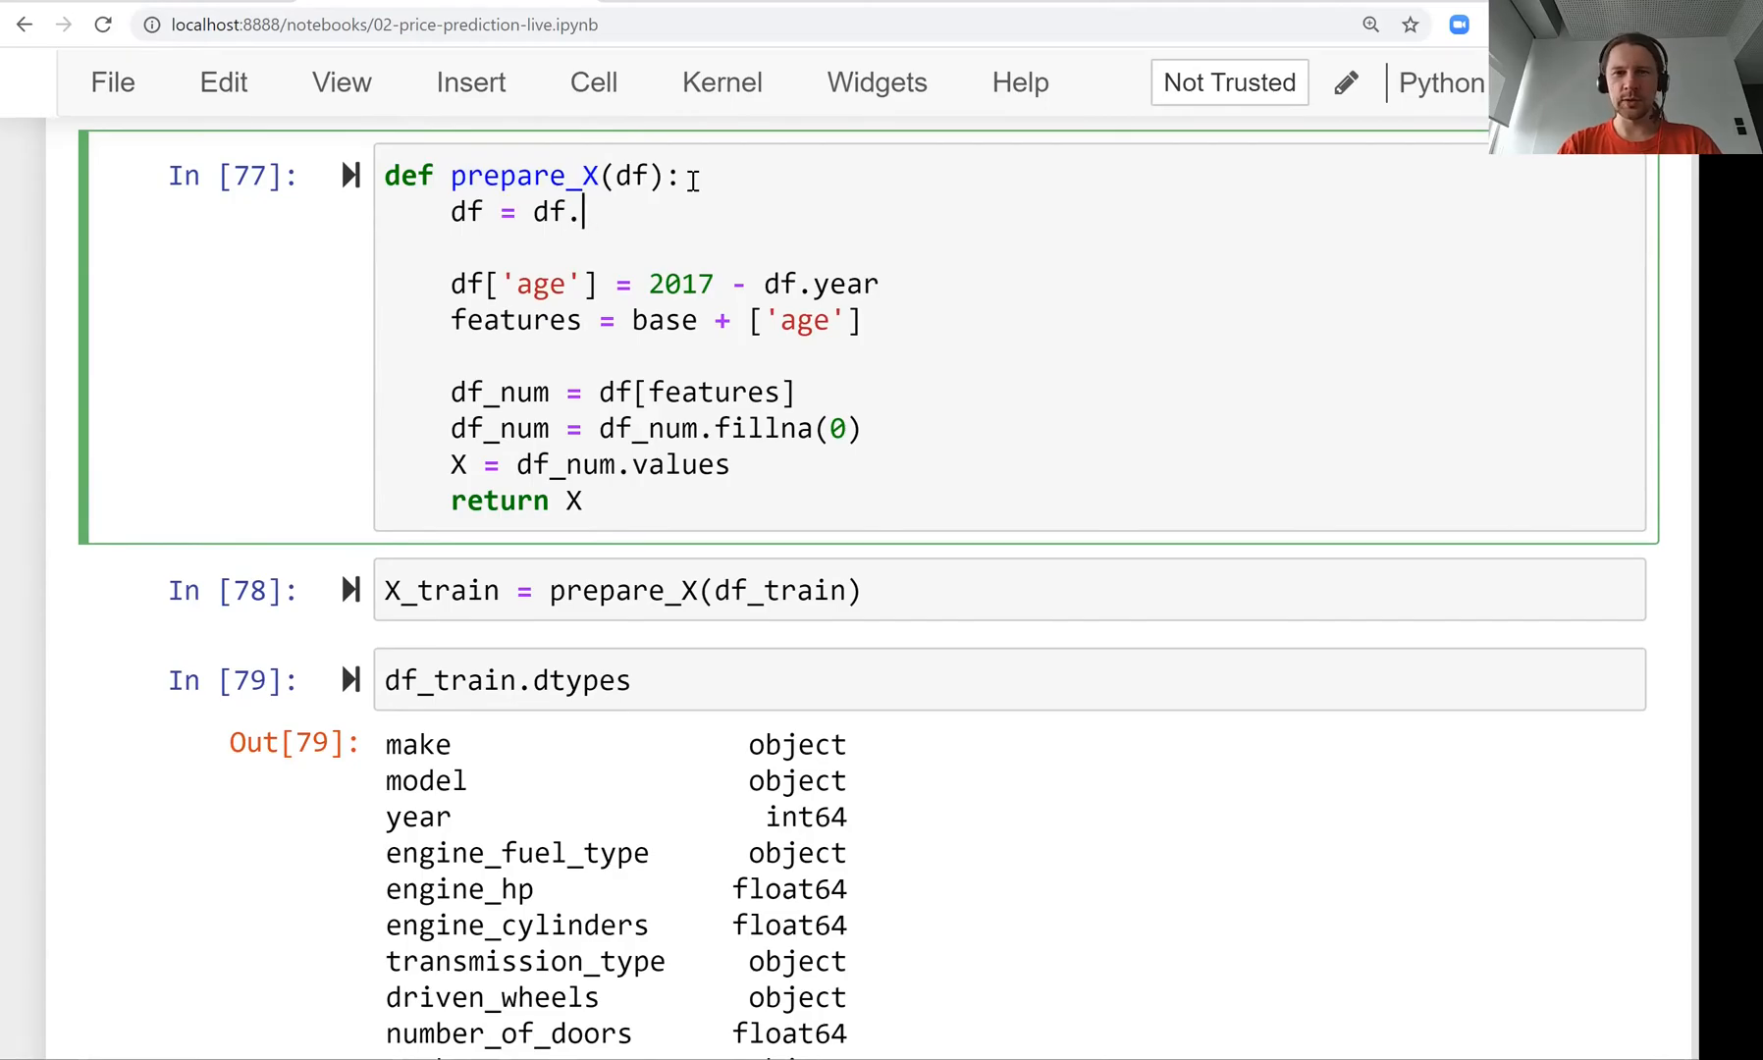
type("c")
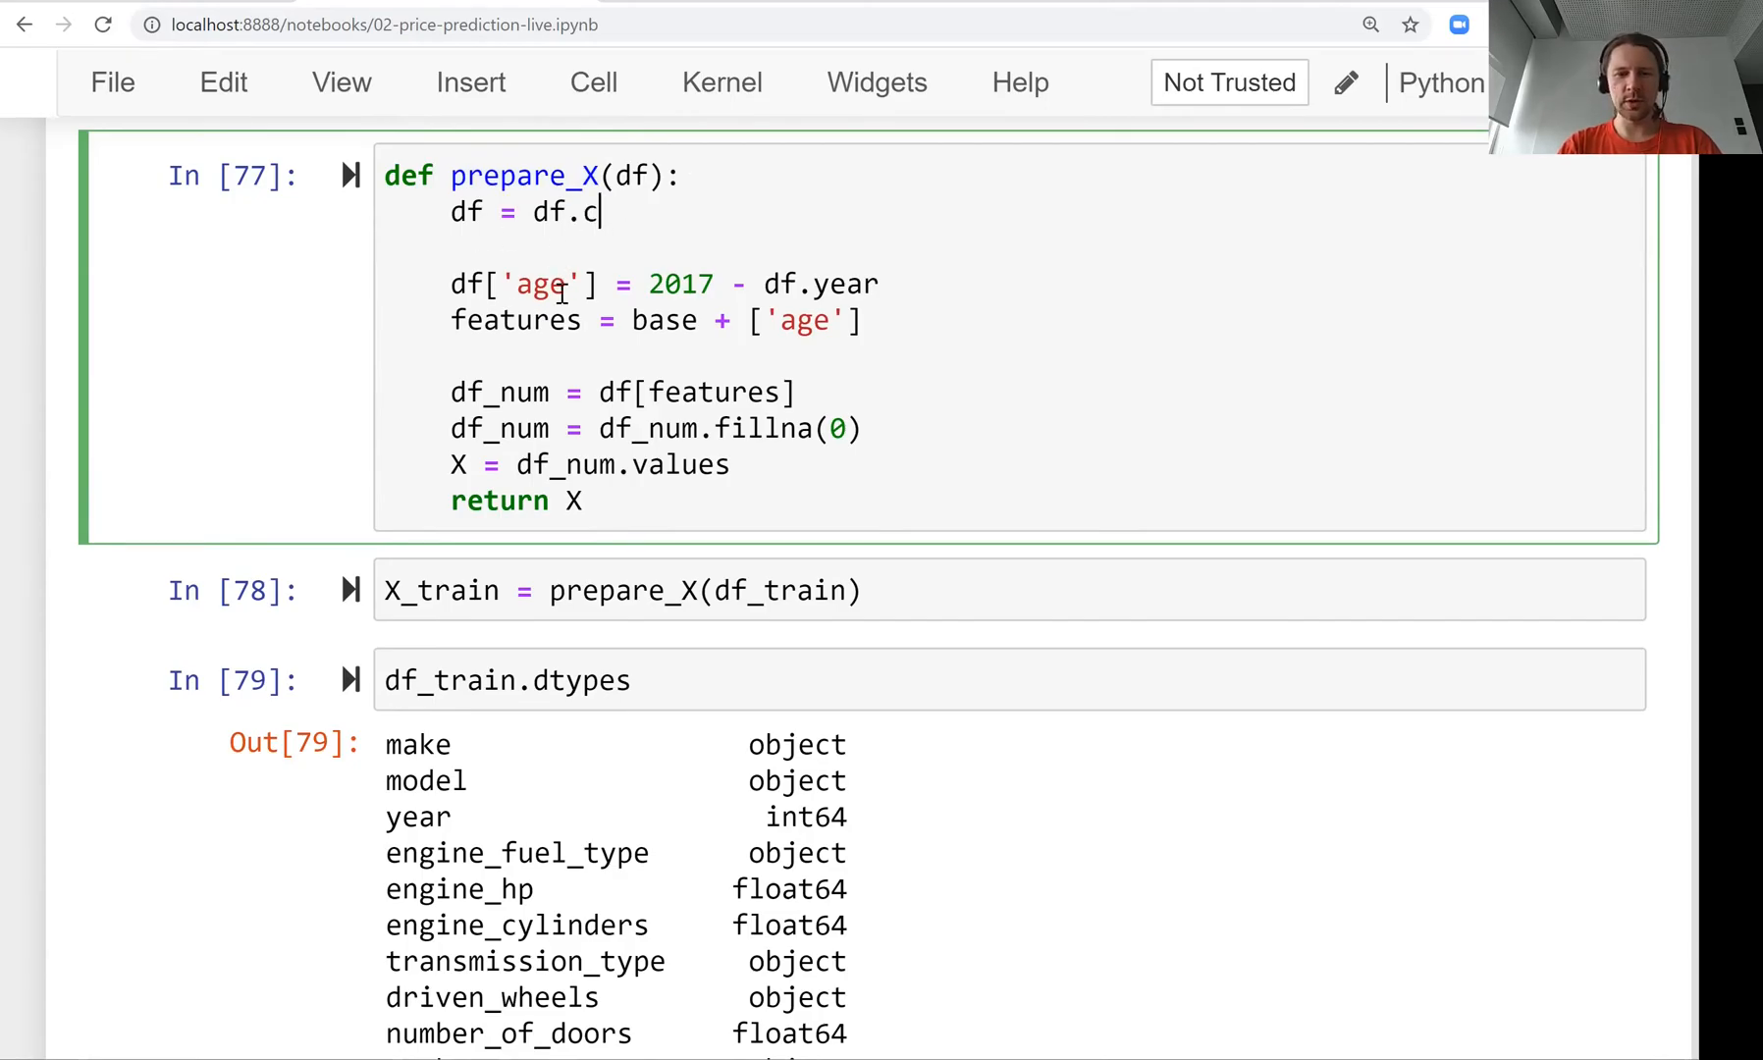
type("opy()")
left_click(1009, 682)
type("def ")
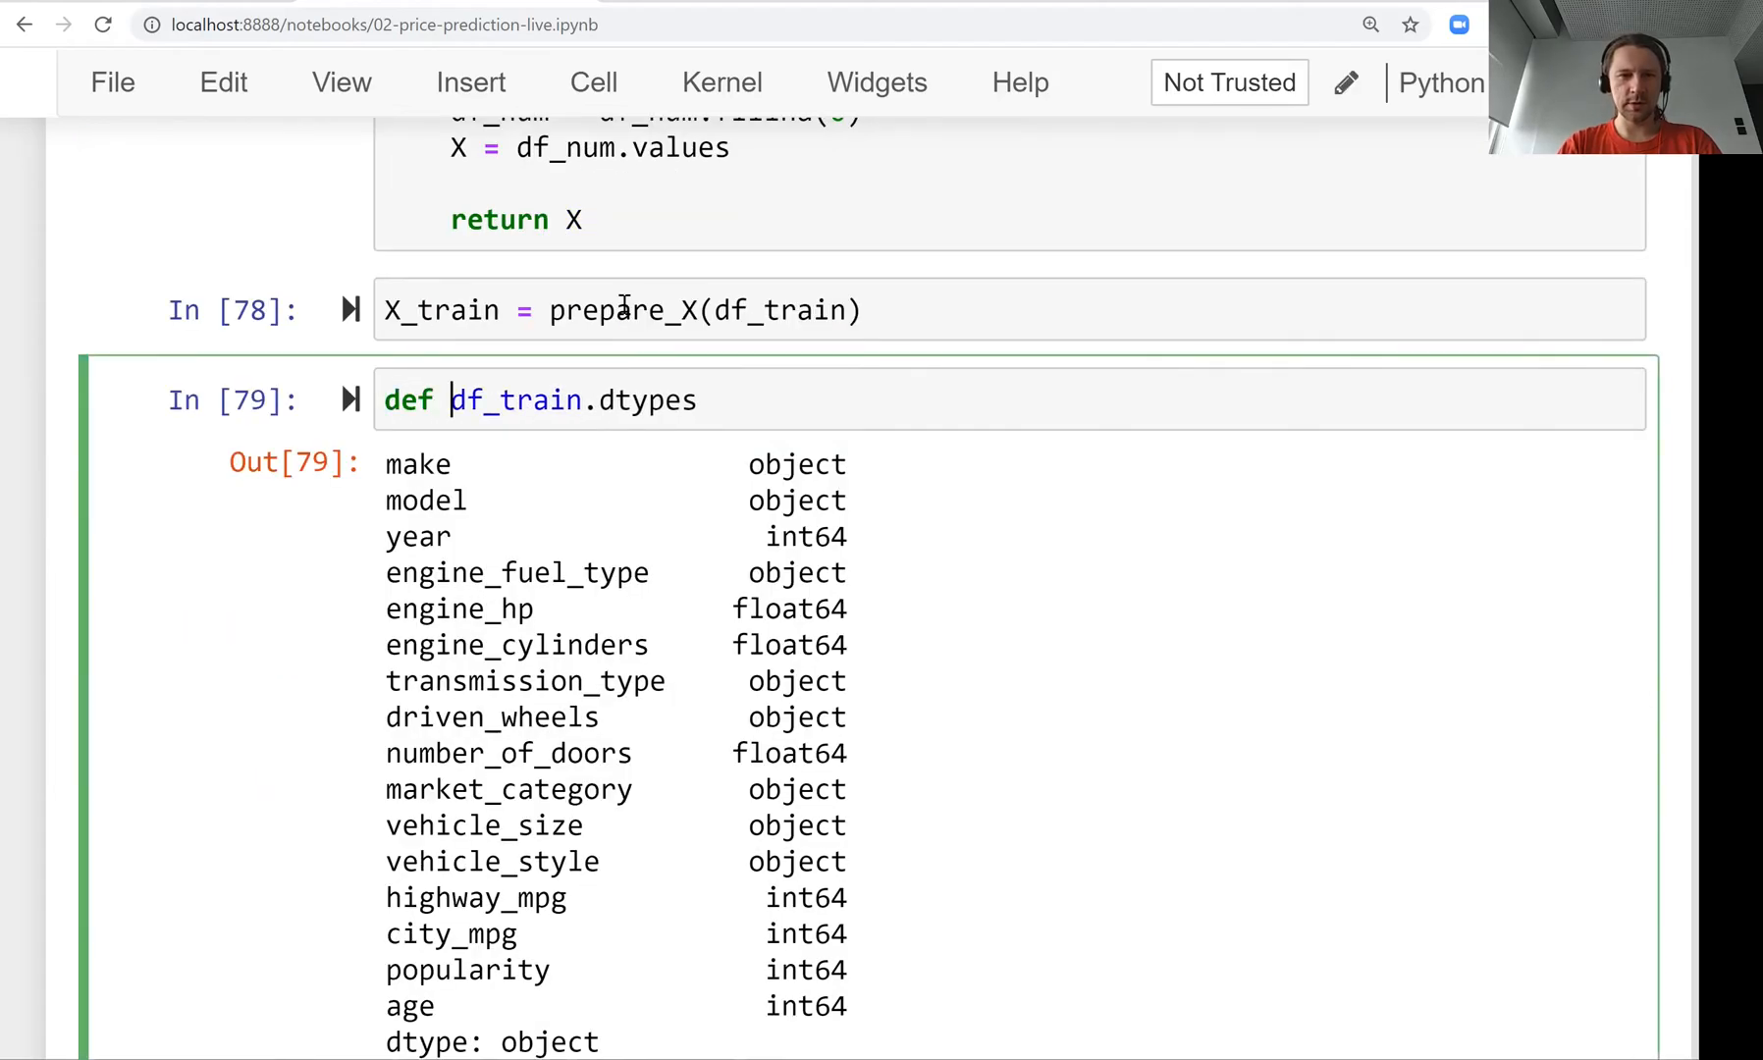
type("del df_train[")
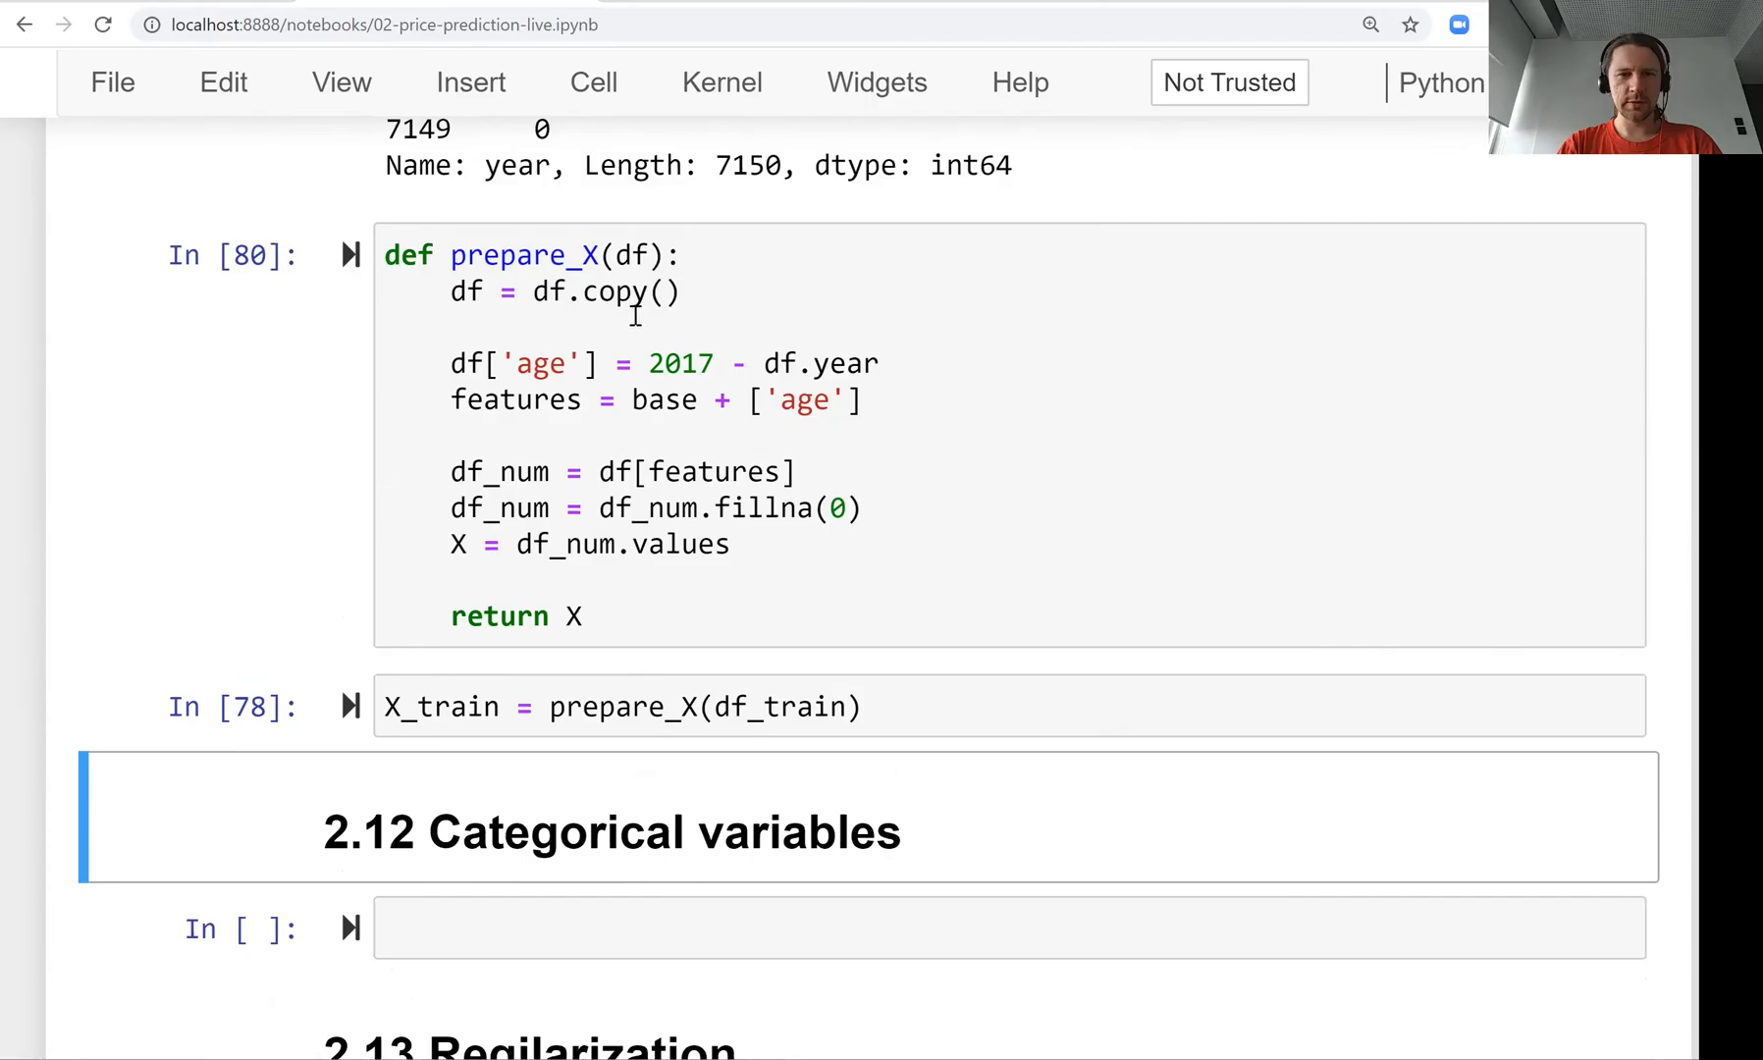
Rerun prepare_X, confirm df_train.columns lacks age, and clear the scratch check cells.
key("Shift+Enter")
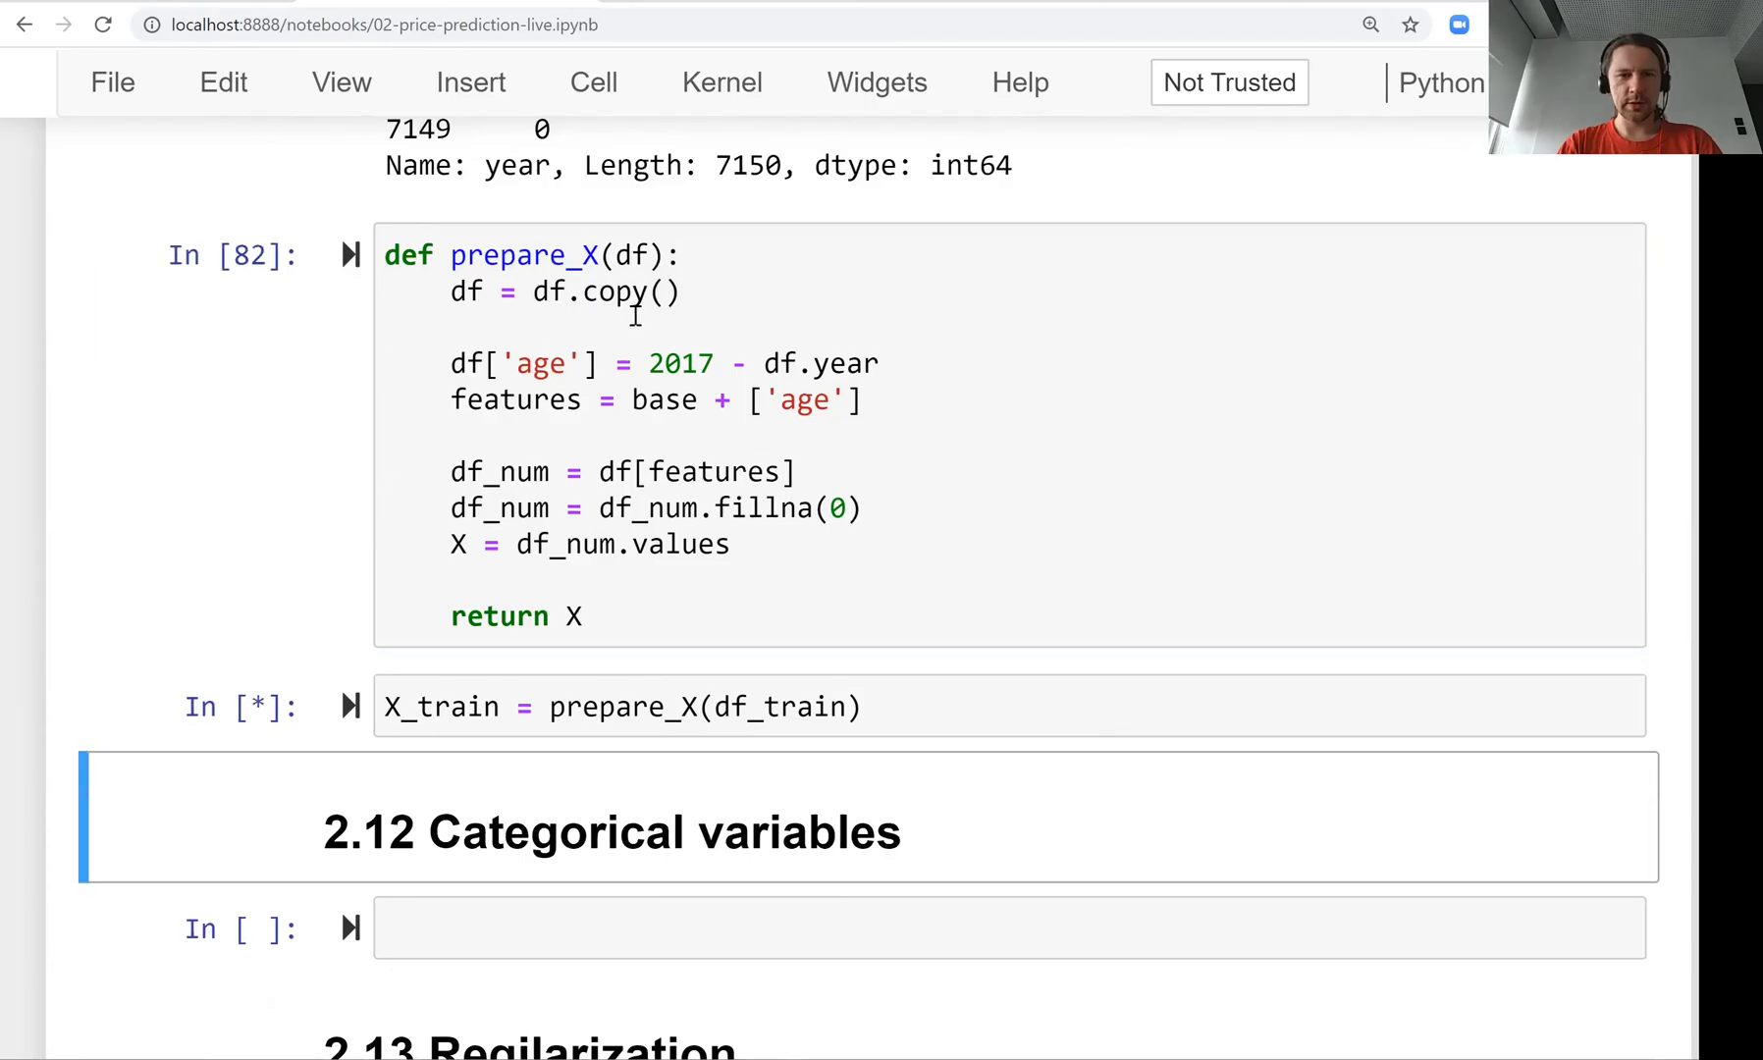
type("df_train.c")
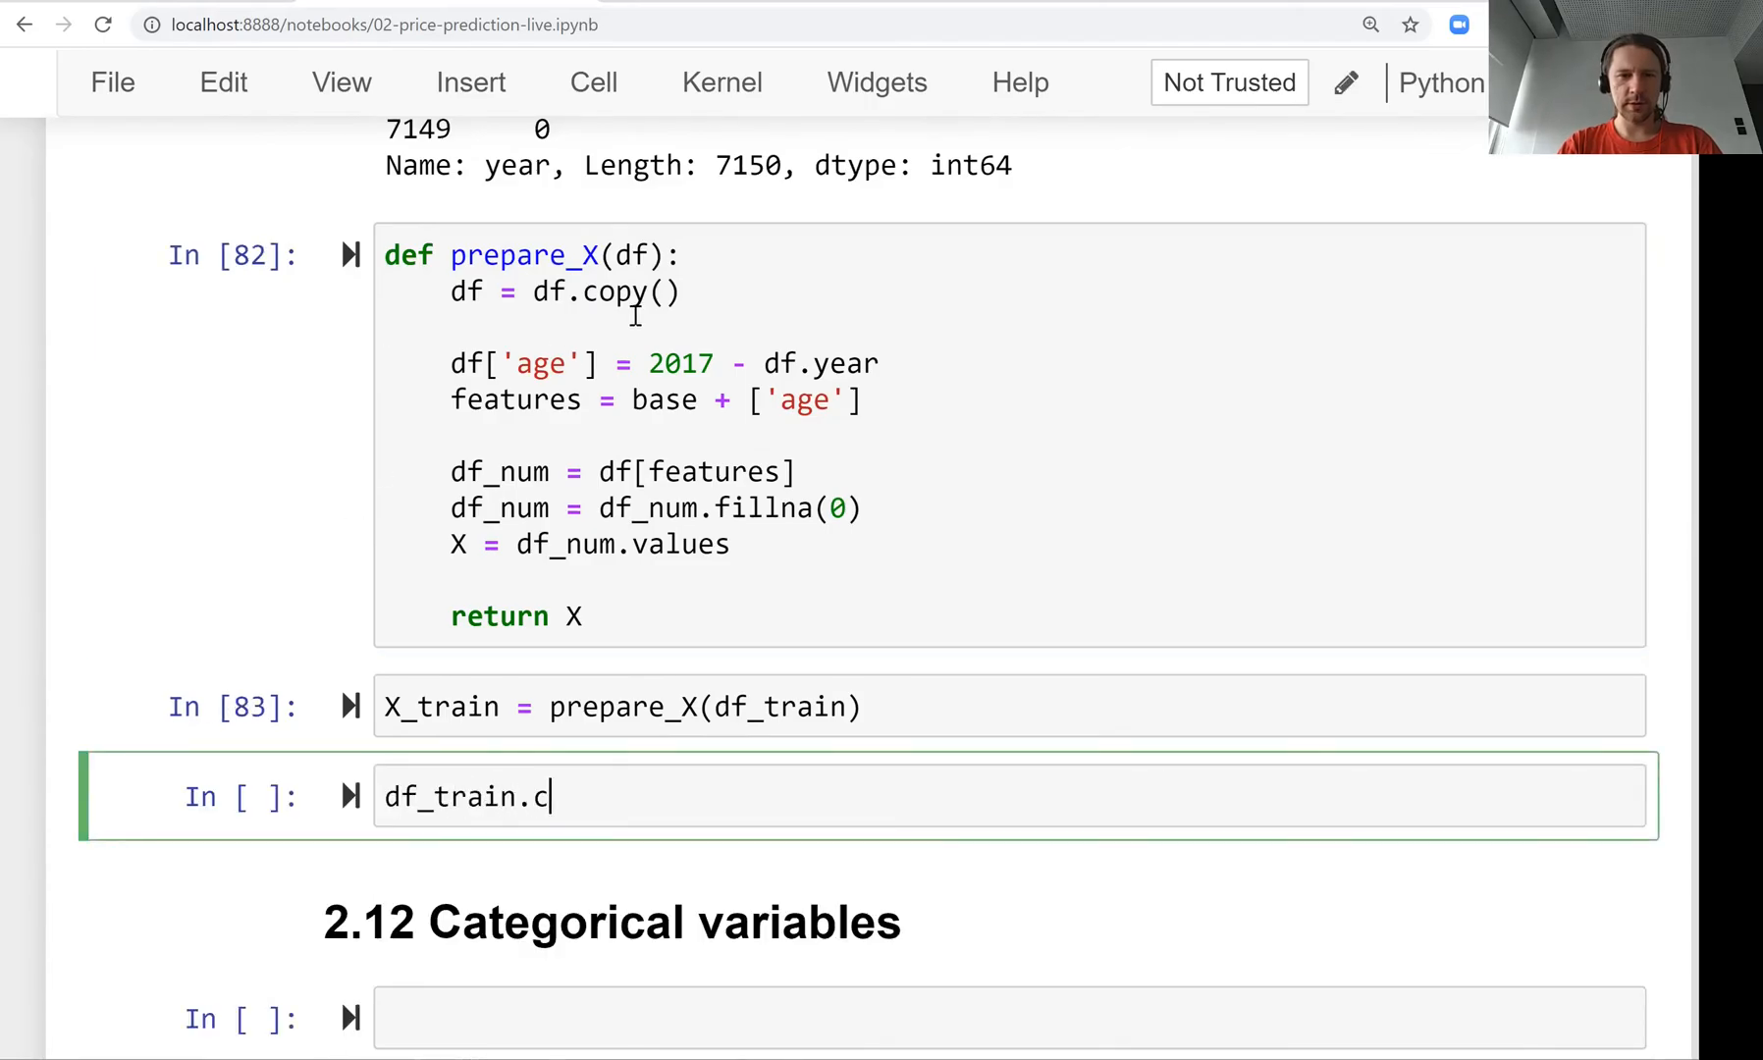
type("olumnsum")
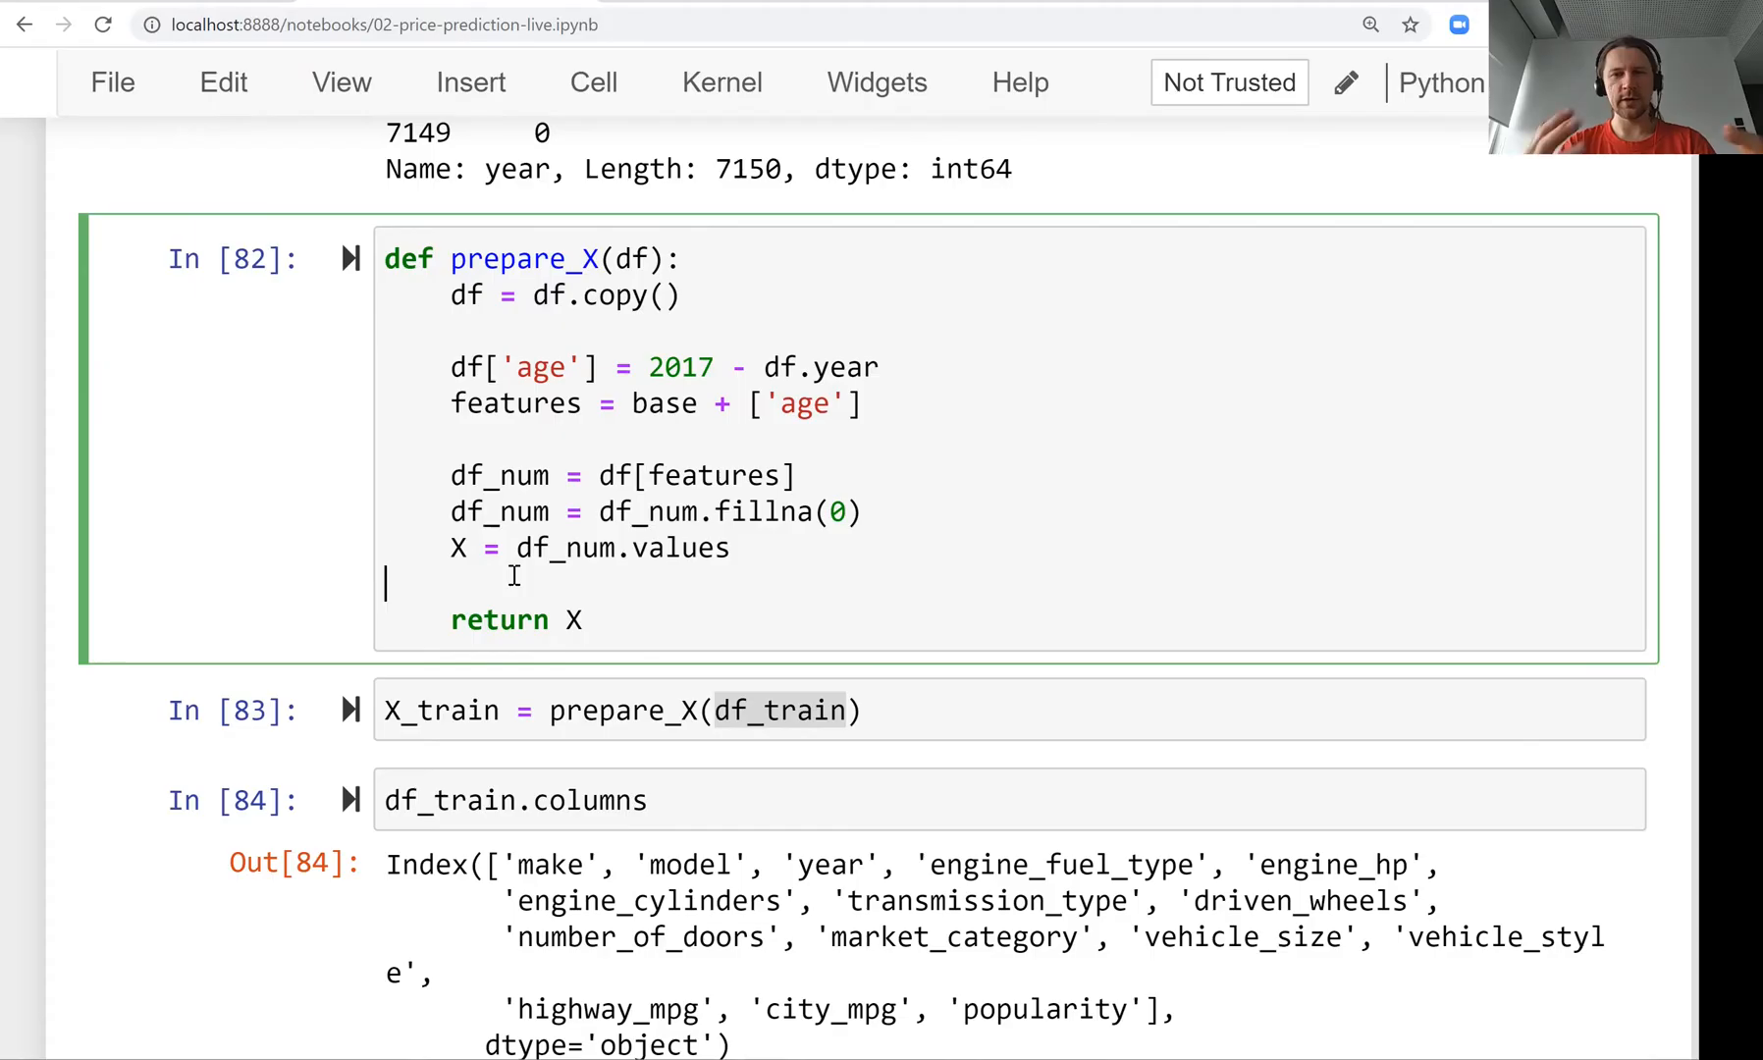
mouse_move(491, 405)
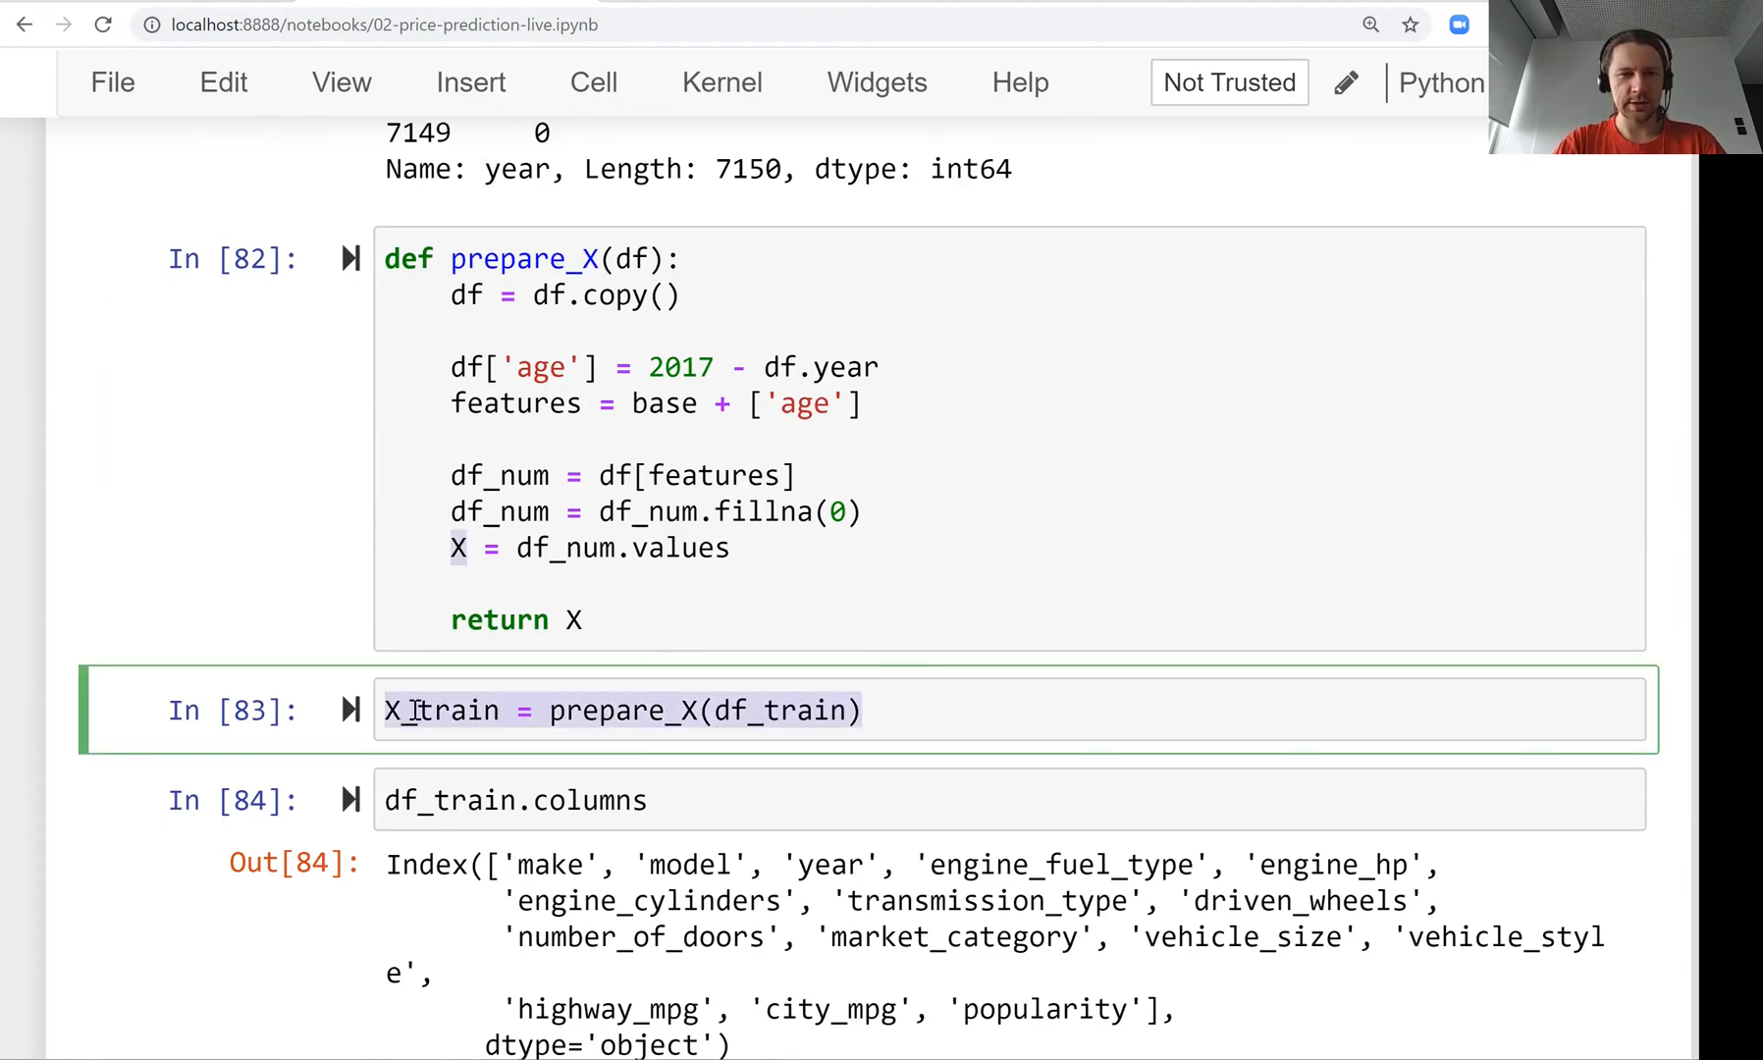
left_click(455, 799)
type("X_train")
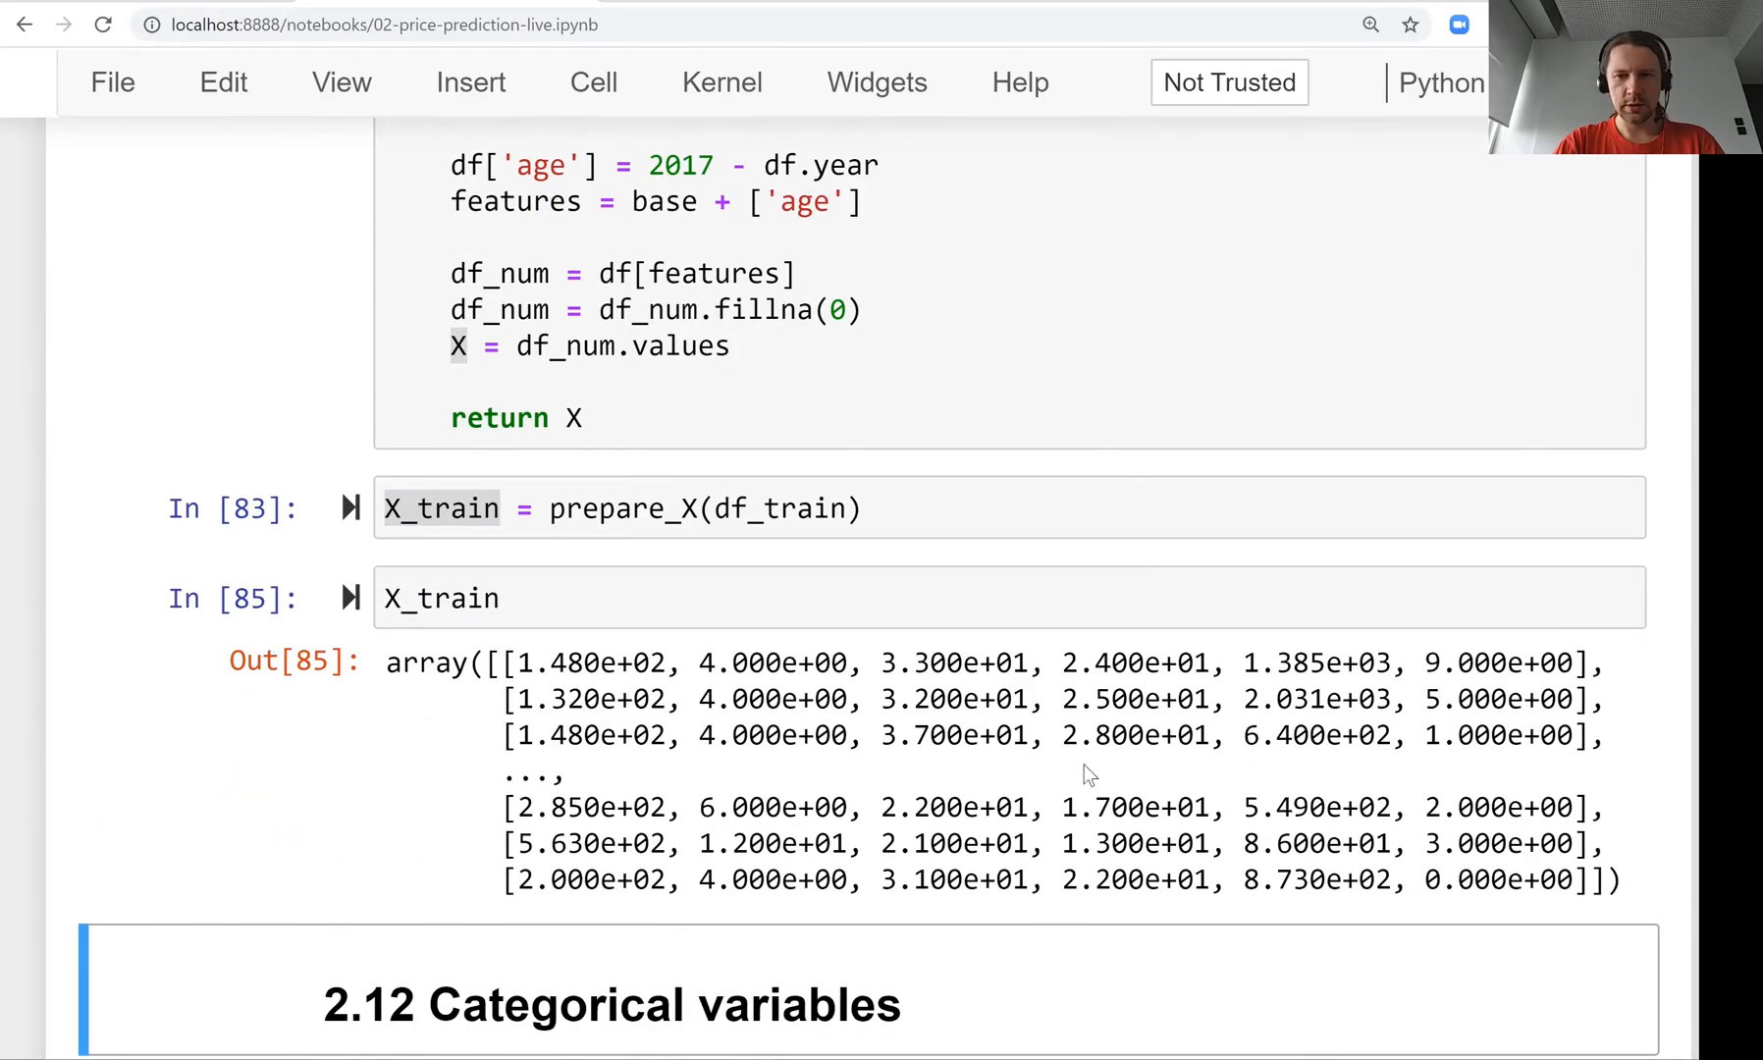
left_click(507, 597)
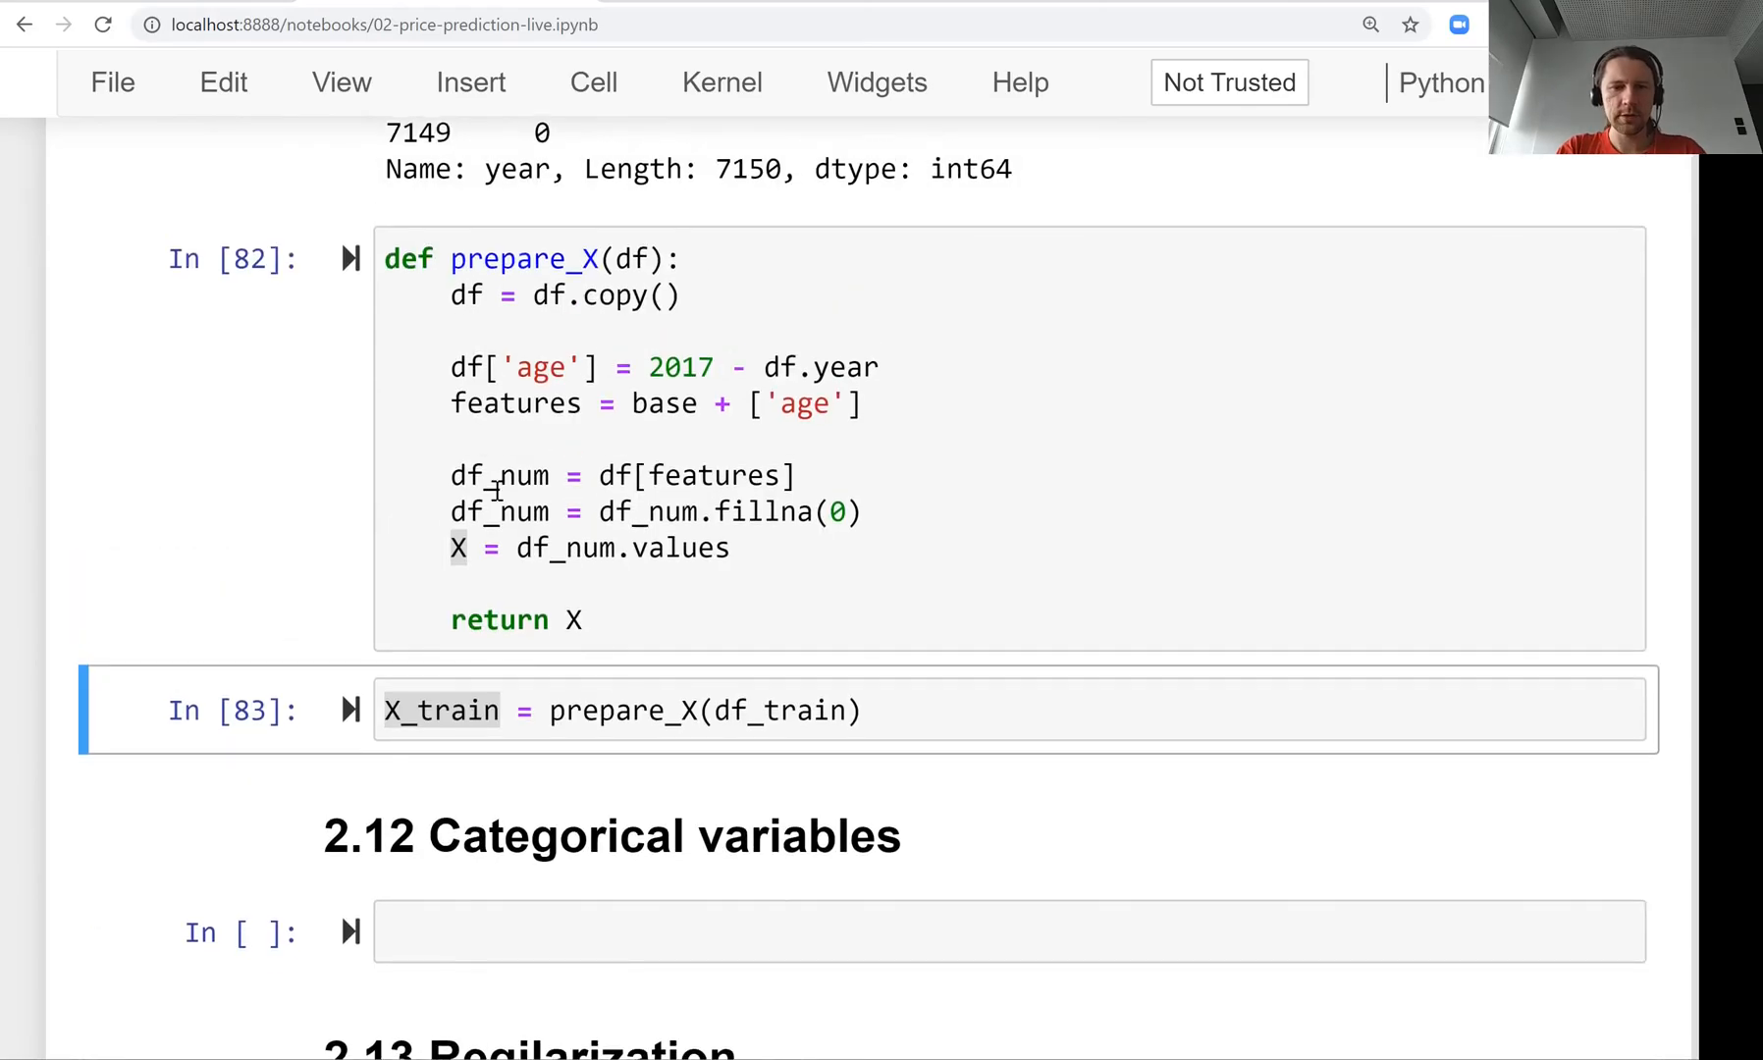
Retrain linear regression in the X_train cell and compute validation RMSE.
left_click(1009, 801)
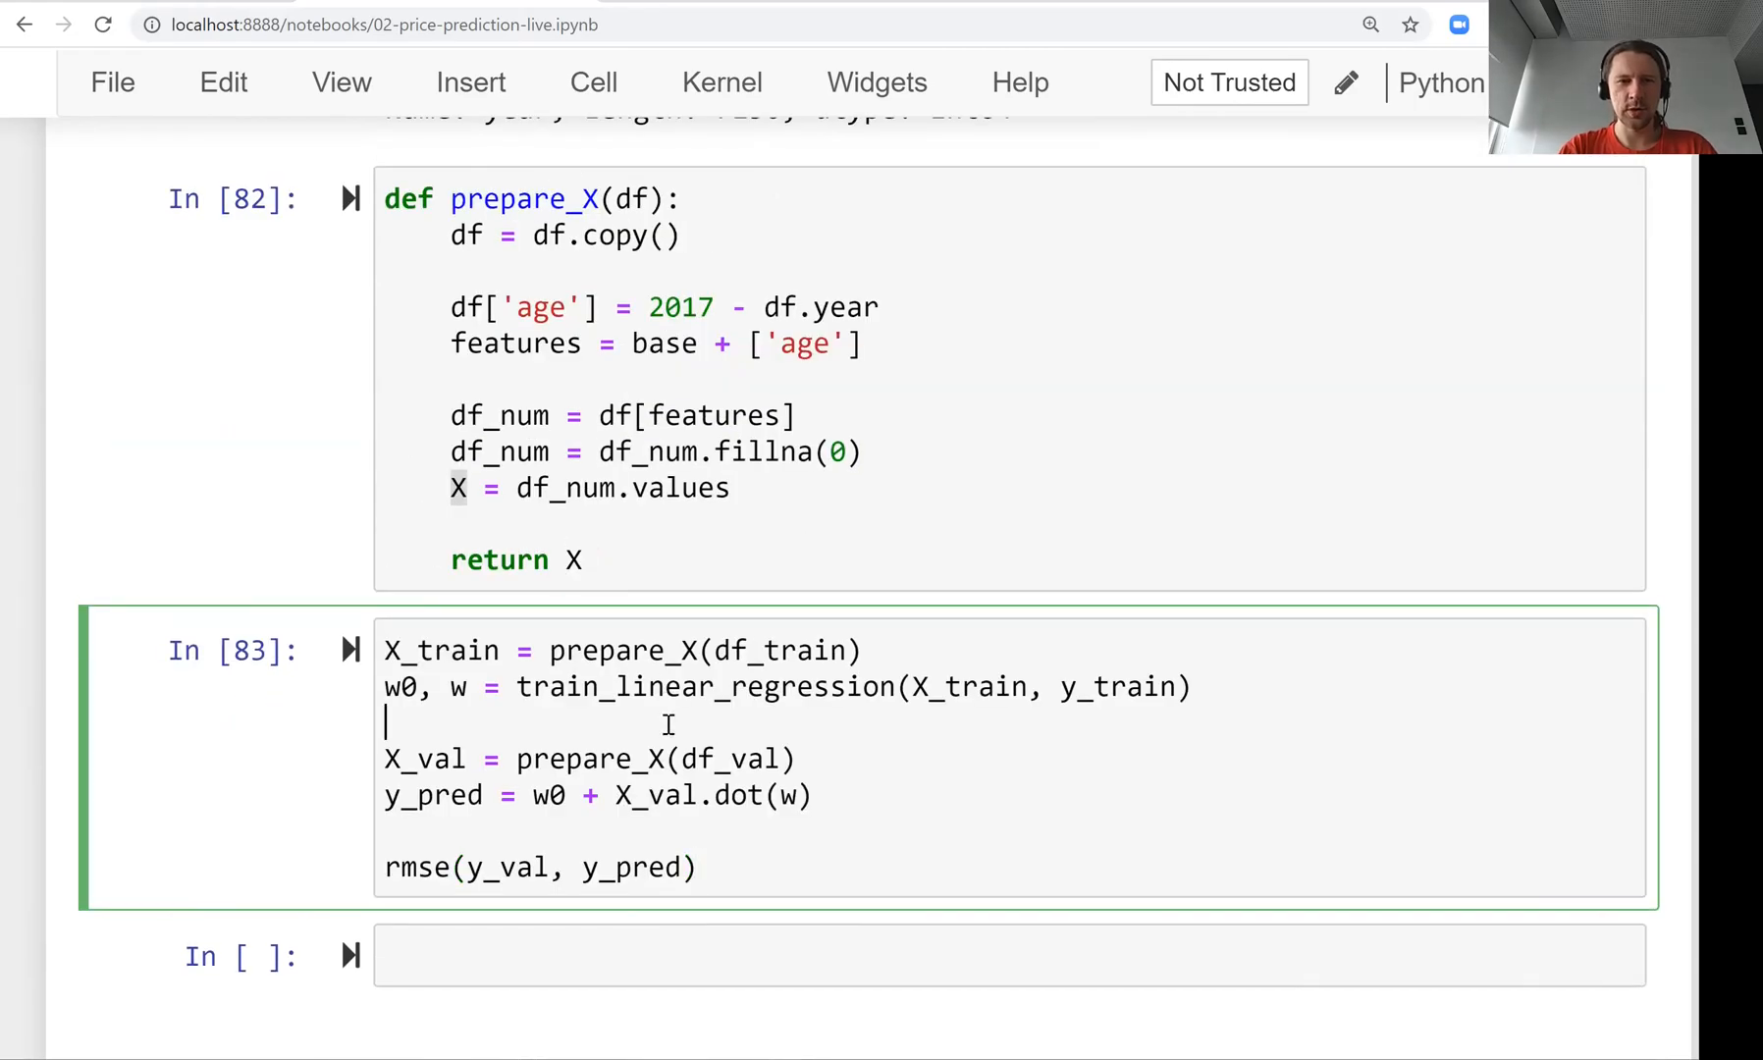
key("Shift+Enter")
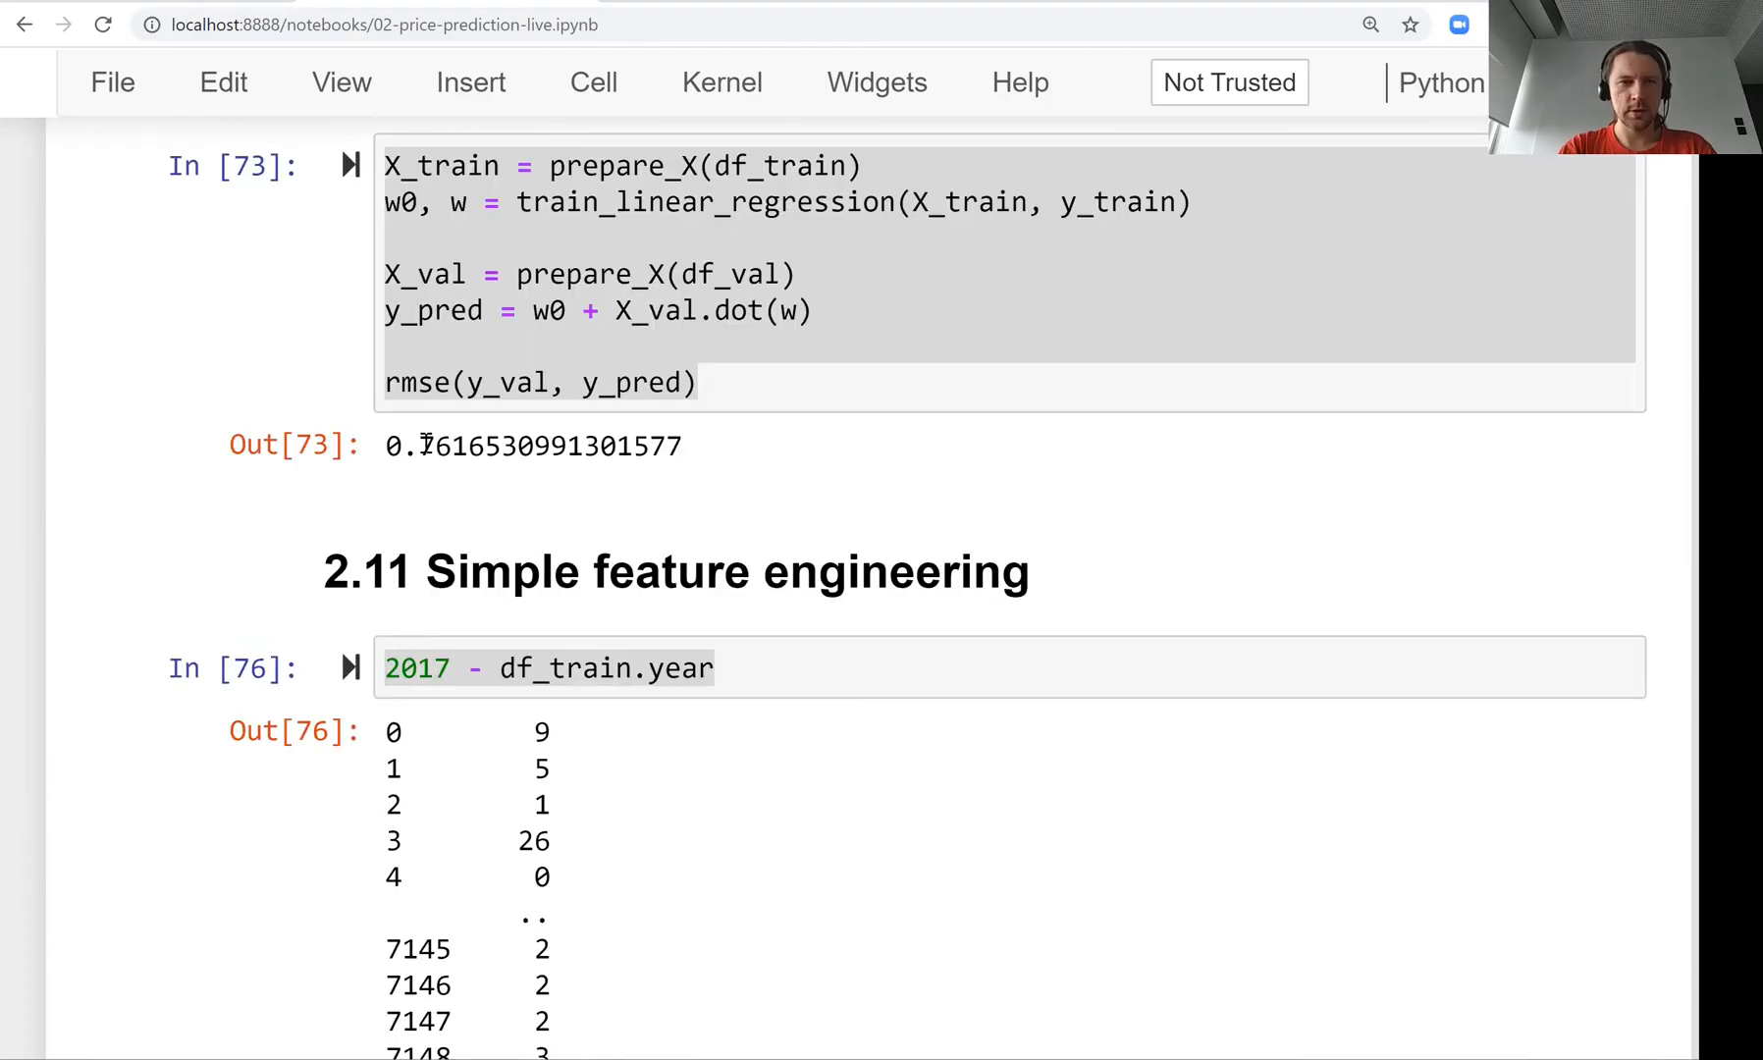
scroll("down", 3)
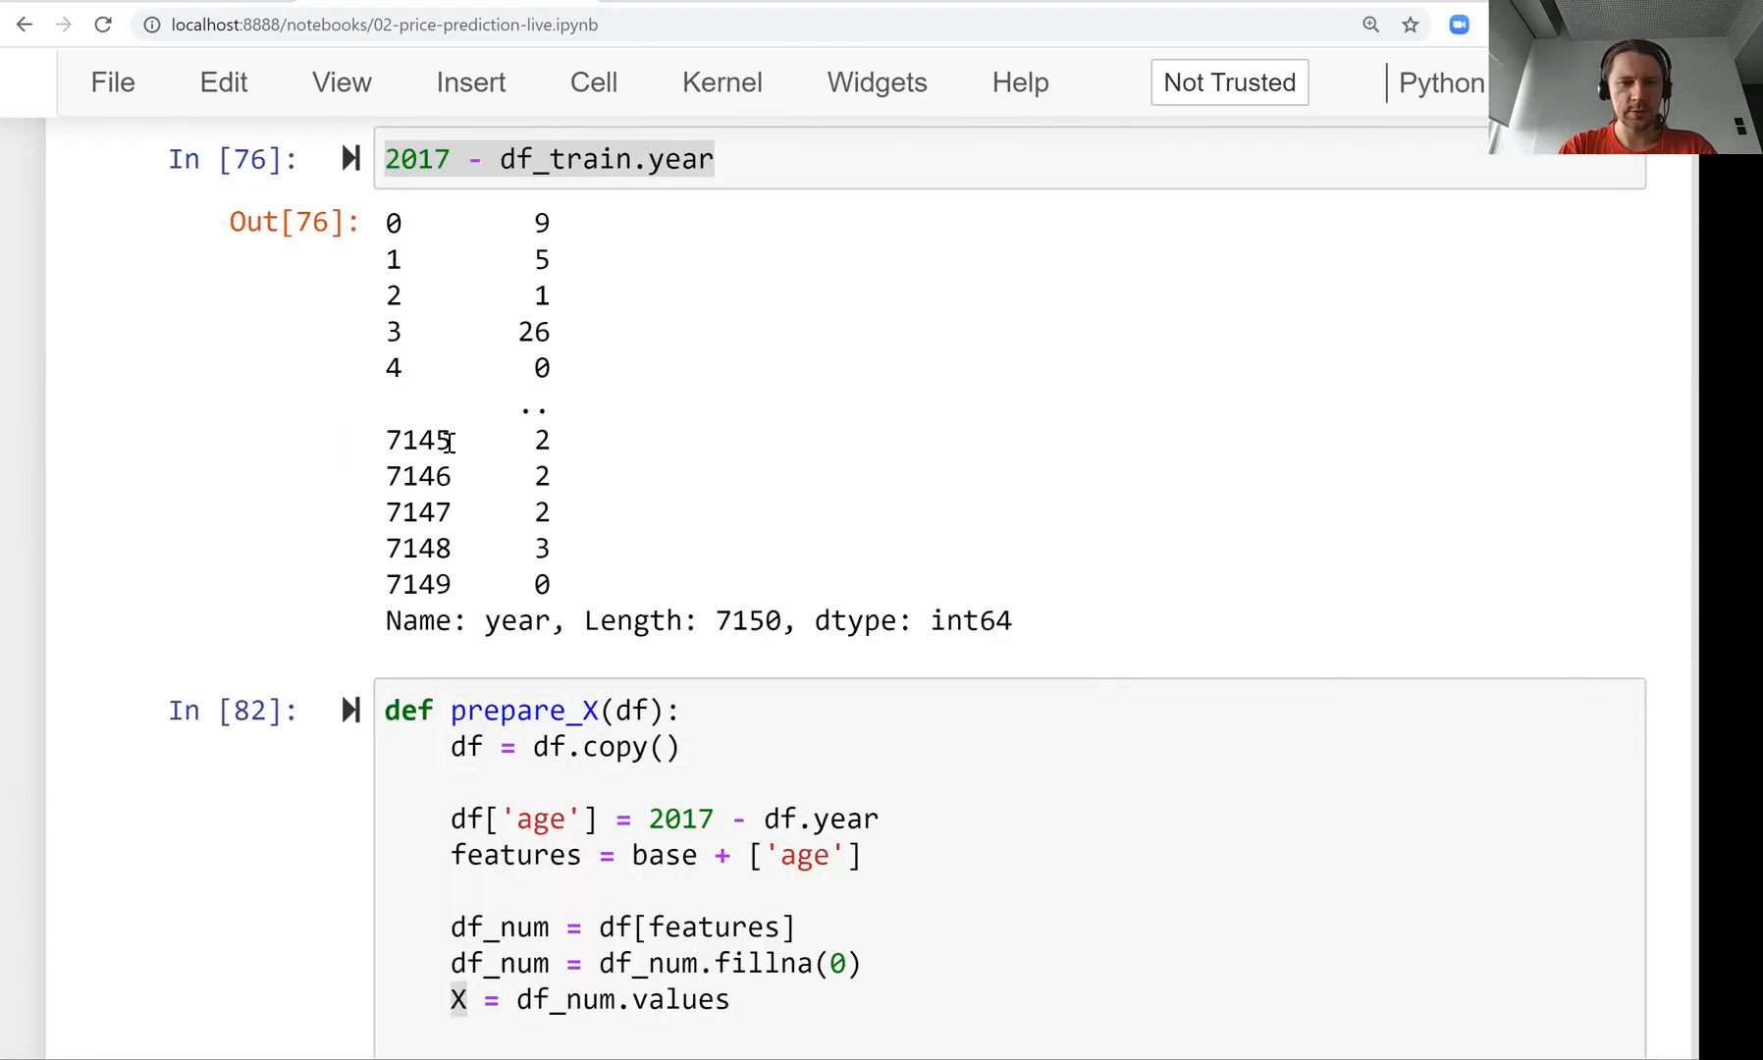
scroll("down", 3)
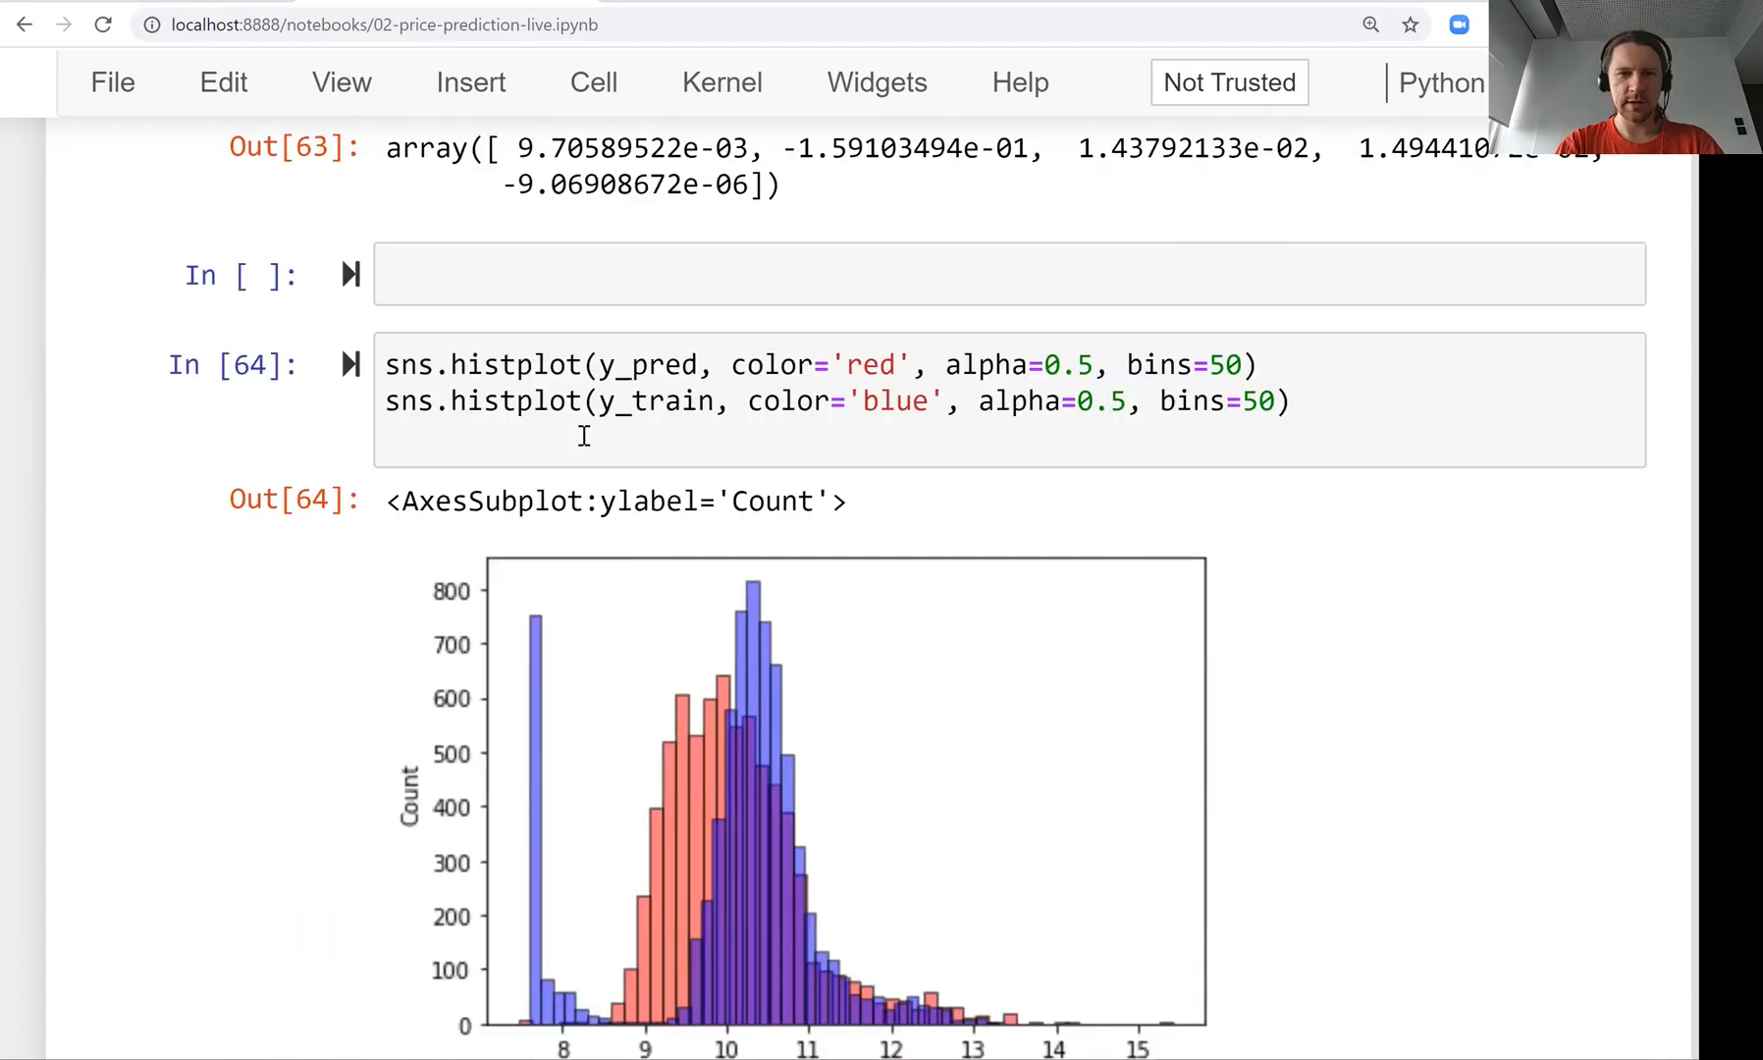
Replace y_train with y_val in the histogram comparing predictions, beneath RMSE 0.517.
scroll("down", 3)
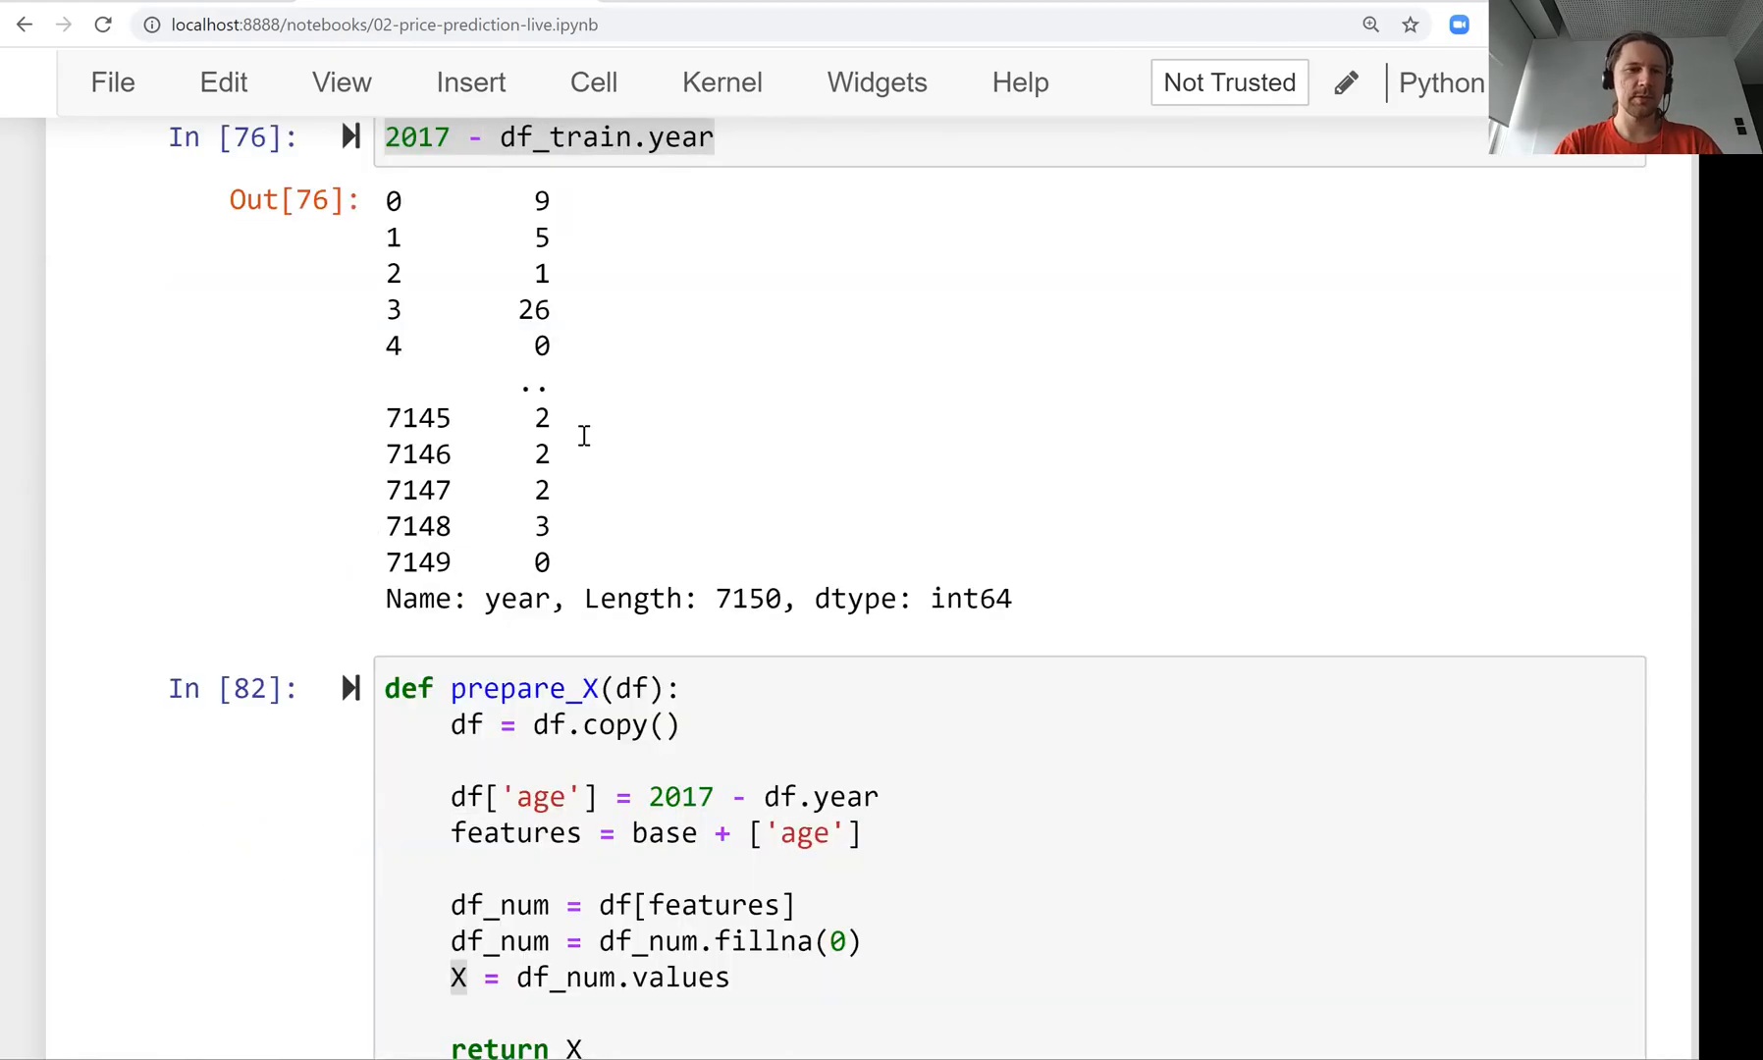
scroll("down", 3)
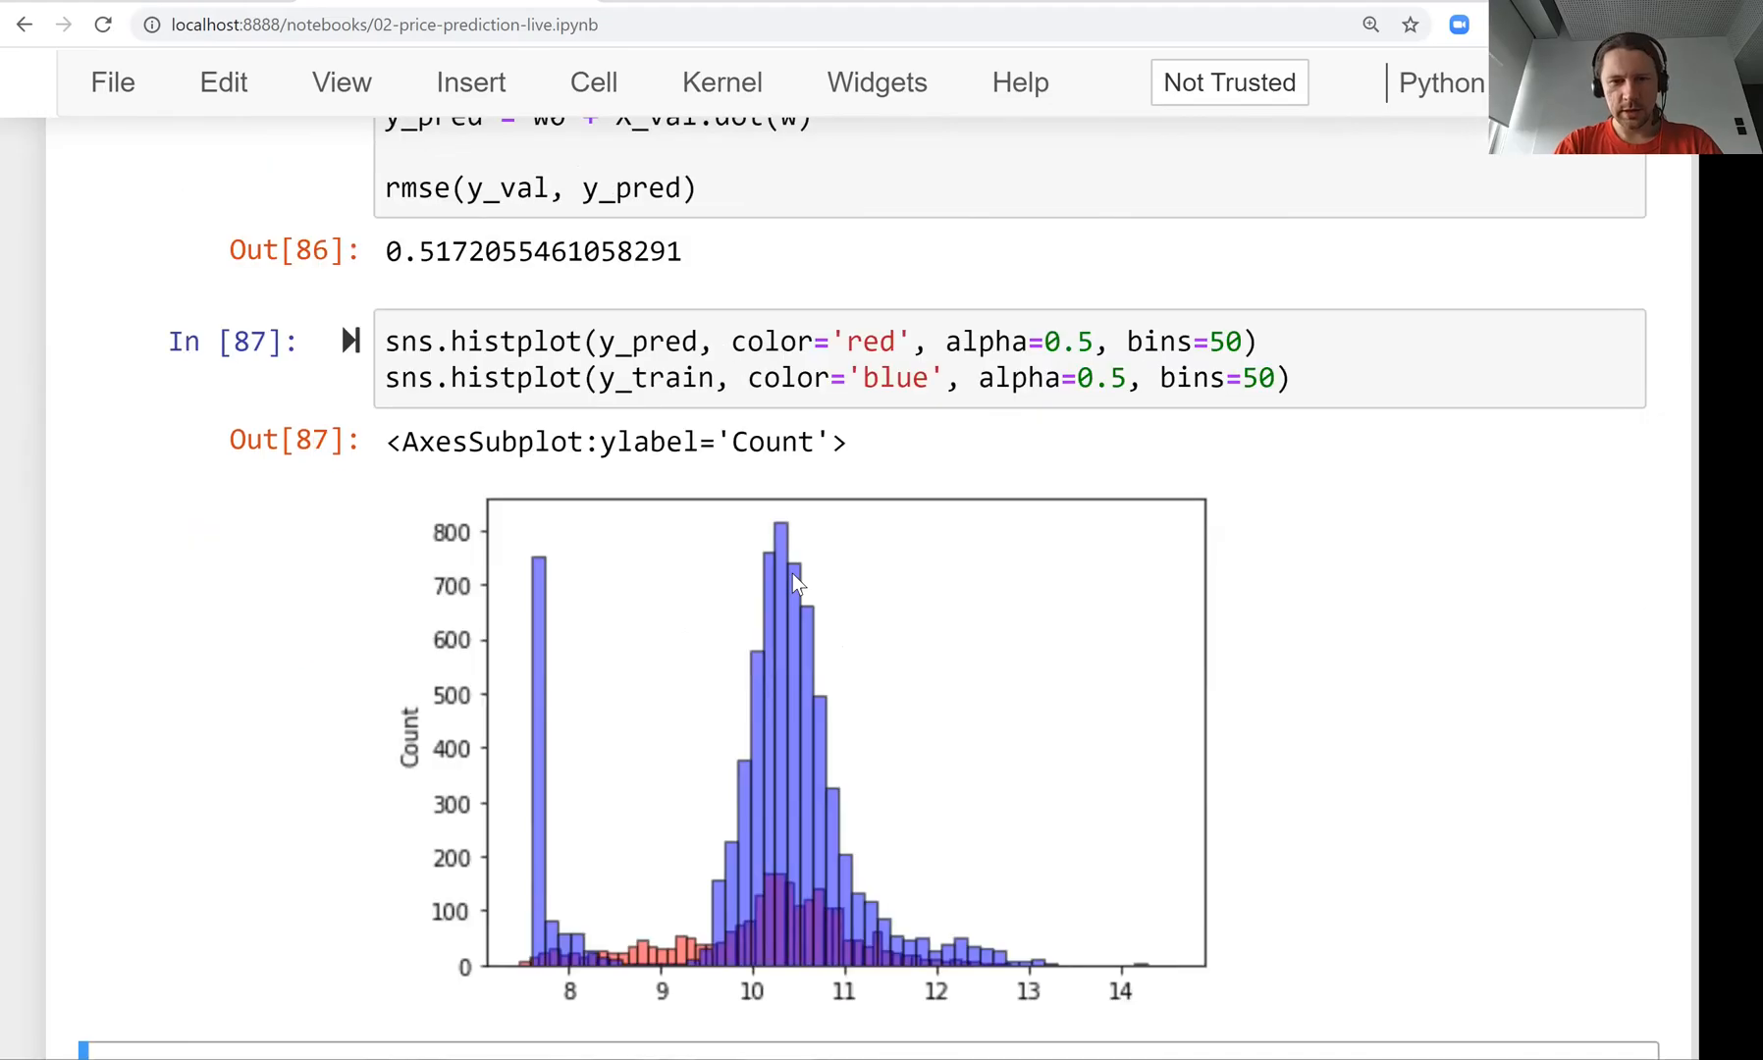
double_click(660, 377)
type("val")
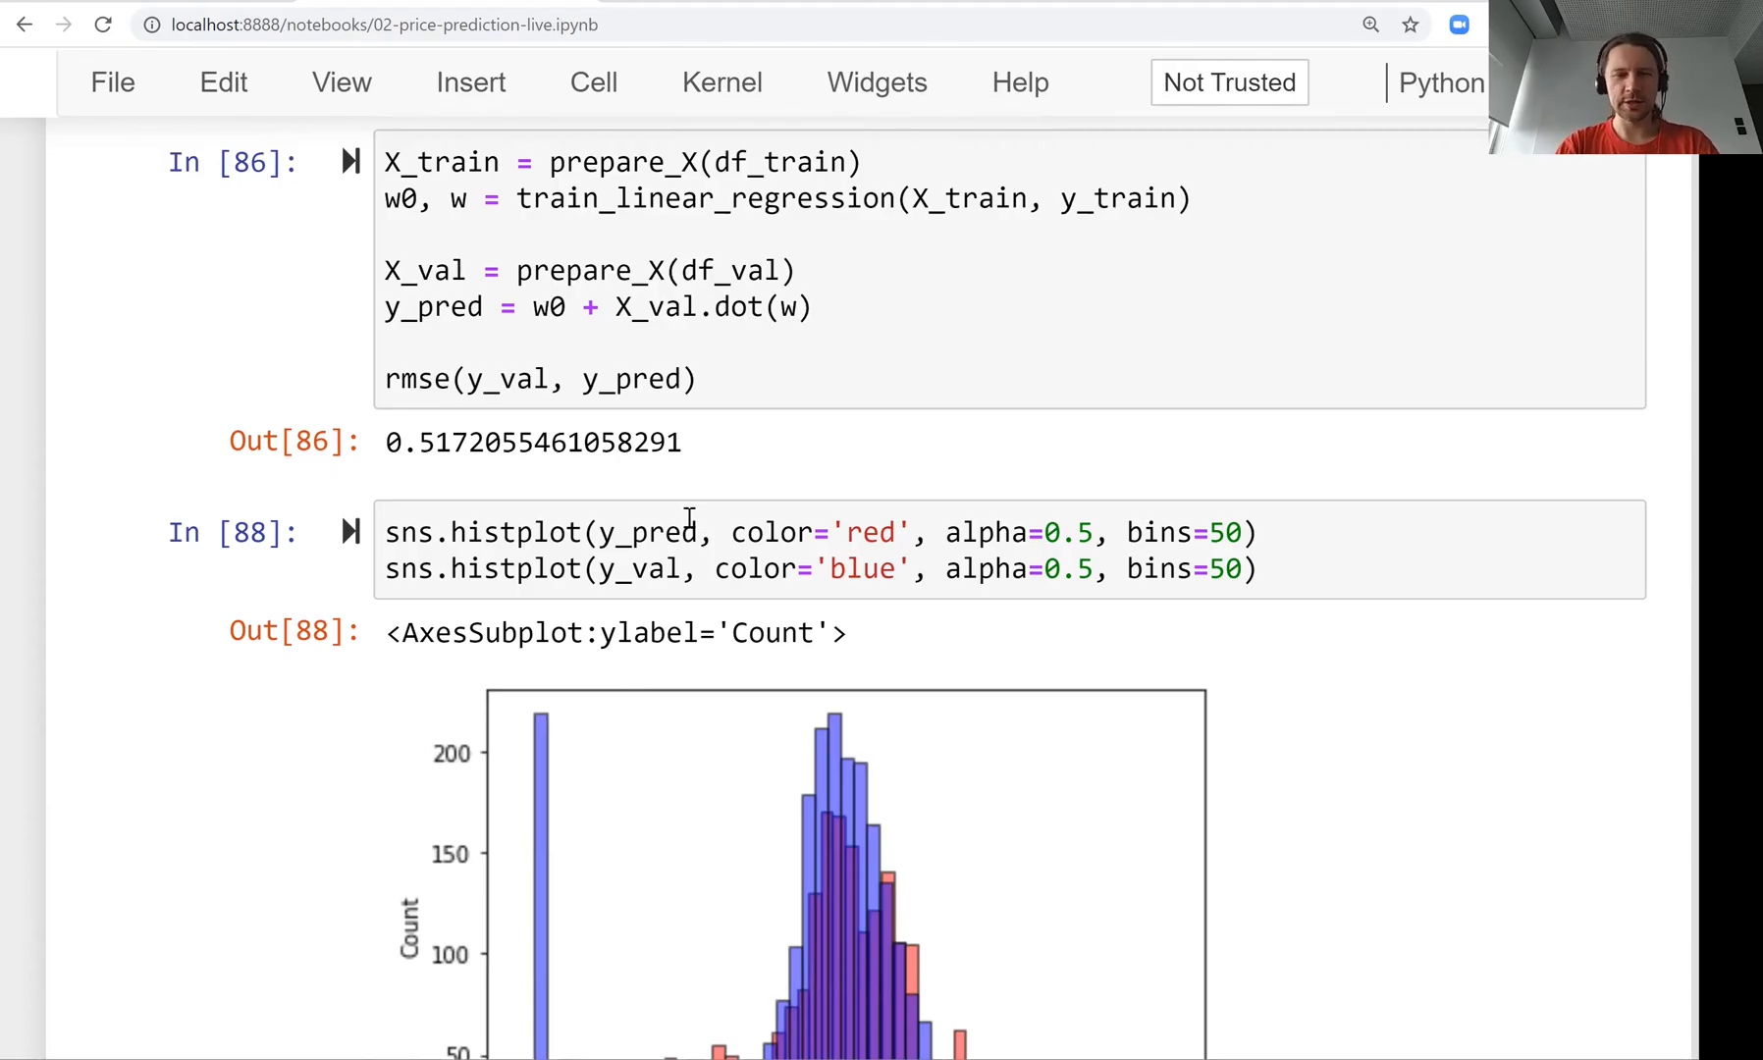
scroll("down", 3)
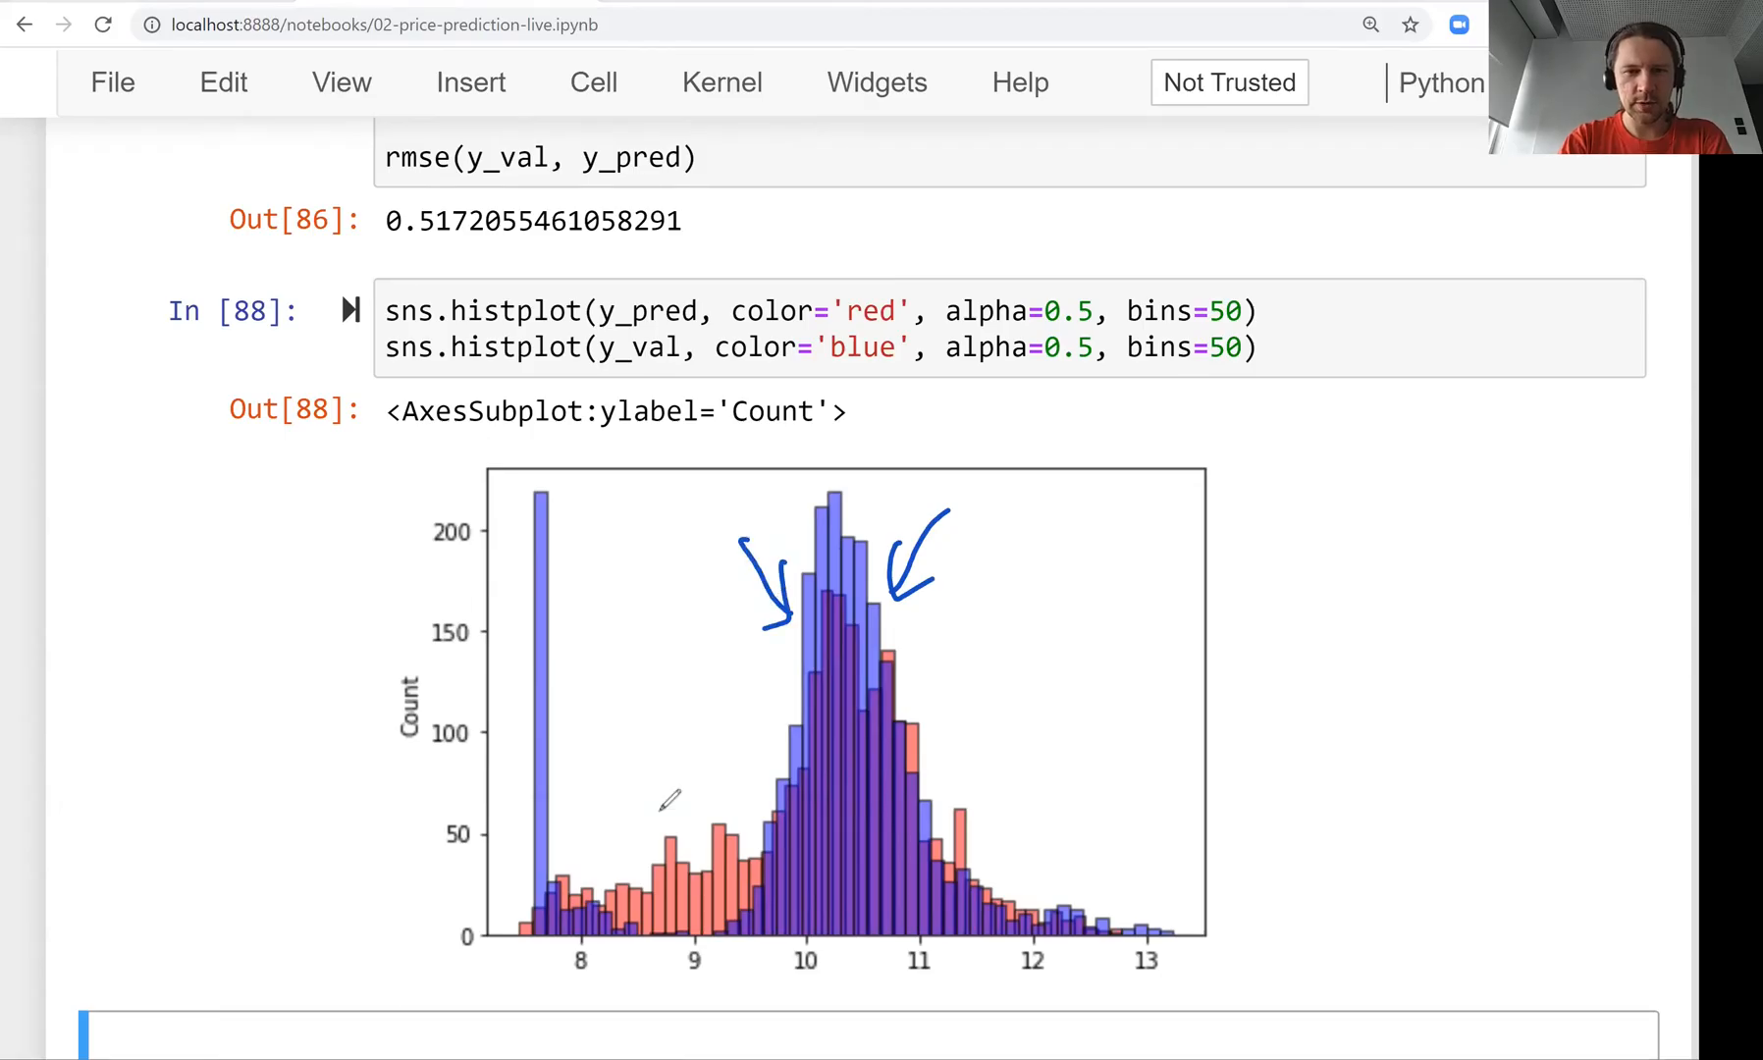
left_click_drag(601, 838, 725, 787)
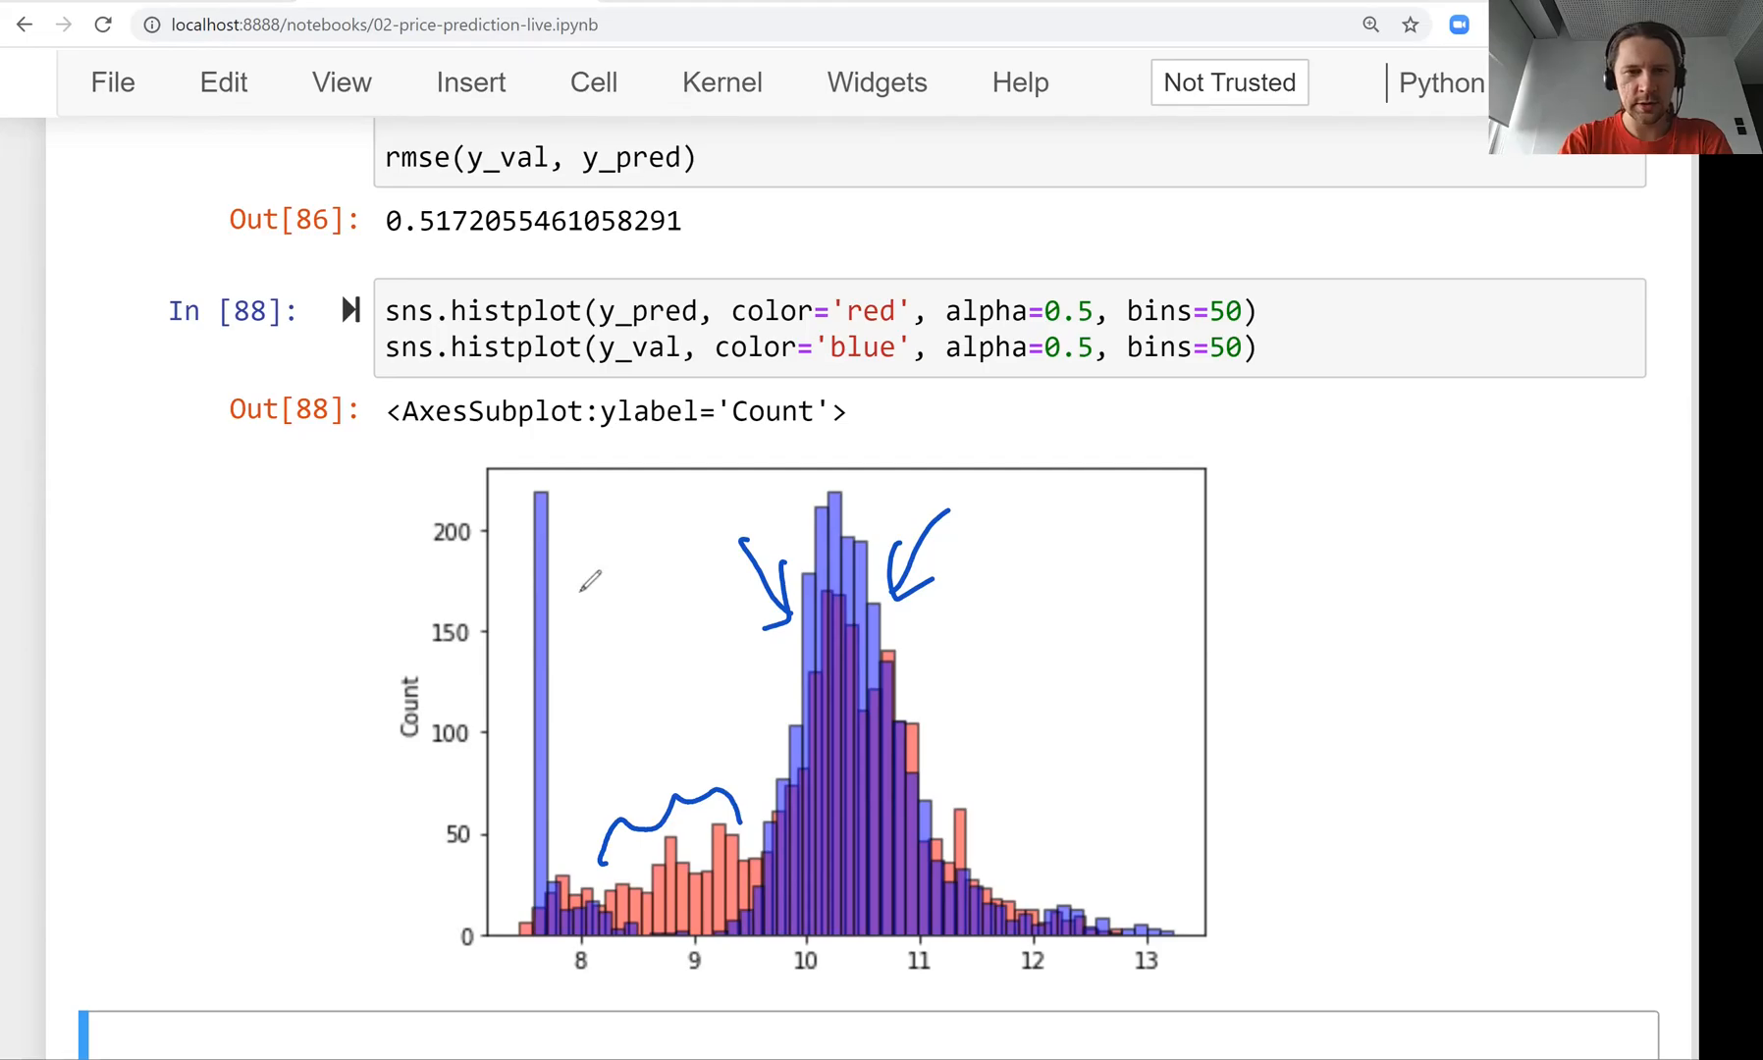
left_click_drag(624, 552, 552, 646)
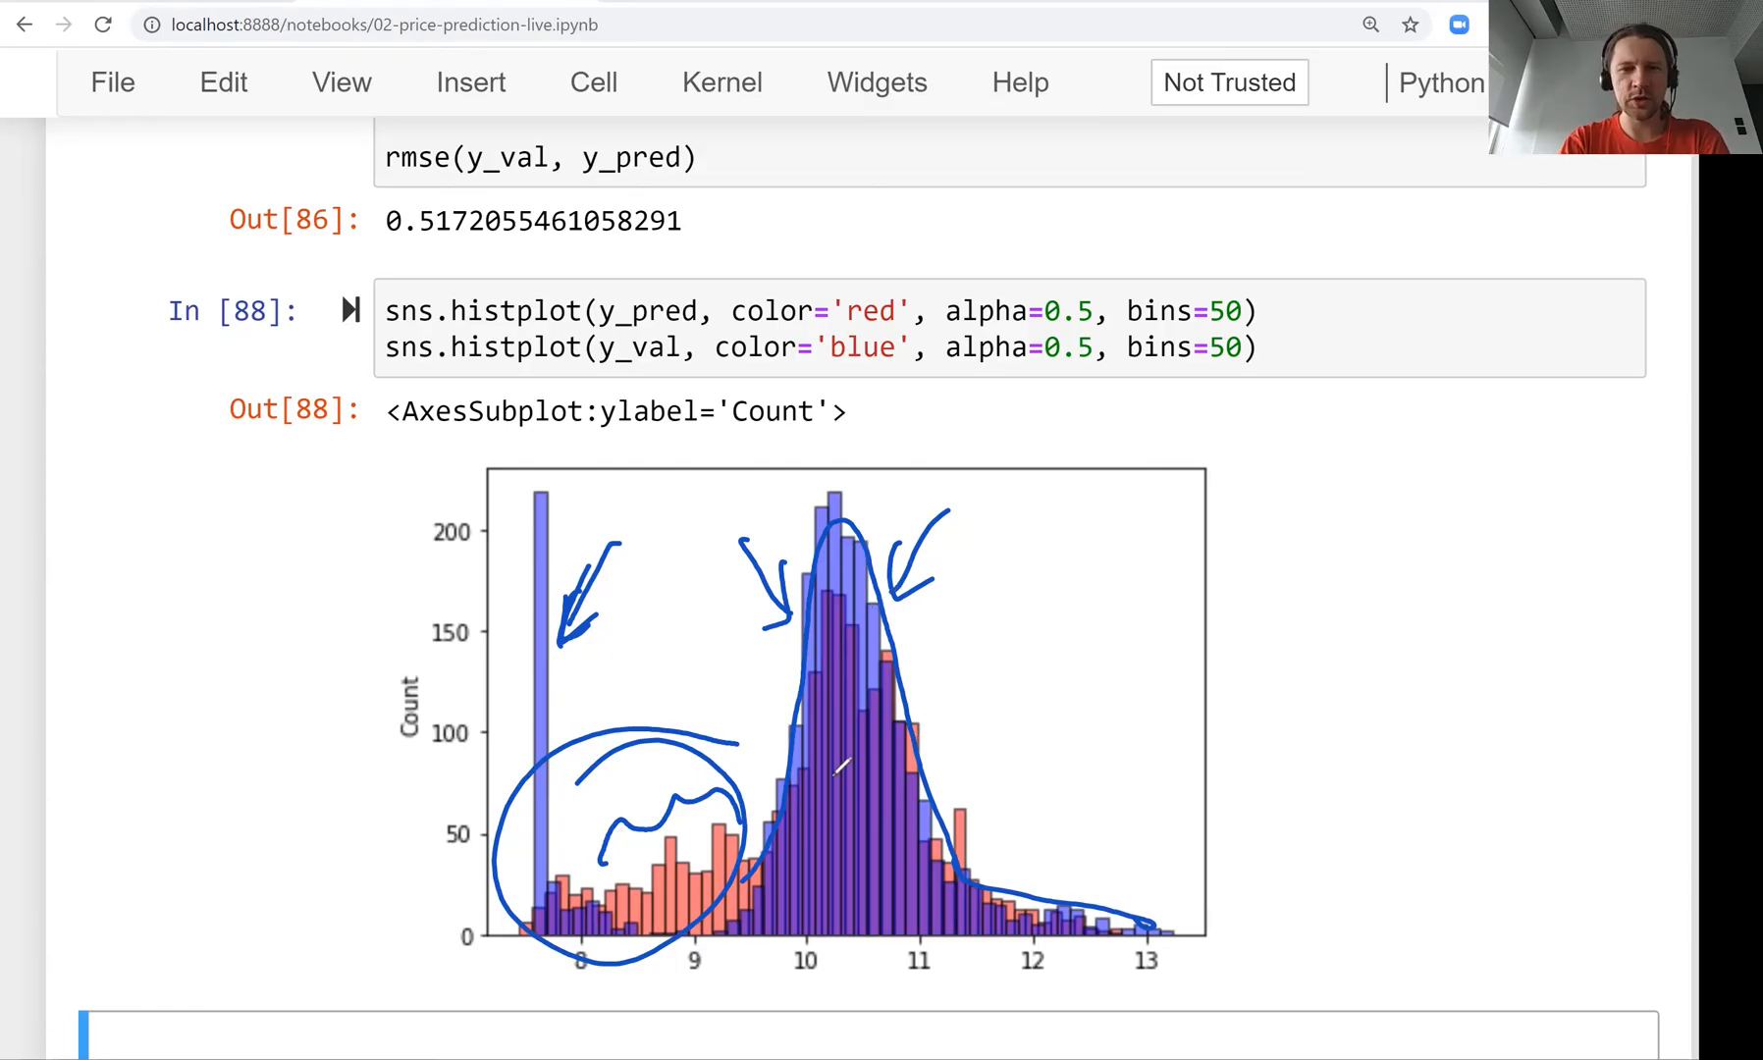
mouse_move(685, 501)
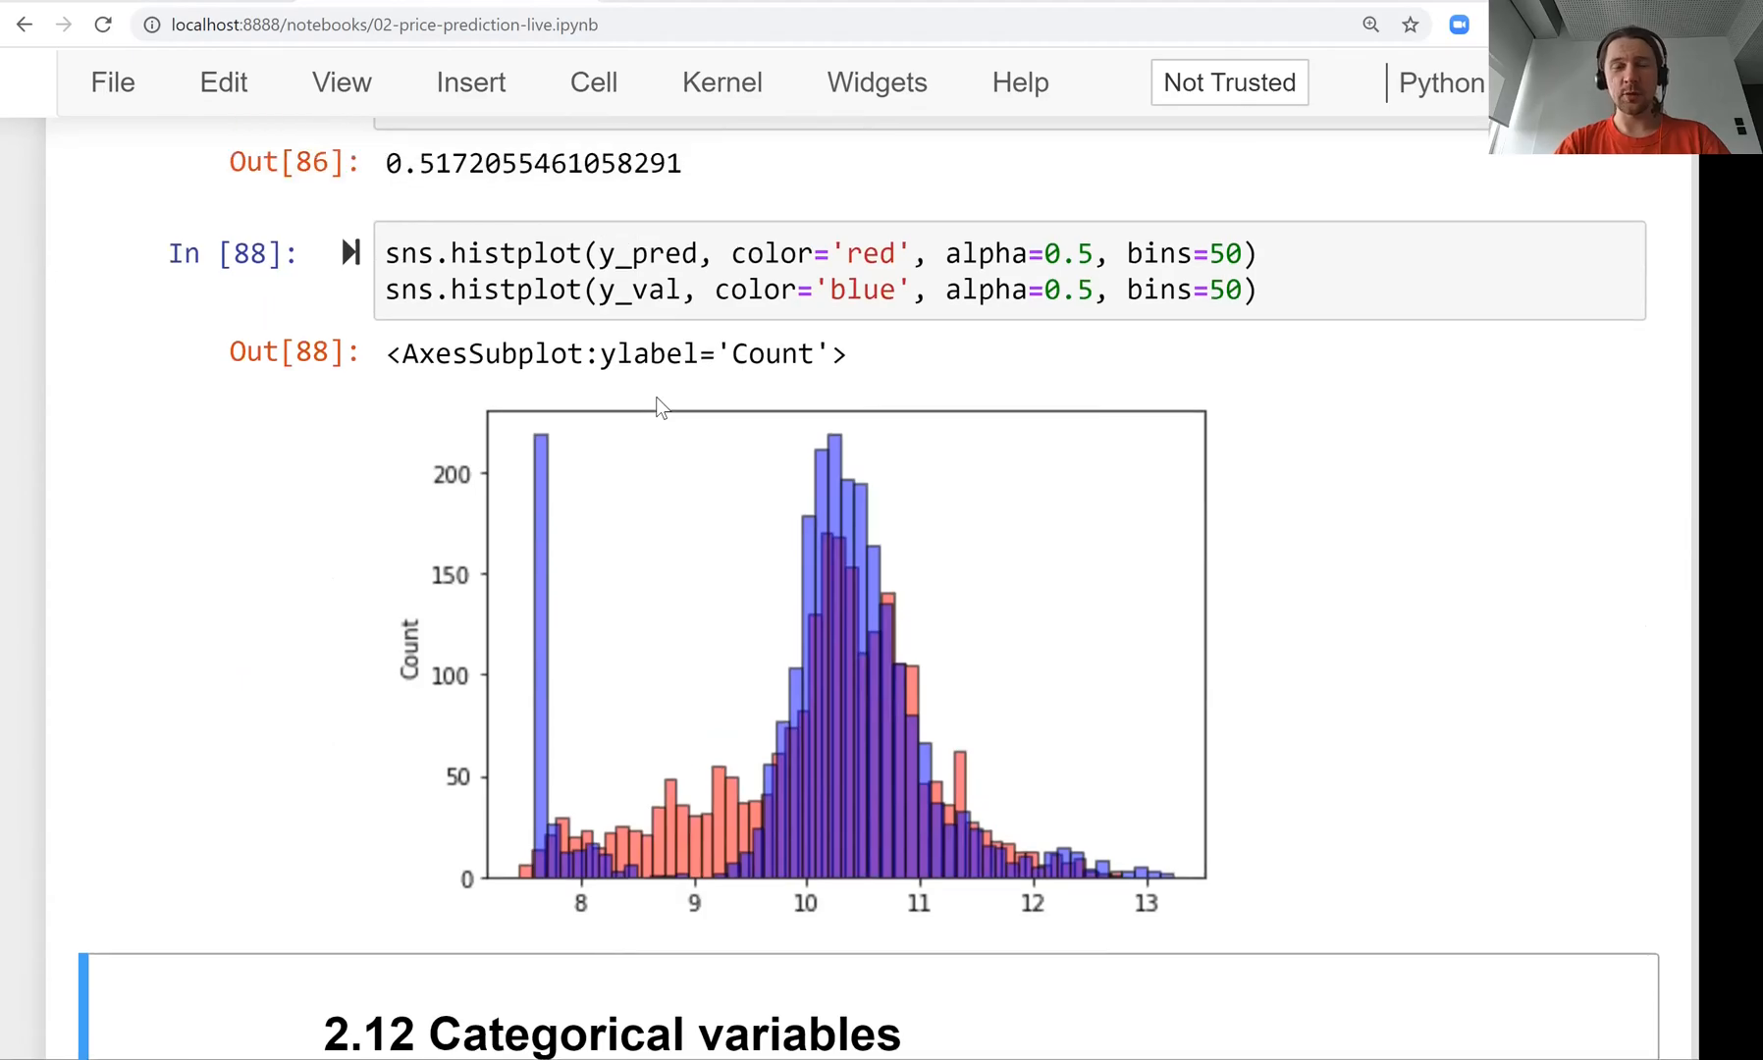
scroll("down", 3)
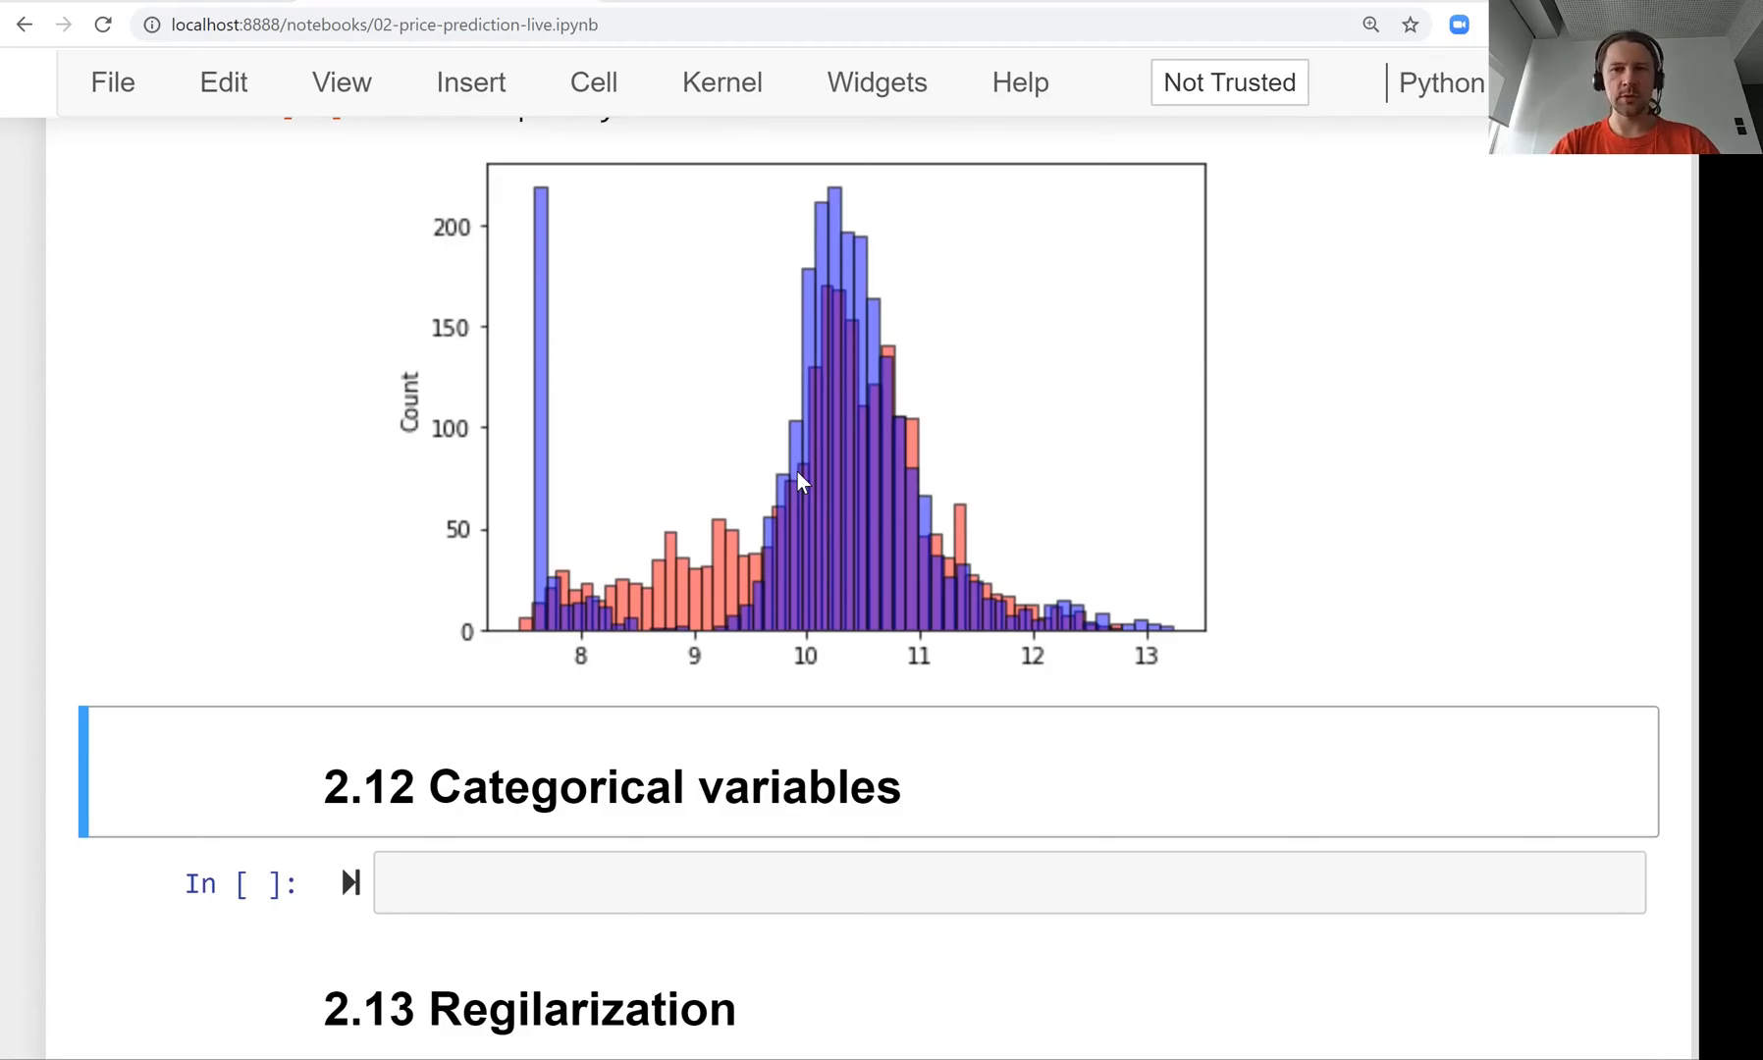
mouse_move(825, 438)
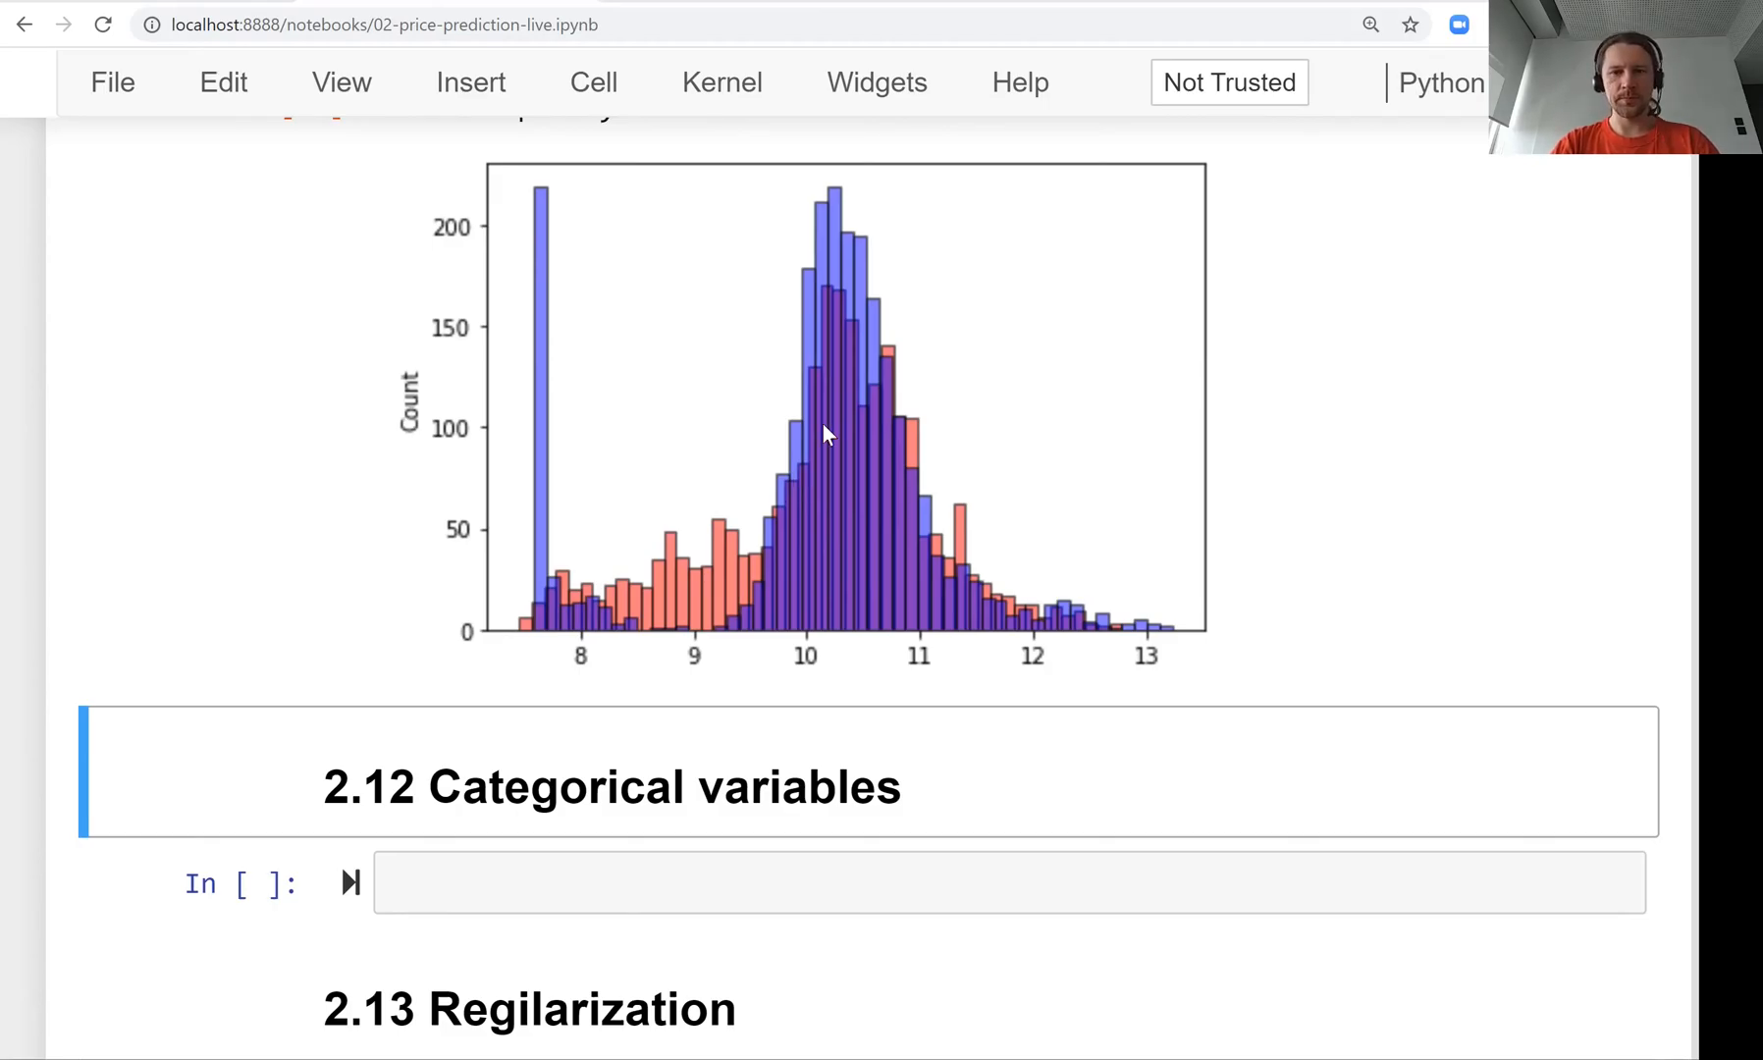